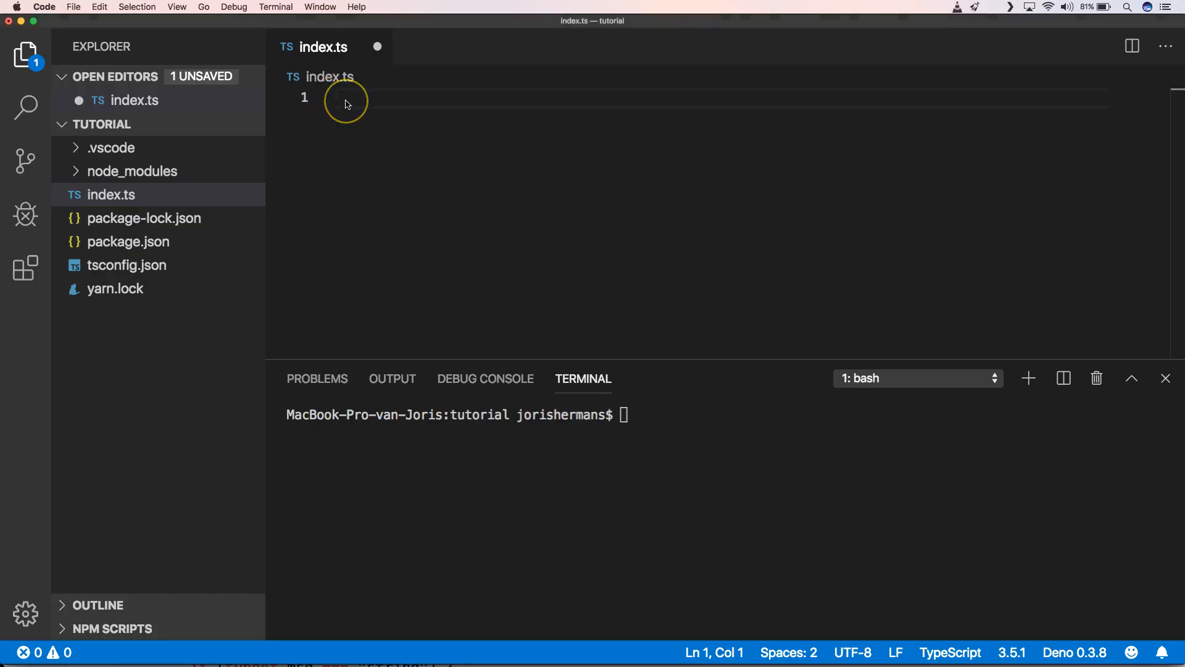
# - Import parse from the Deno std flags module and define parsedArgs from Deno.args.slice(1)
pyautogui.write('import { parse } from "https://deno.land/std/flags/mod.ts";')
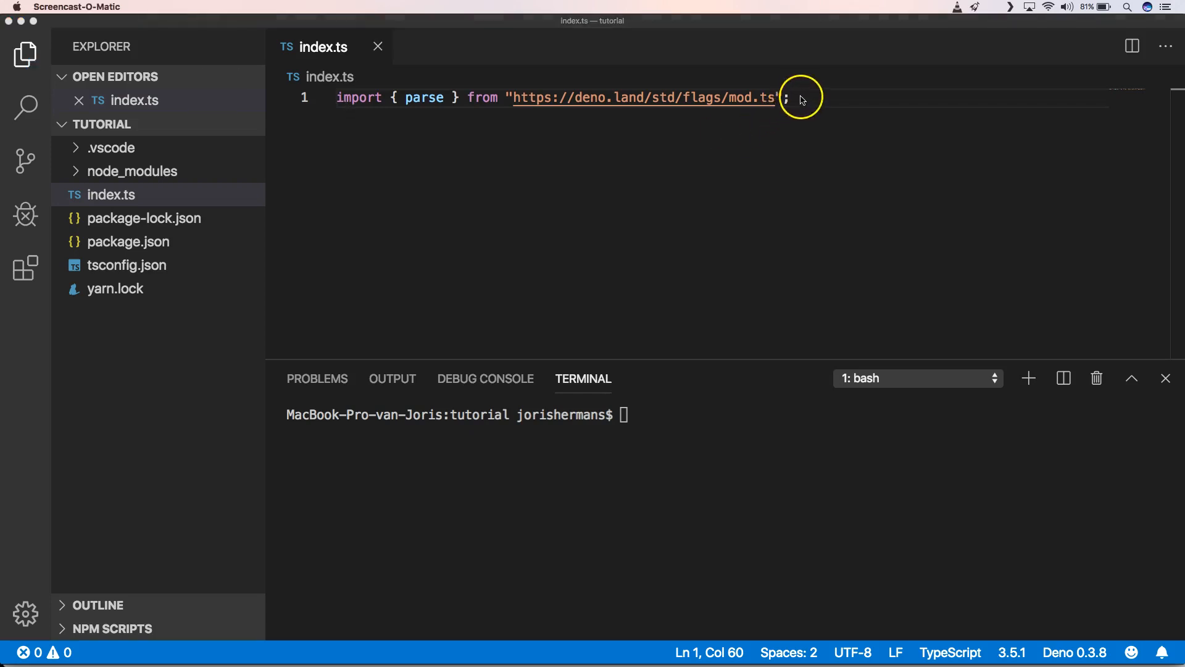
pyautogui.press('Enter')
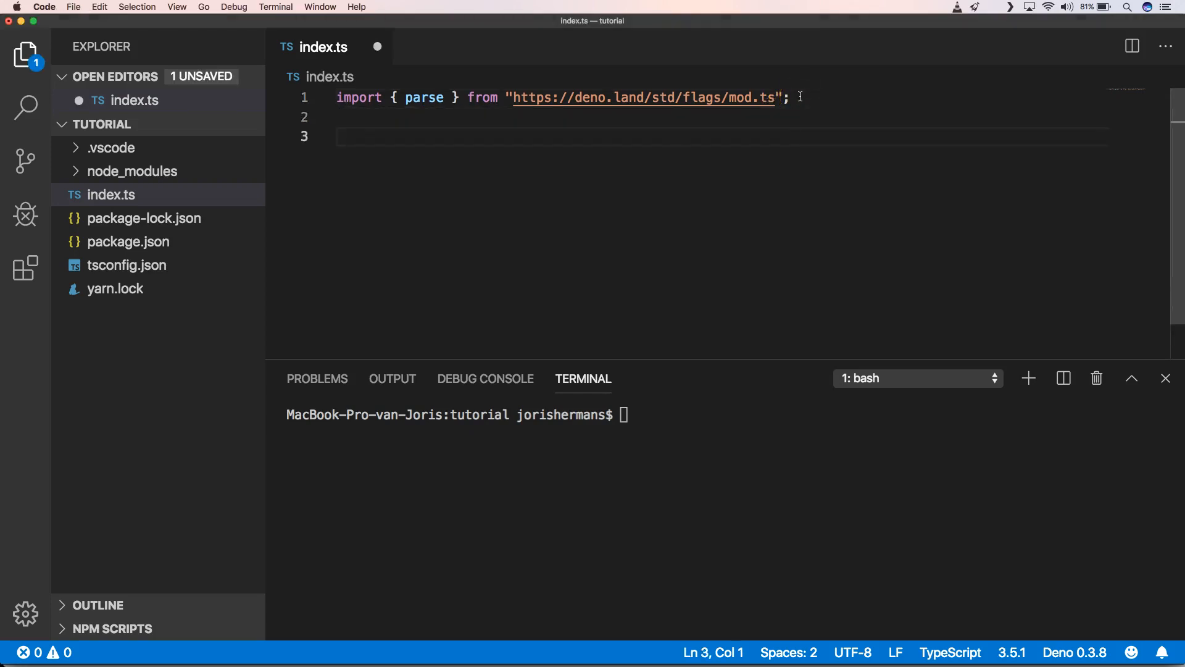
pyautogui.write('const parsedArgs = parse(Deno.args.slice(1));')
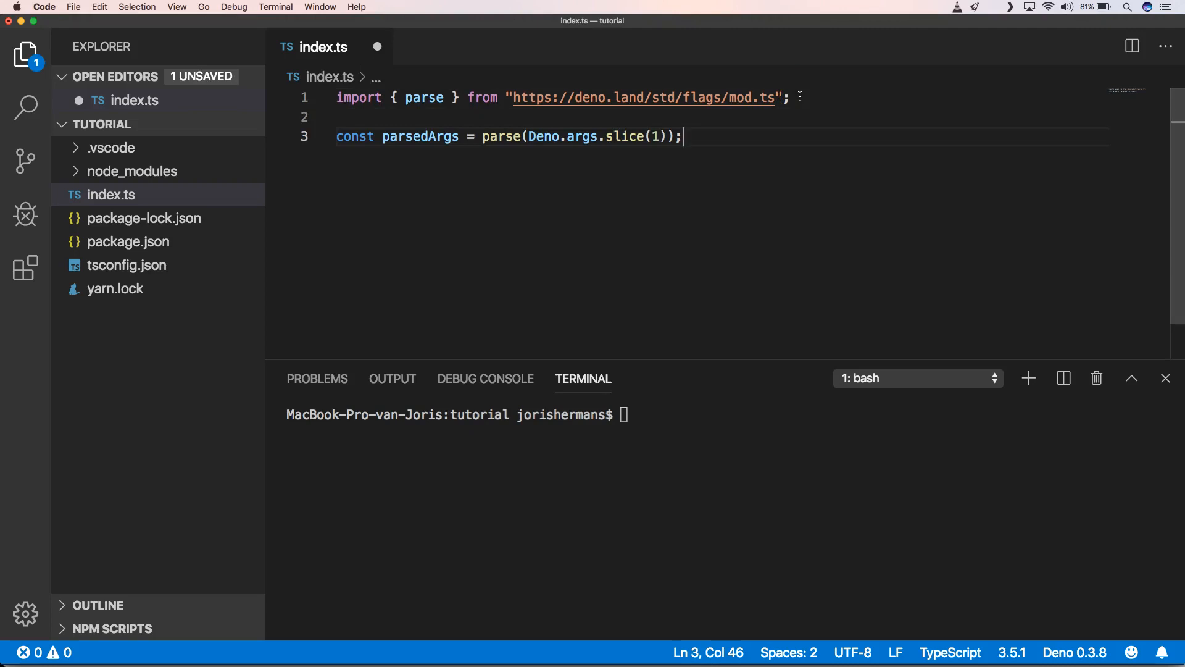
pyautogui.press('enter')
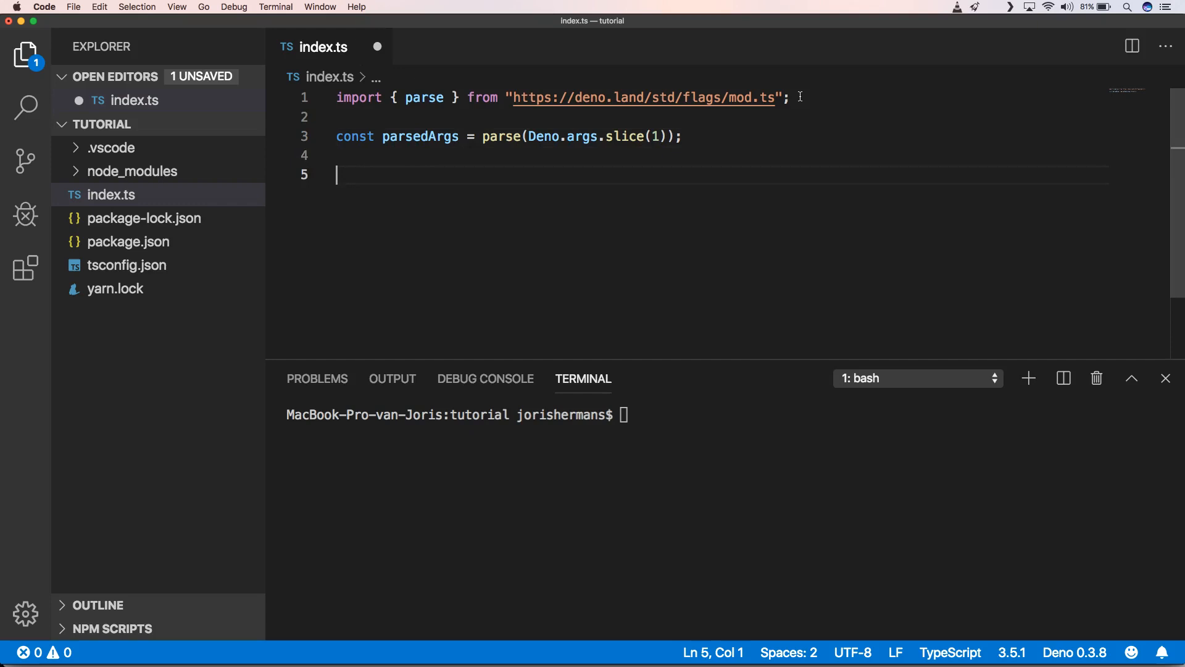
# - Log parsedArgs and add an if block checking h, help, or an empty _ list
pyautogui.write('if (p')
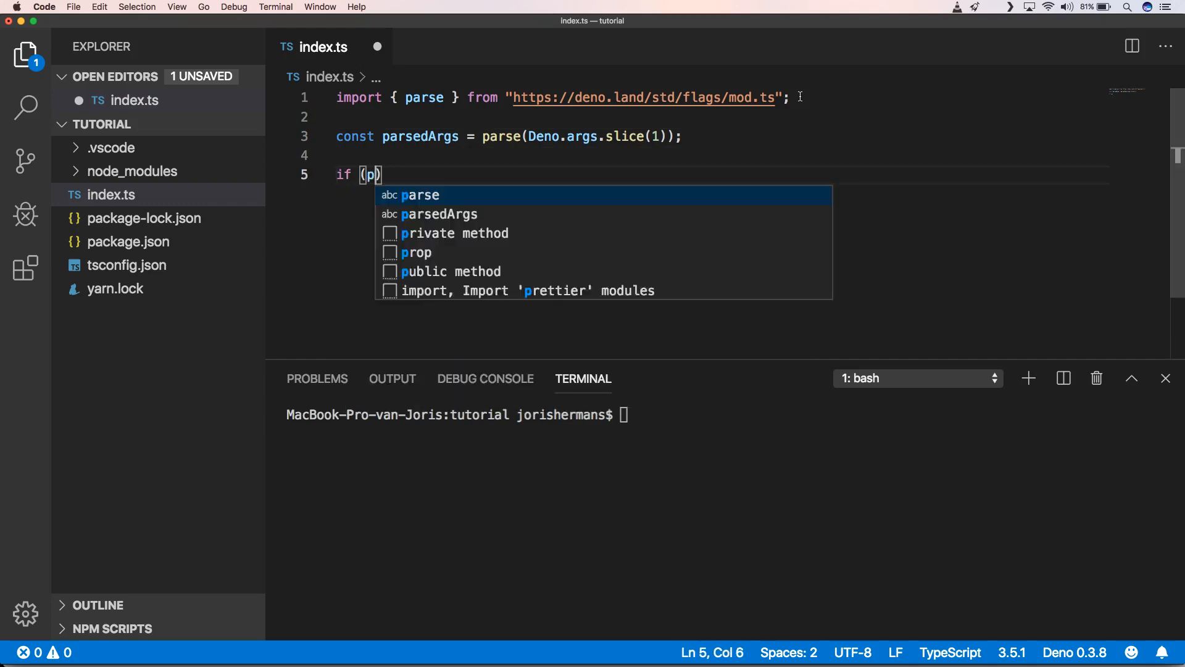
pyautogui.write('arsedArgs.h')
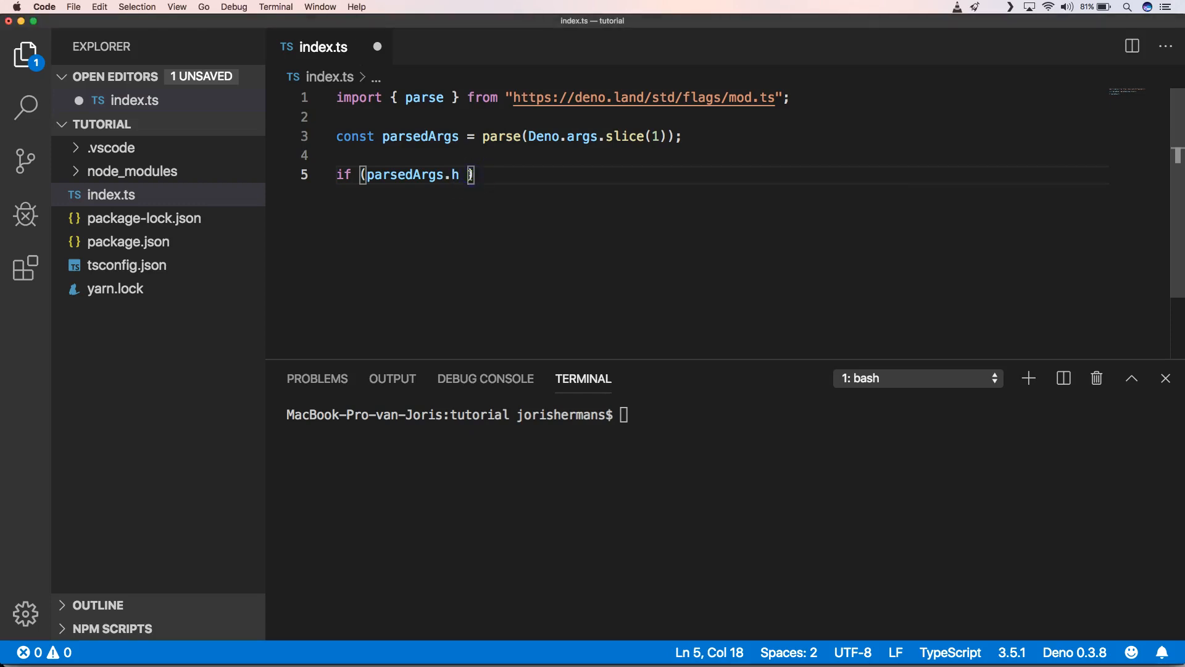
pyautogui.write('|| parsedArgs.help || parsedArgs._.length === 0')
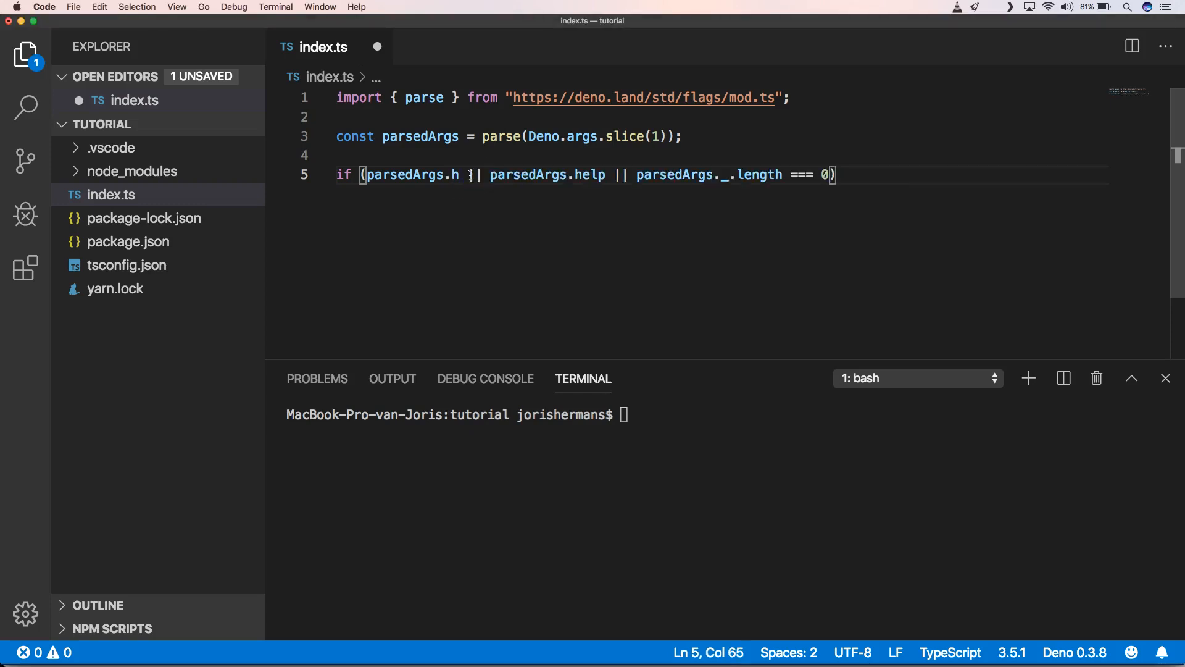
pyautogui.write('{')
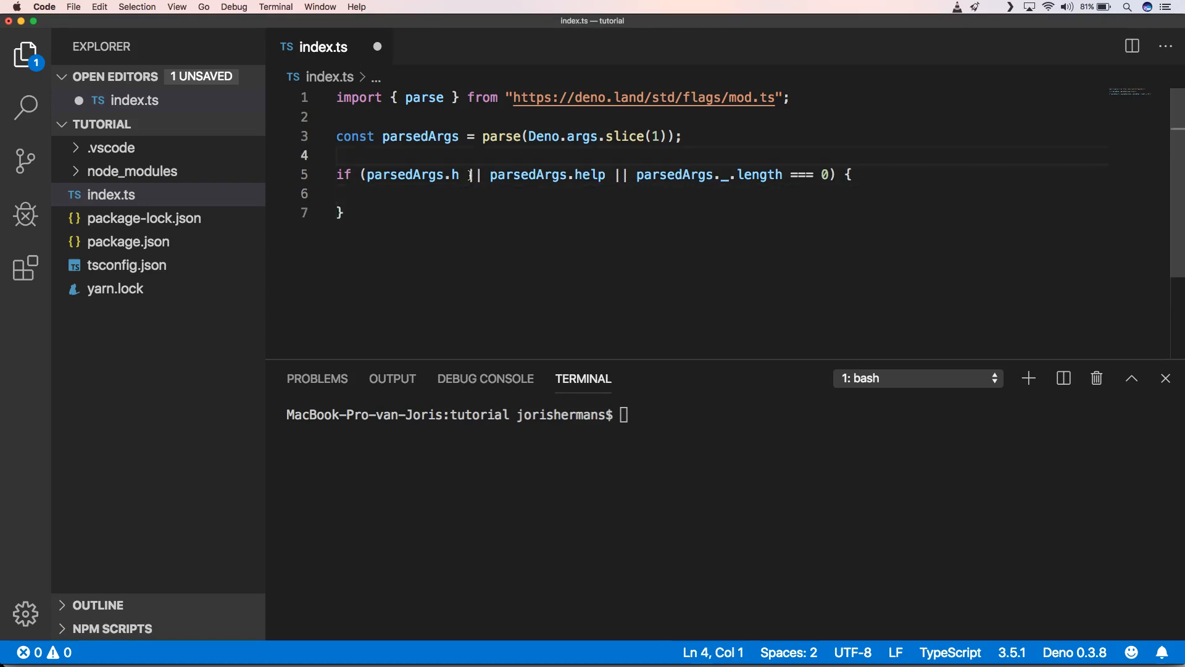
pyautogui.write('con')
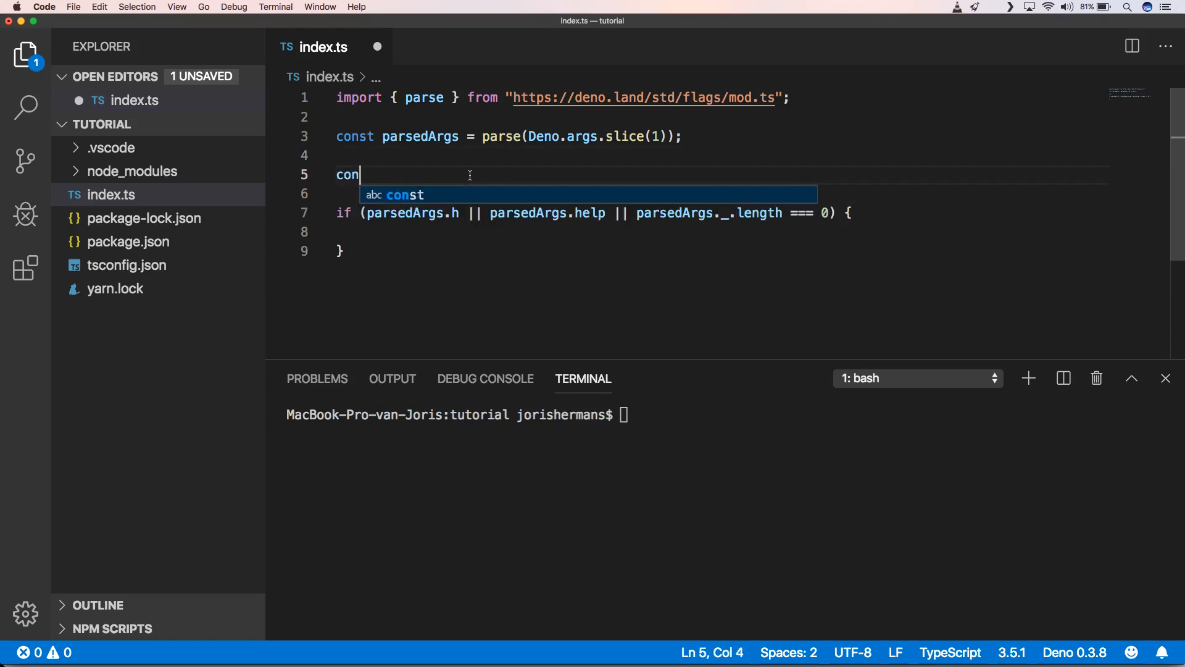
pyautogui.write('sole.l')
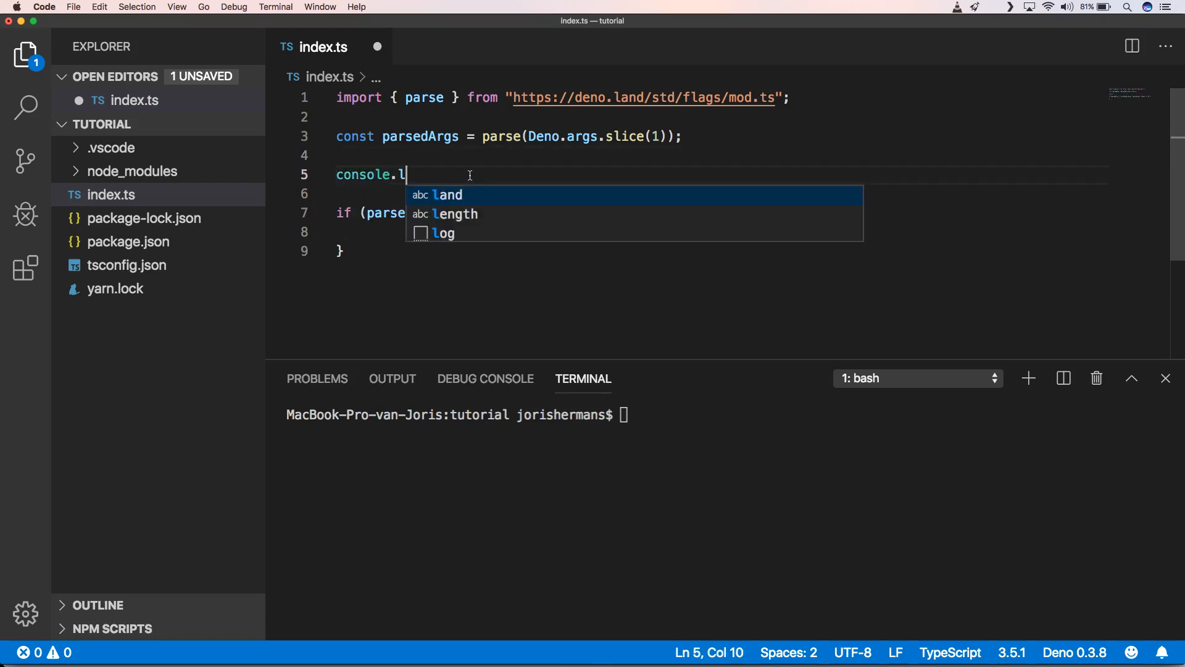
pyautogui.write('og(parsedArgs);')
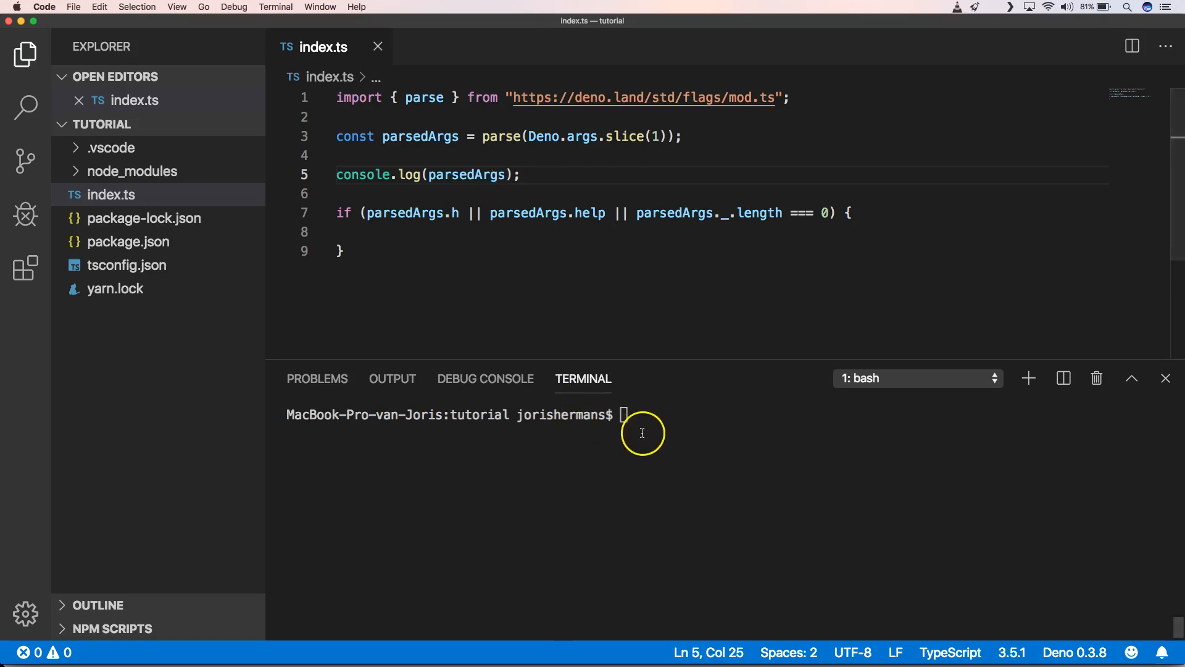
# - Run deno index.ts with the --some, --hi and --help flags in the terminal
pyautogui.write('deno')
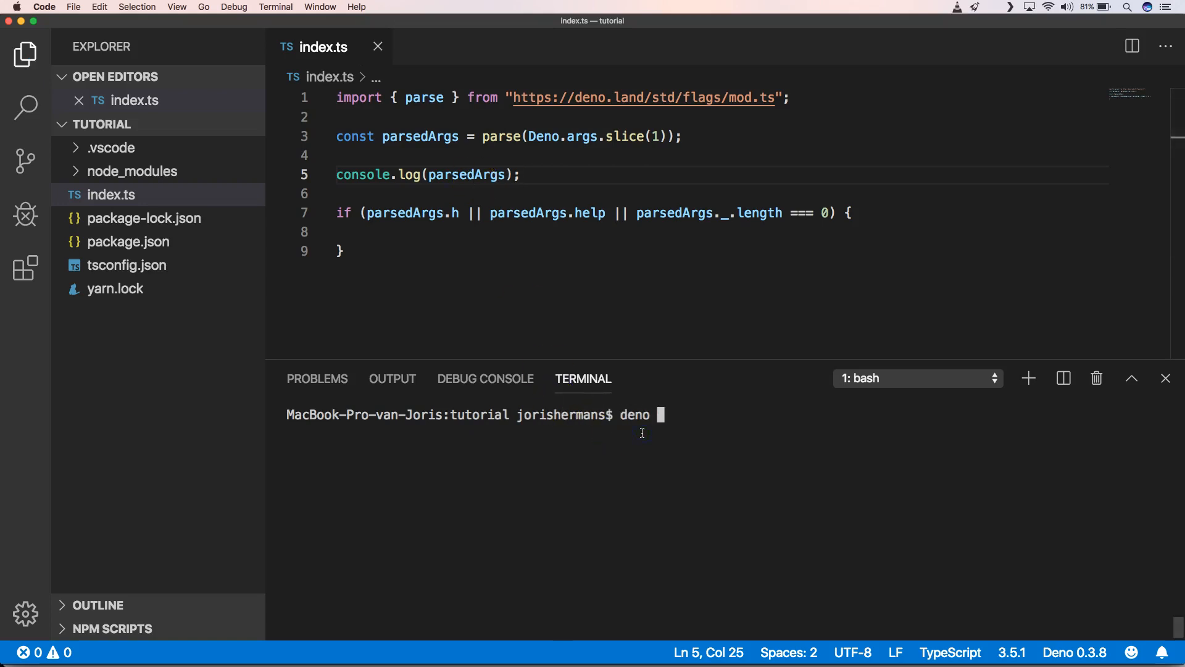
pyautogui.write('index')
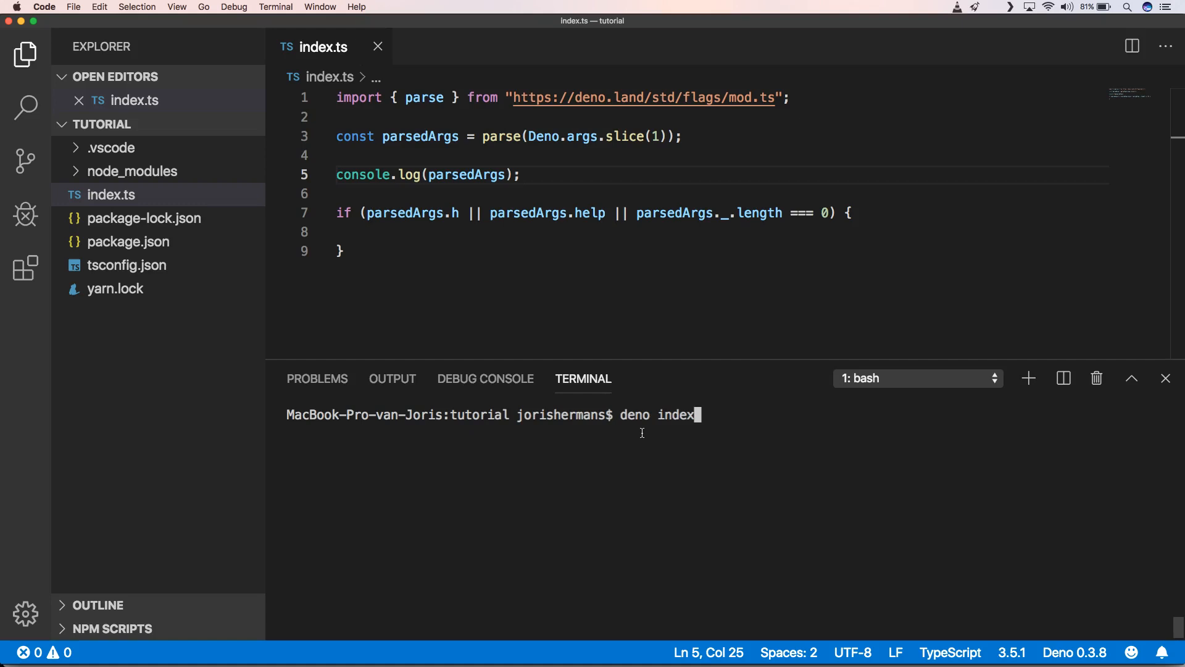
pyautogui.write('.ts --')
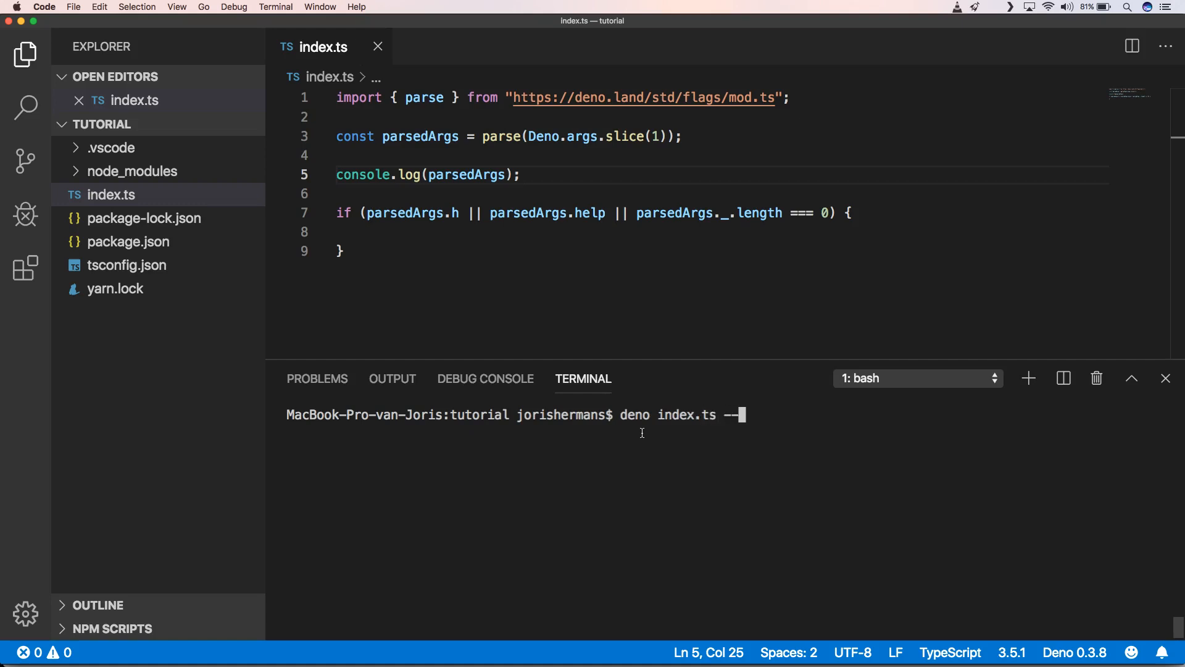
pyautogui.write('some --hi --help')
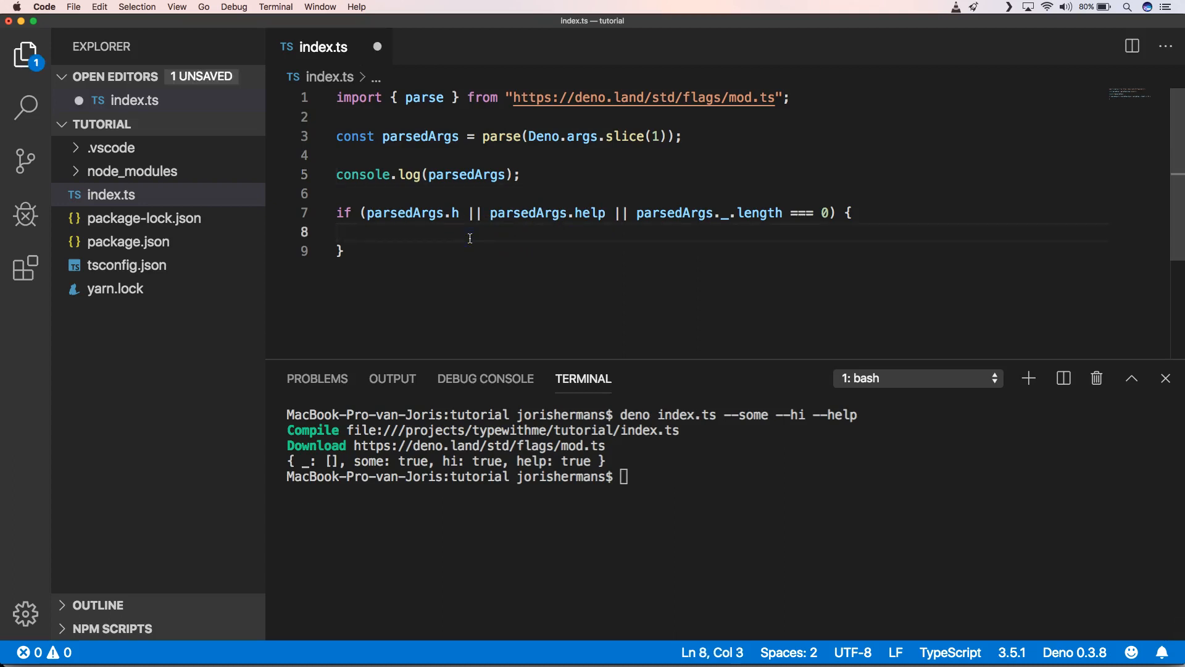
# - Log 'some help ...' inside the if block and retype deno index.ts --some --hi --help
pyautogui.write('console.')
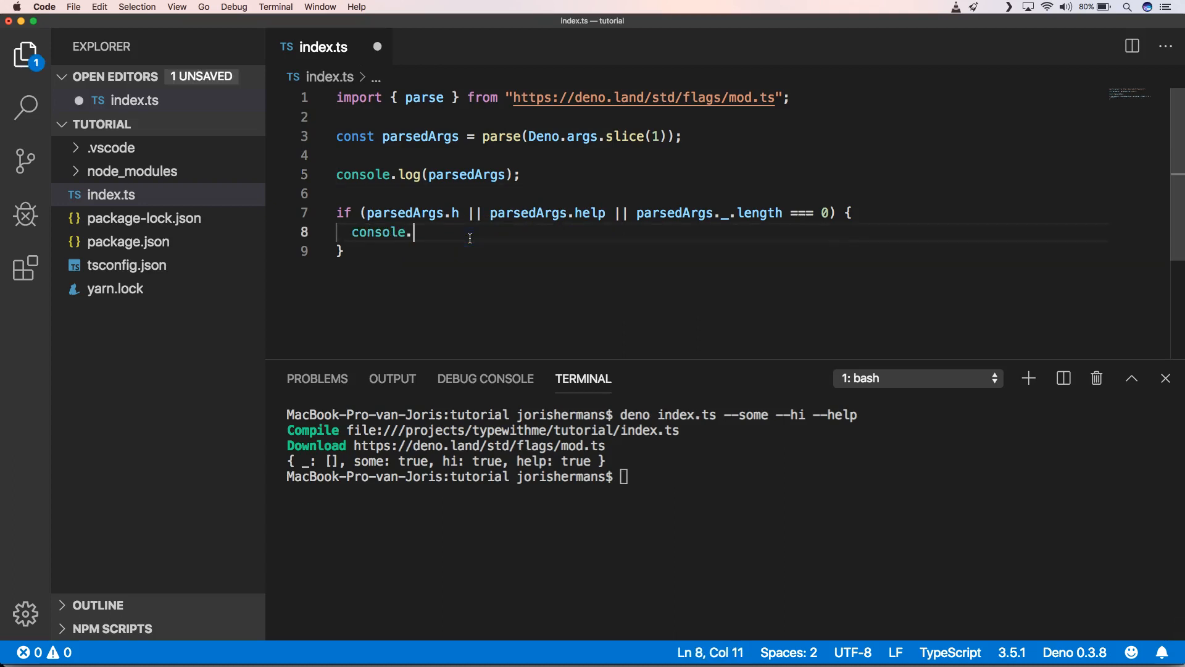
pyautogui.write('log')
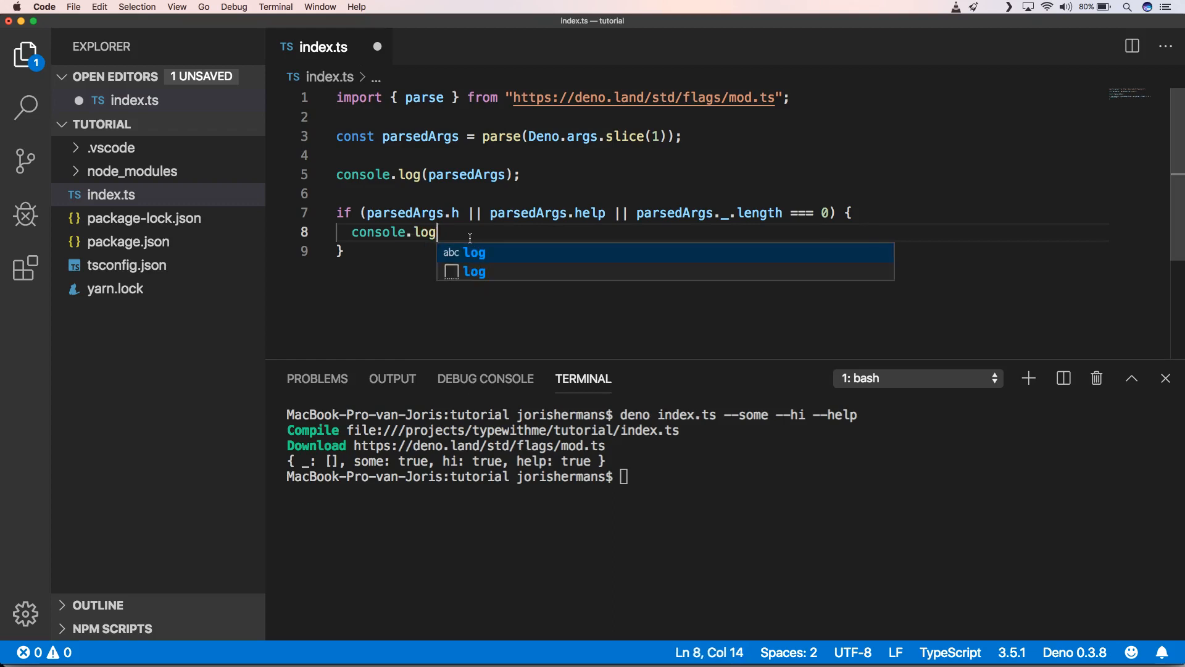
pyautogui.write("('')")
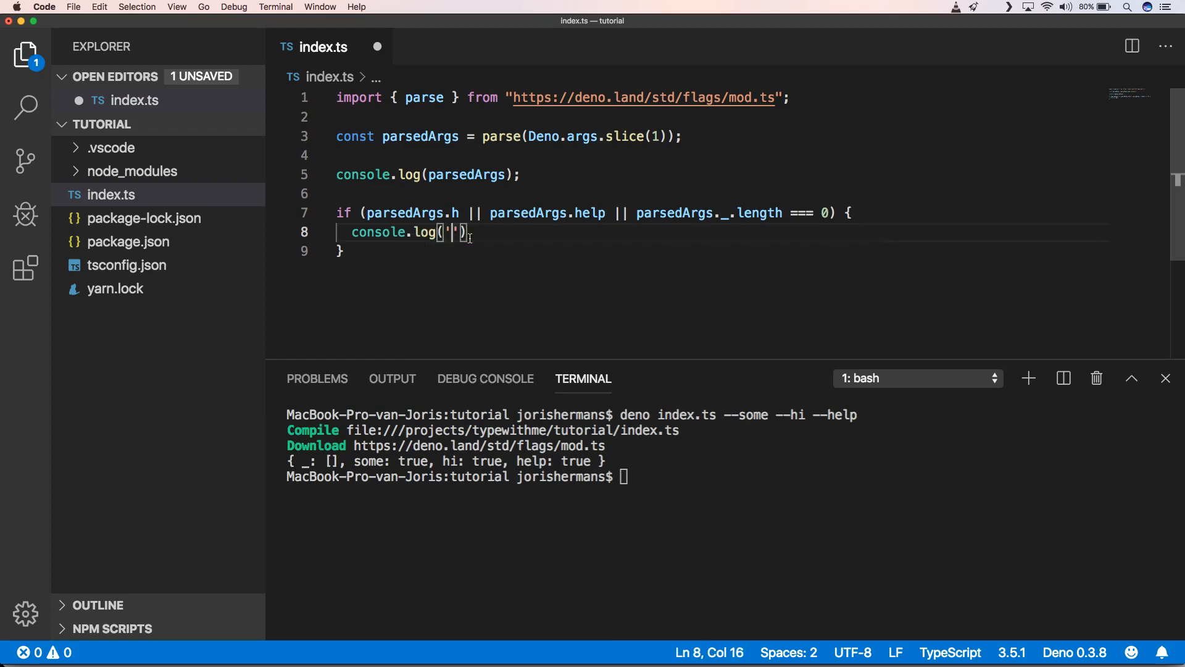
pyautogui.write('some help')
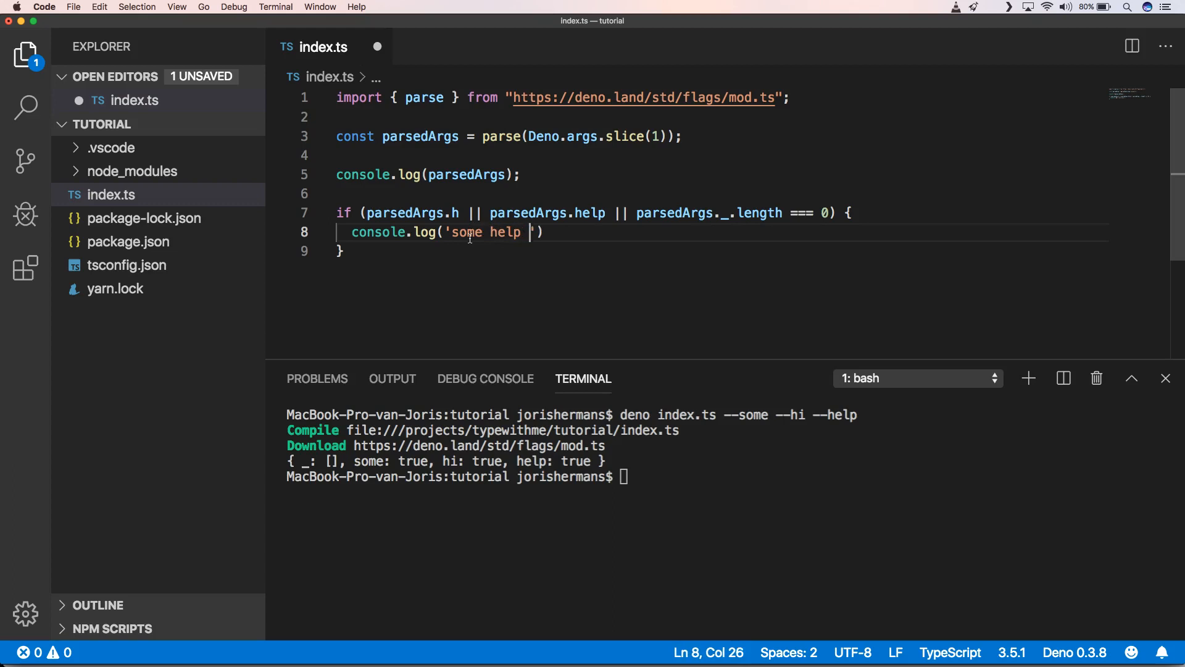
pyautogui.write('...')
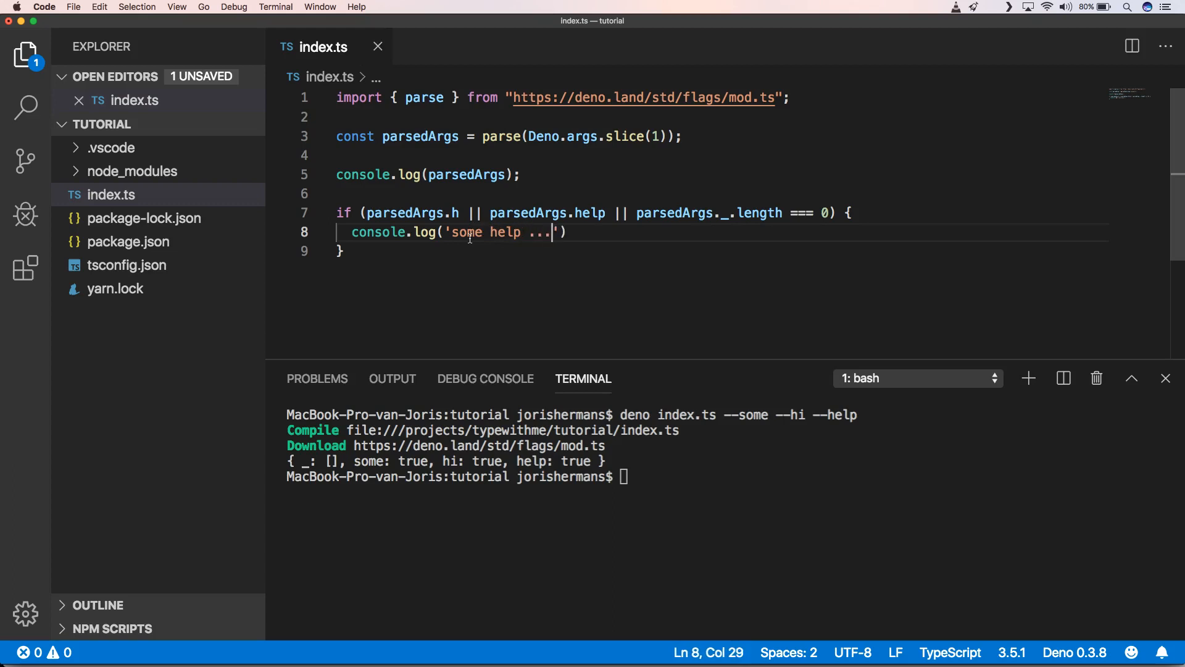
pyautogui.write('deno index.ts --some --hi --help')
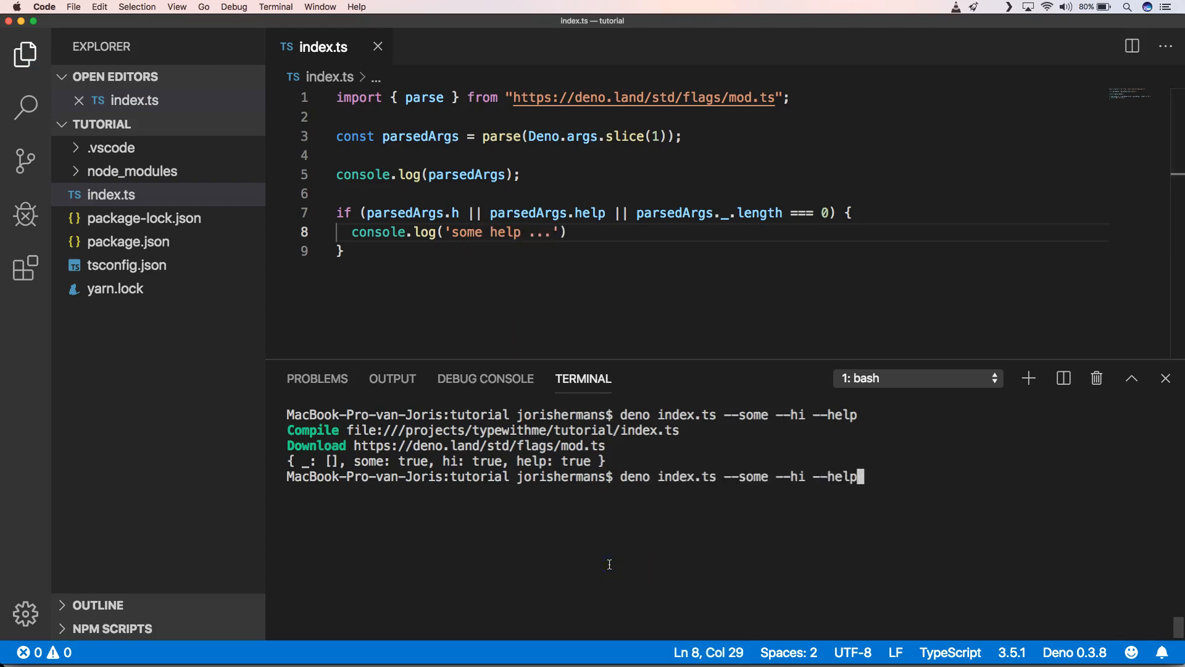
# - Rerun the script with --some --hi --help and check the 'some help ...' output
pyautogui.press('enter')
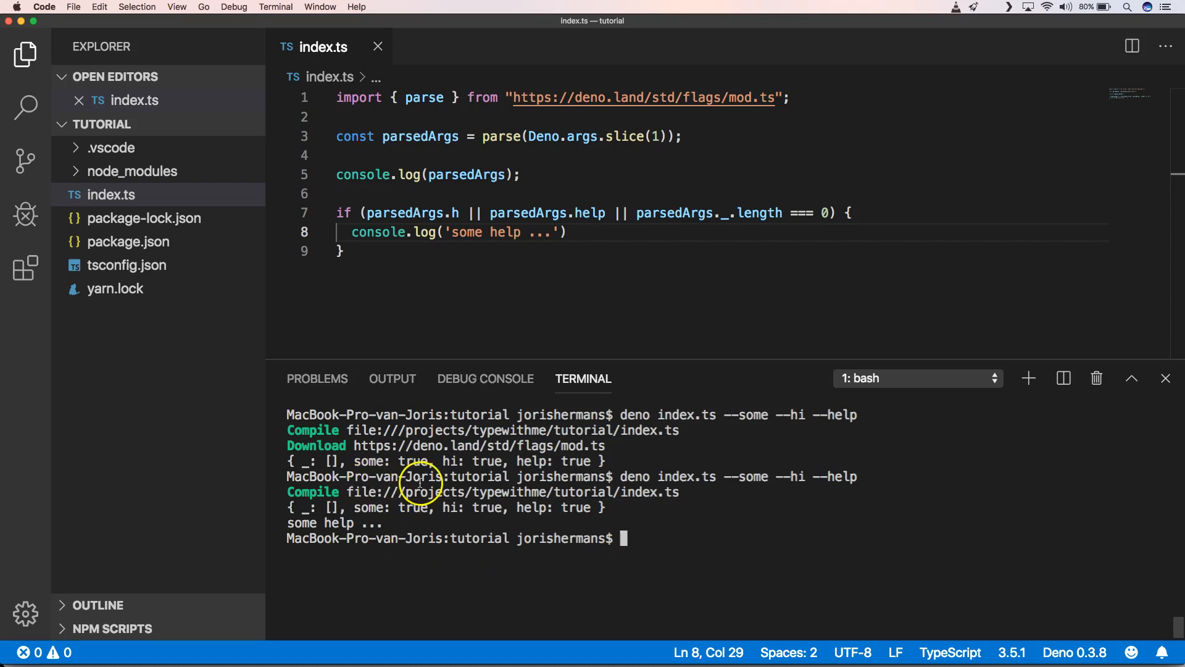
pyautogui.moveTo(519, 473)
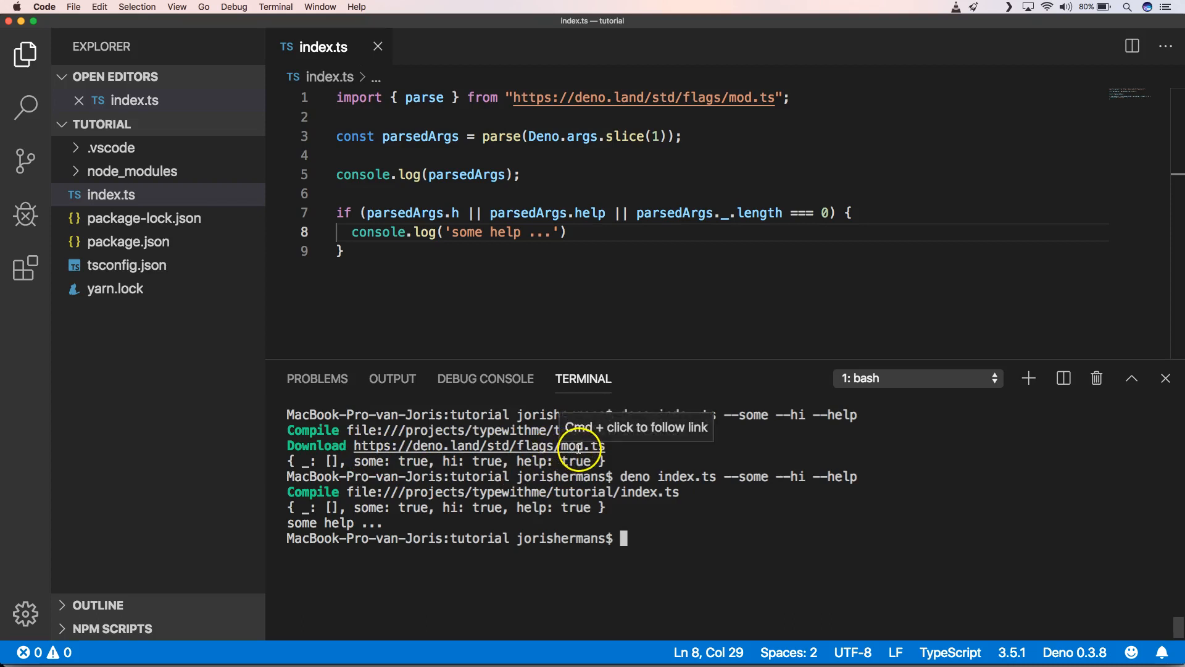
pyautogui.moveTo(447, 545)
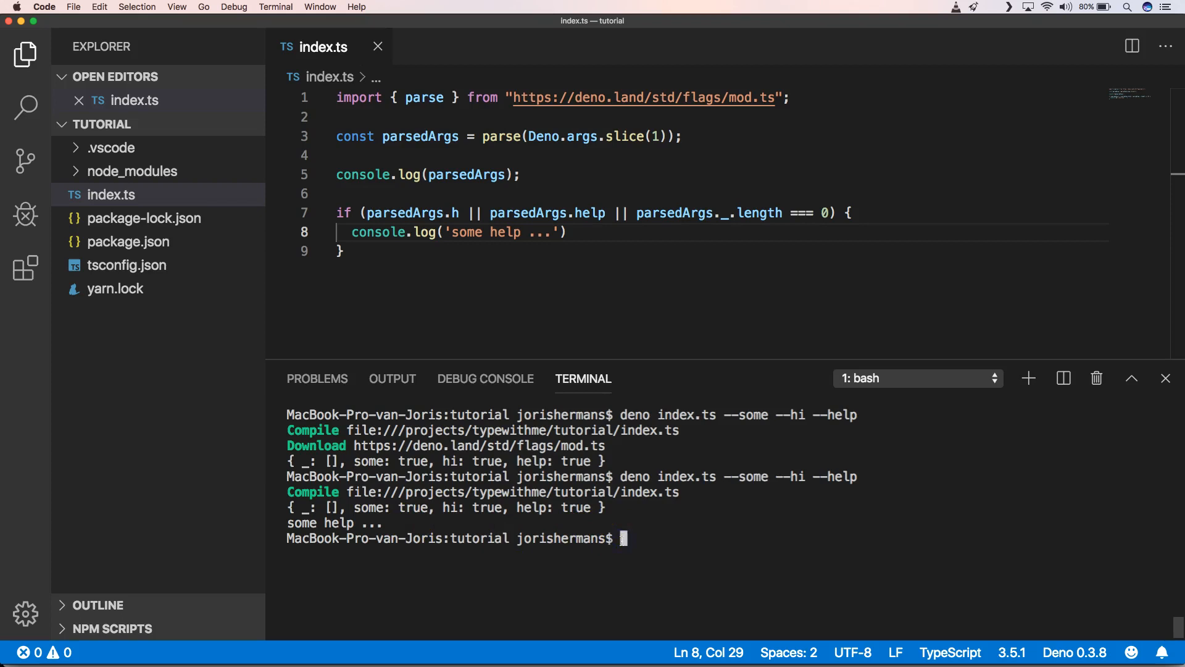
pyautogui.click(521, 232)
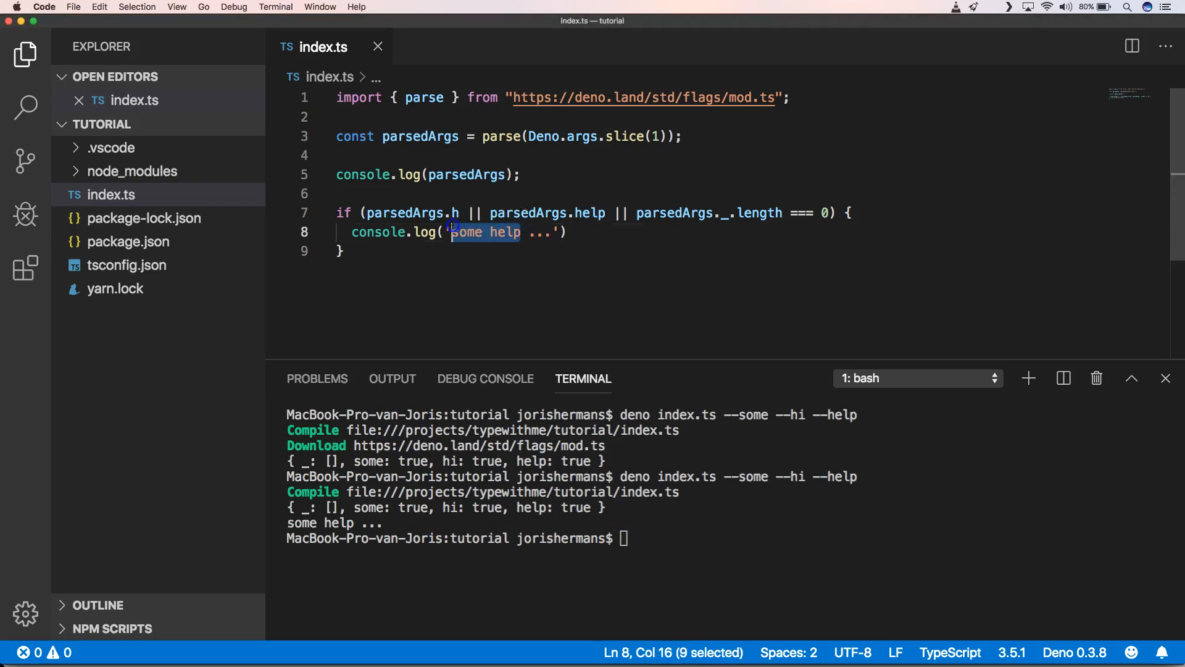
# - Change the help text to 'Usage: deno index.ts [-h|--help] ...' and add an empty else branch
pyautogui.write('Usage')
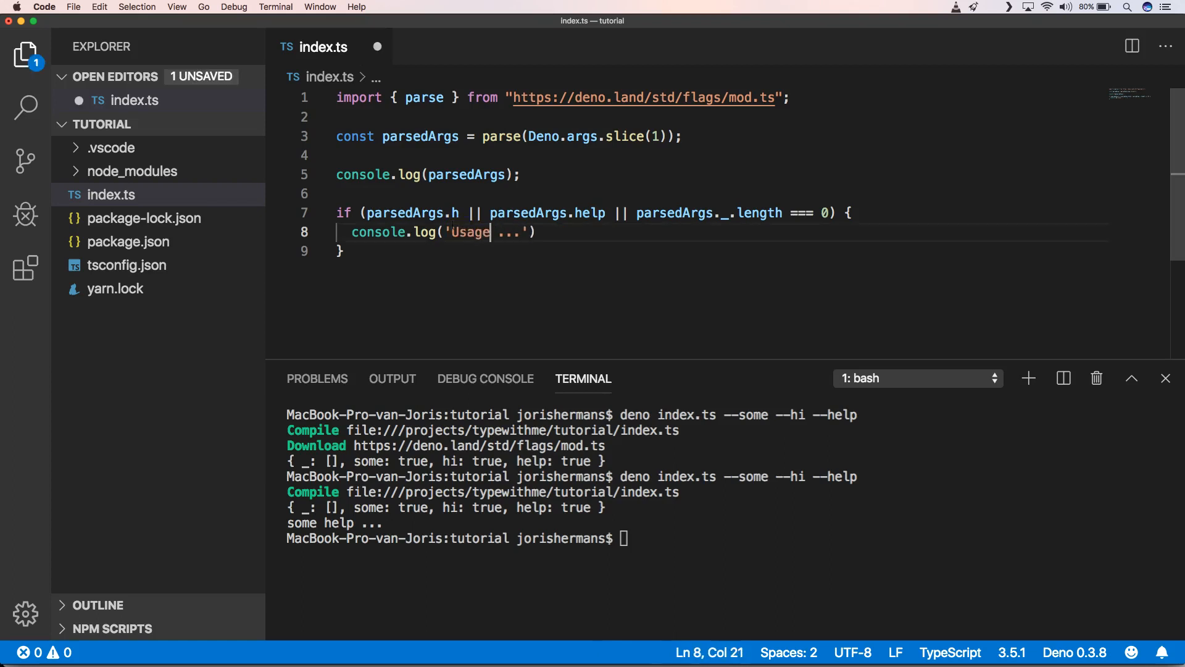
pyautogui.write(': deno index.ts')
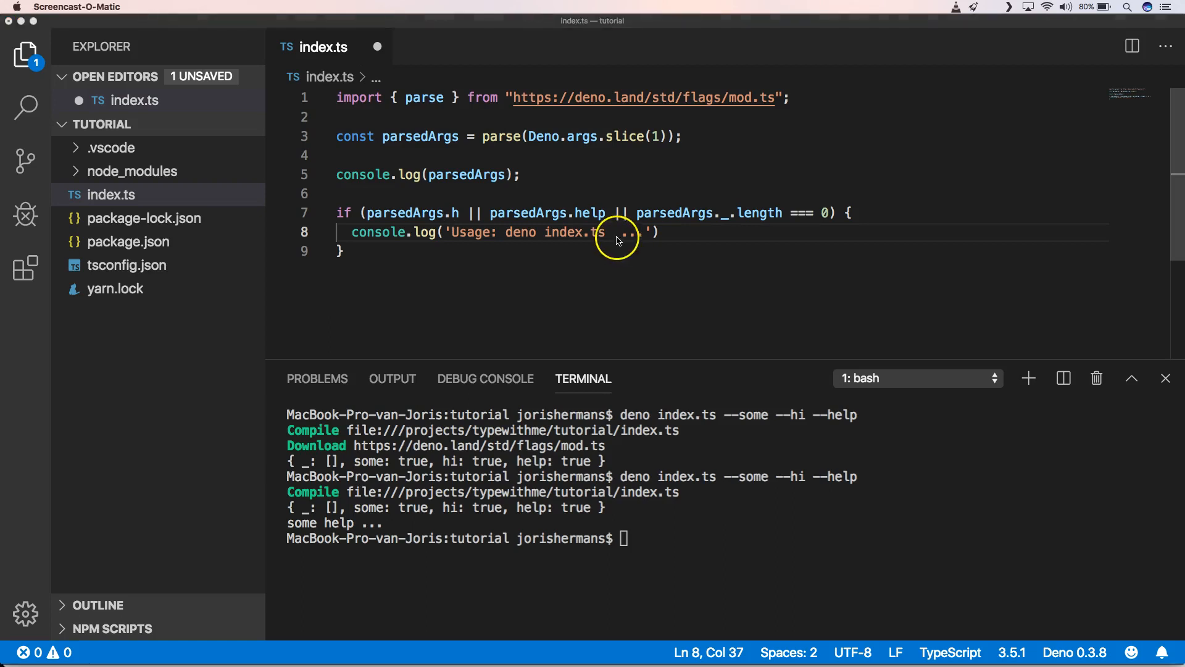
pyautogui.write('[-h|--help]')
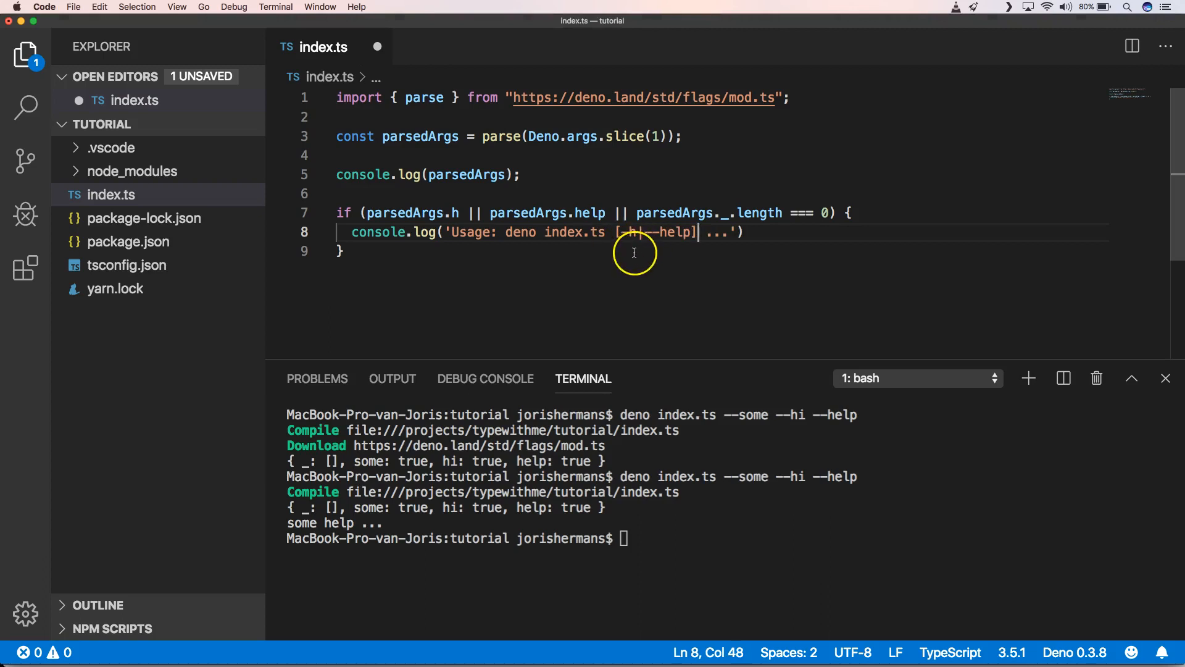
pyautogui.moveTo(680, 250)
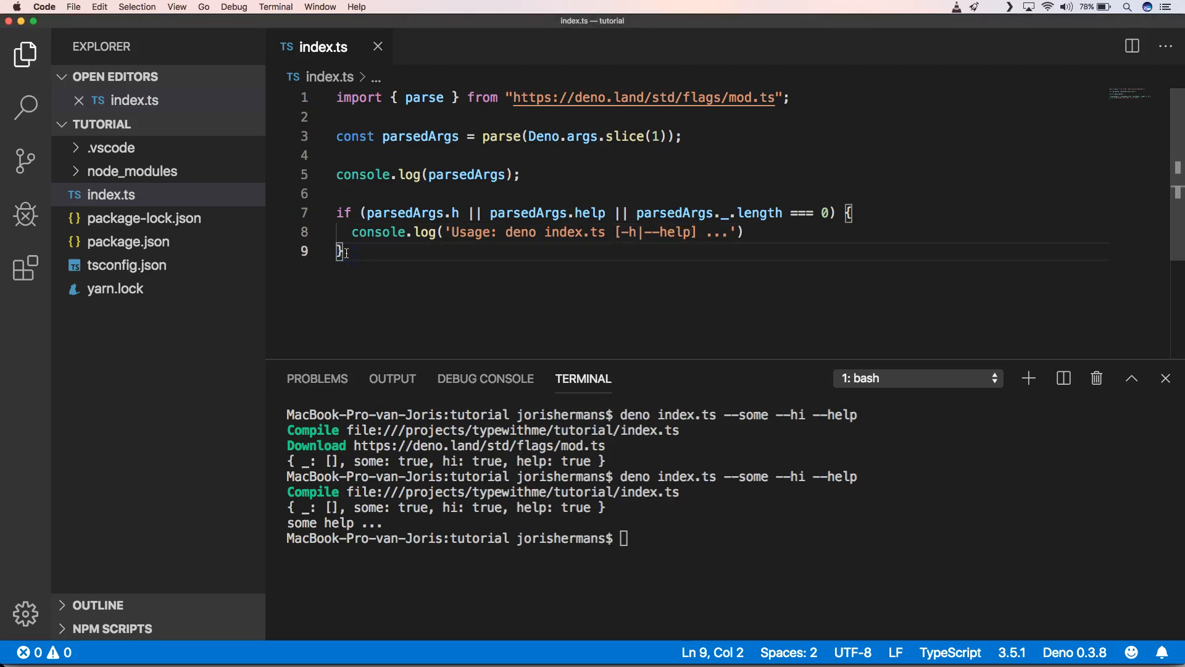
pyautogui.write('else')
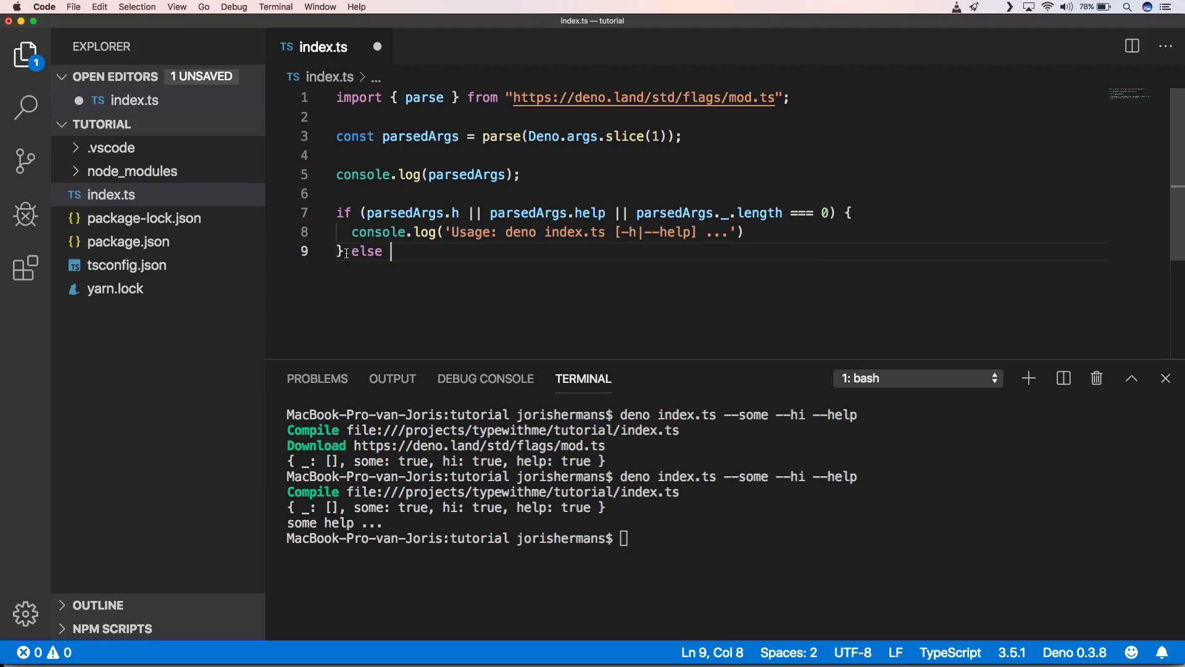
pyautogui.write('{')
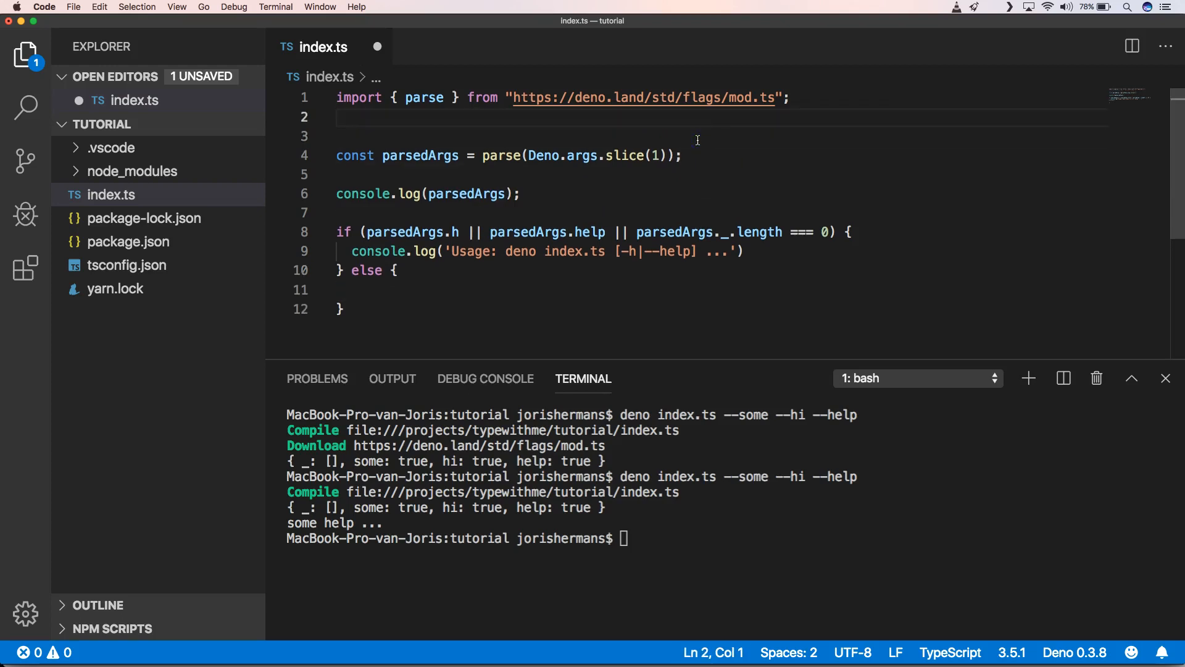
# - Import TextProtoReader from std textproto and create tpr over a BufReader on Deno.stdin
pyautogui.write('import { TextProtoReader } from "https://deno.land/std/textproto/mod.ts";')
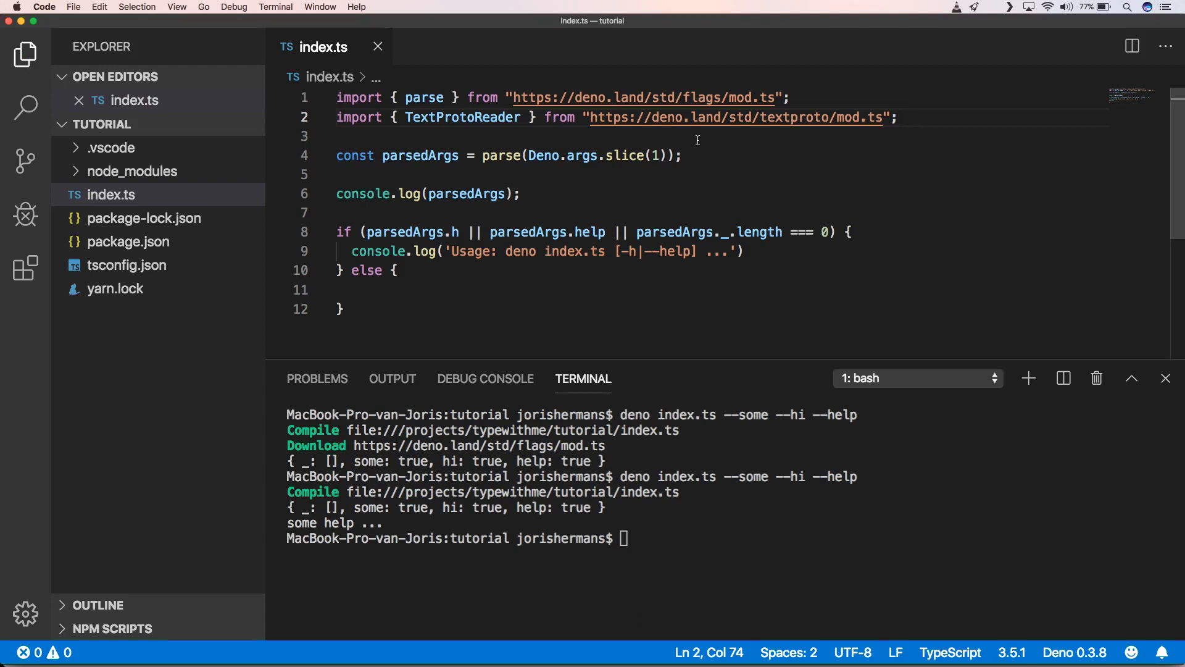
pyautogui.click(383, 289)
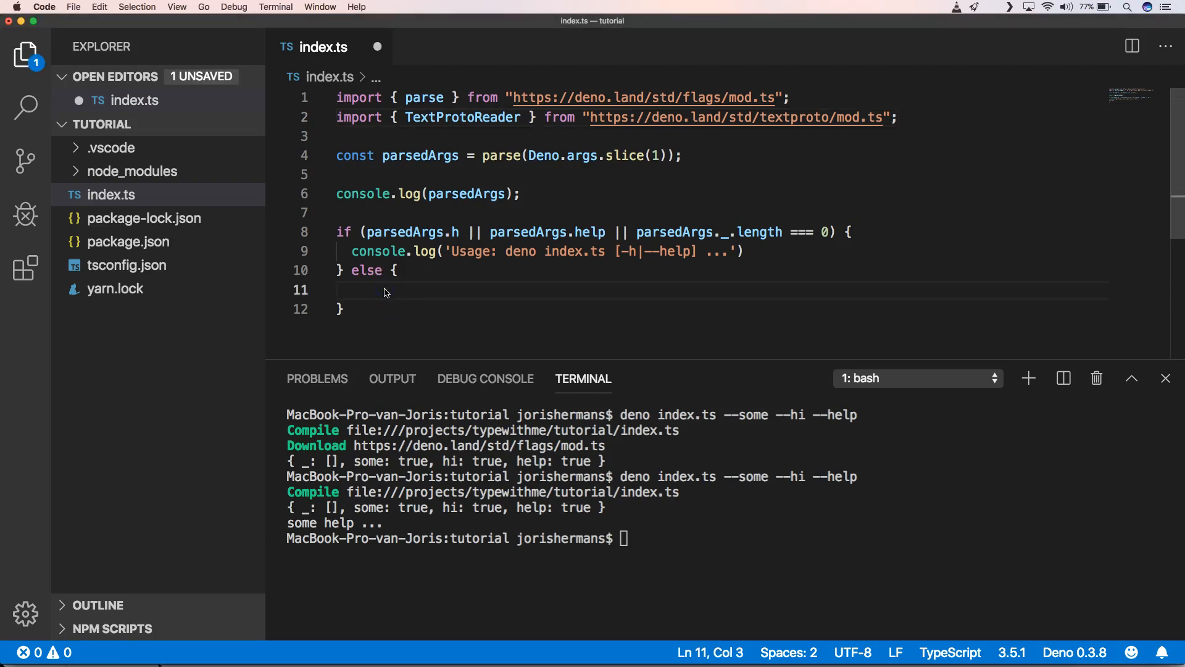
pyautogui.write('const tpr = new TextProtoReader(new BufReader(Deno.stdin));')
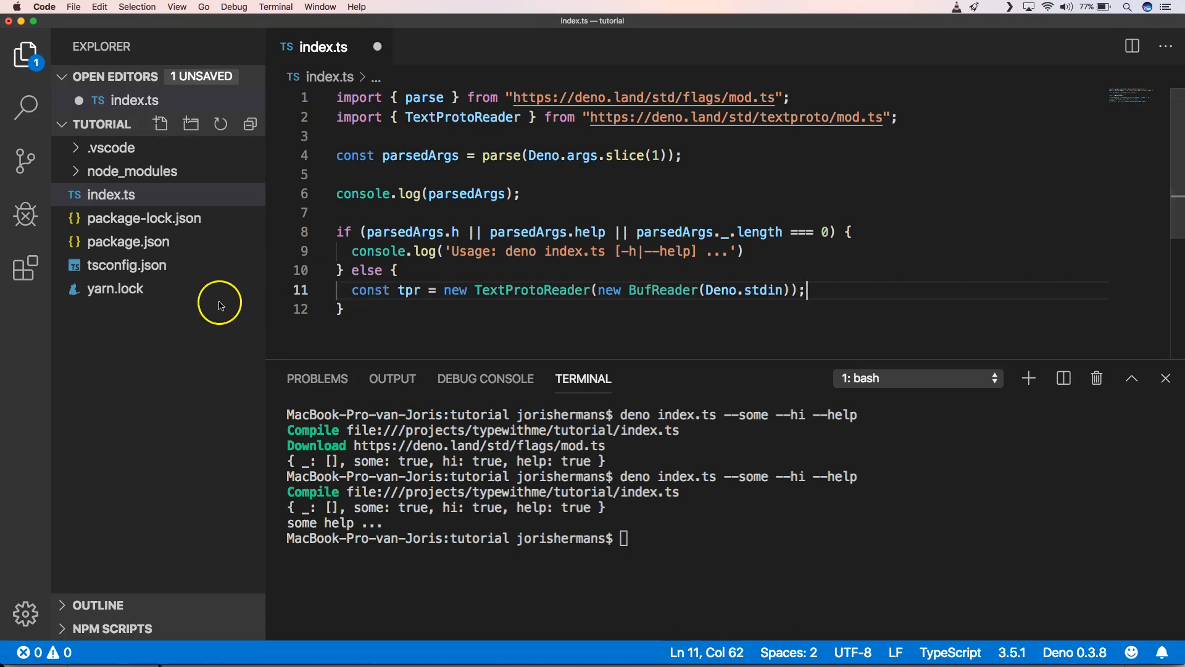
pyautogui.click(348, 291)
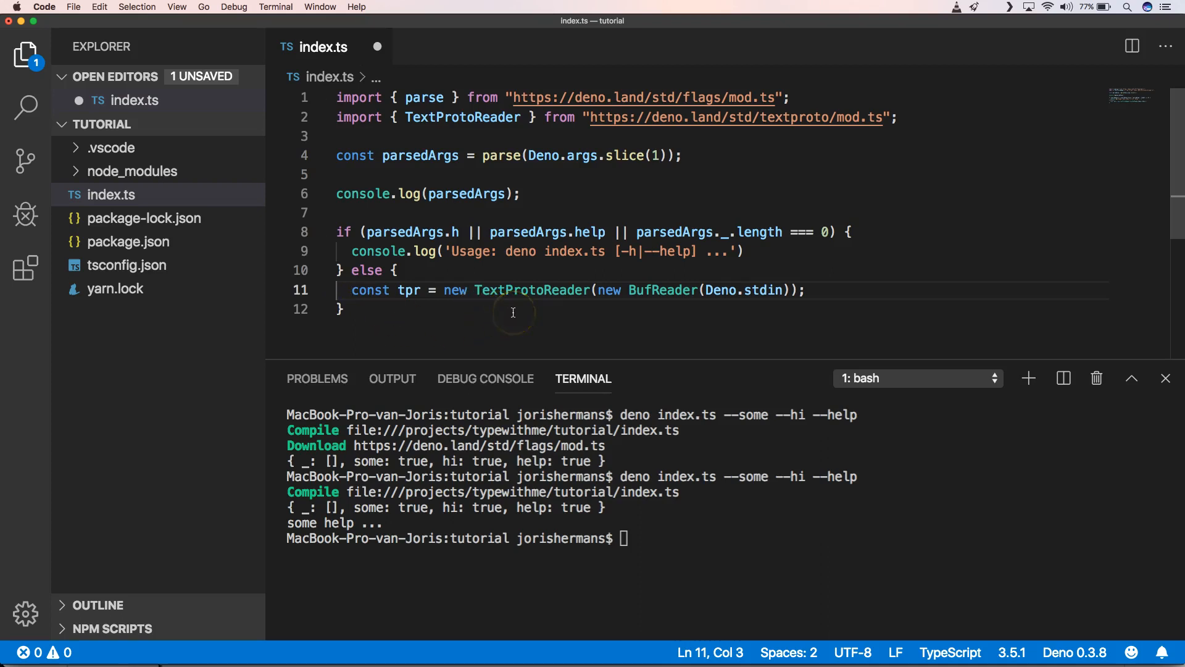
pyautogui.moveTo(643, 306)
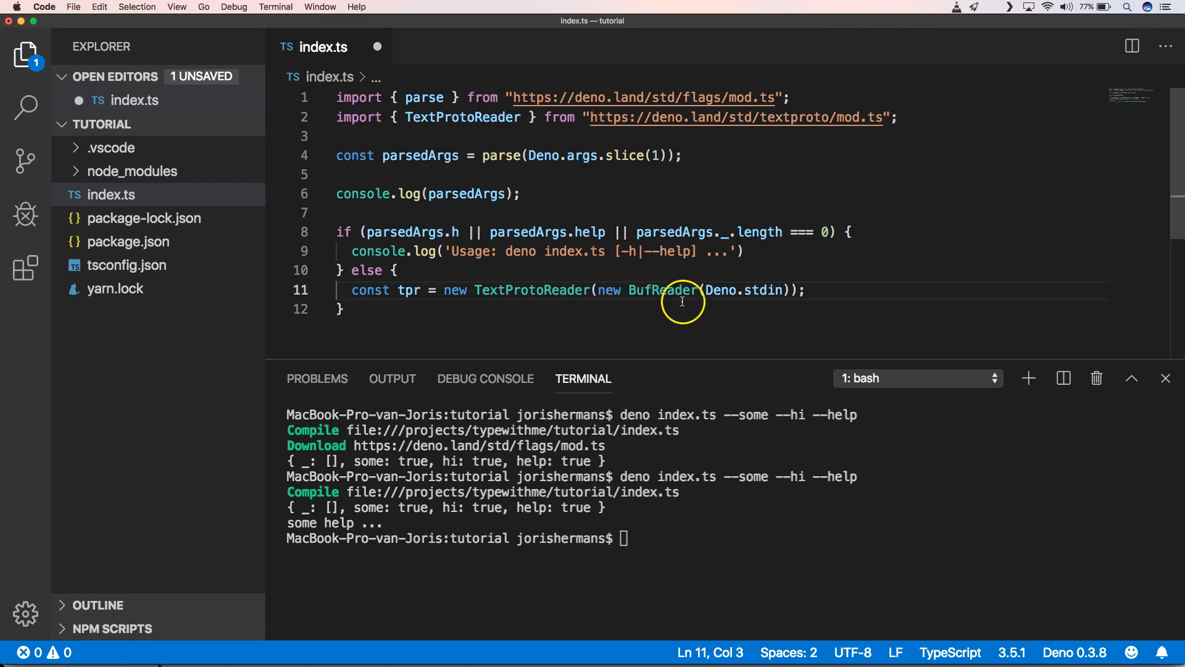
pyautogui.moveTo(724, 305)
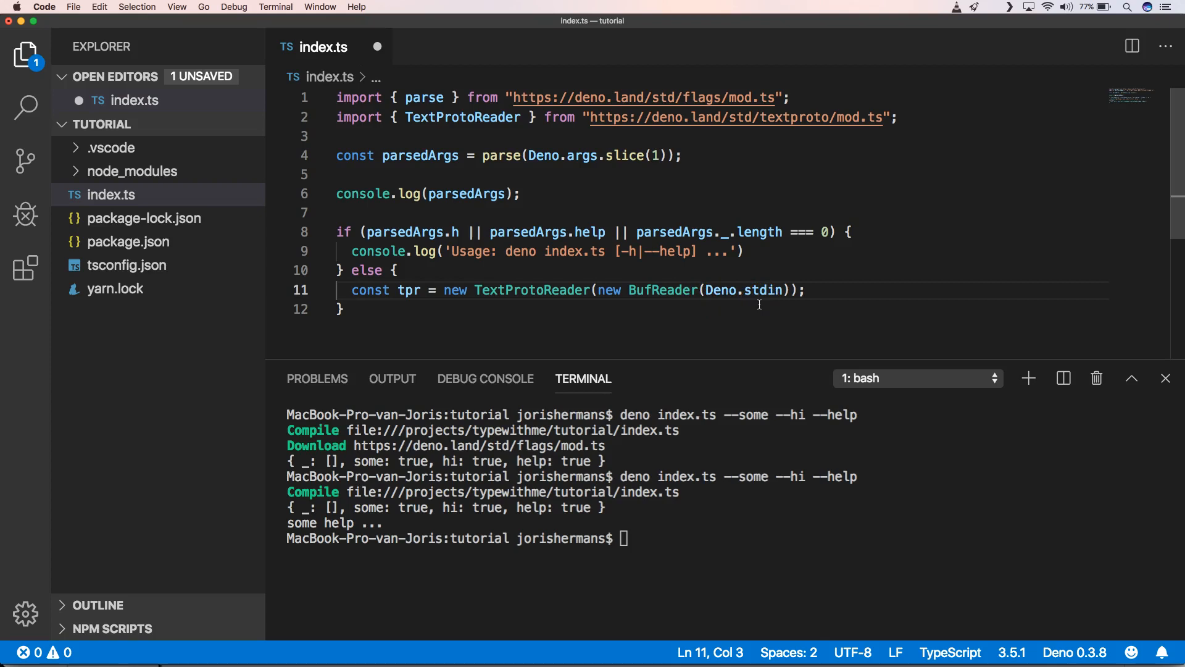
pyautogui.click(807, 289)
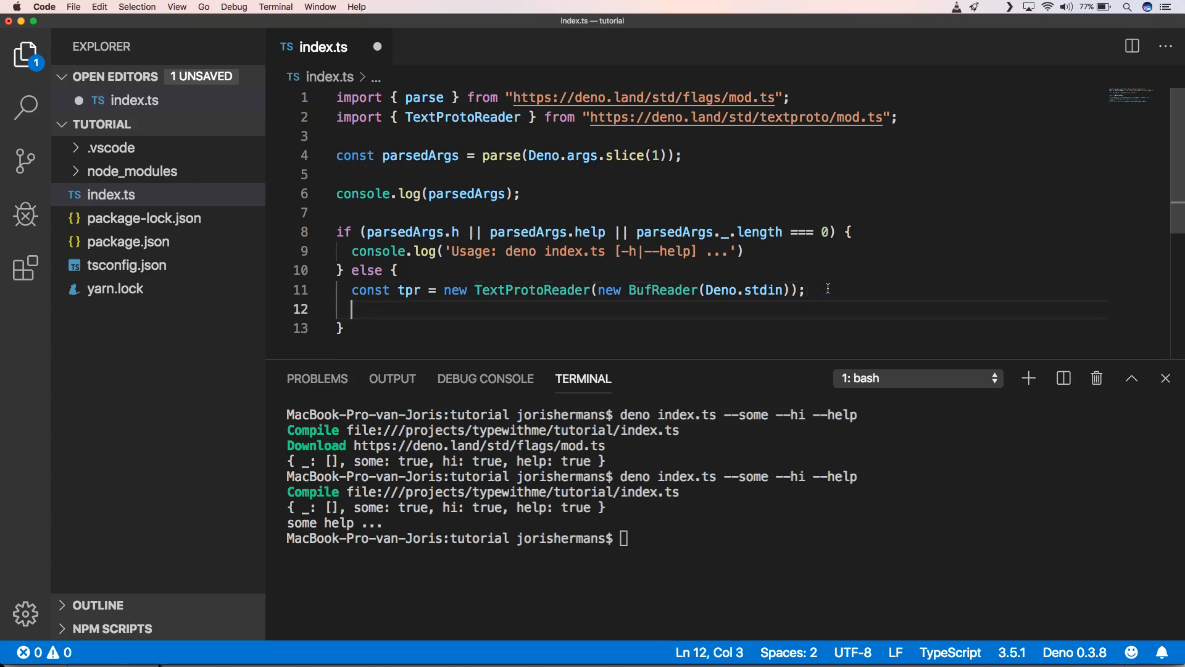
# - Remove the parsedArgs log line and add a while (true) loop writing a '> ' prompt
pyautogui.press('cmd+s')
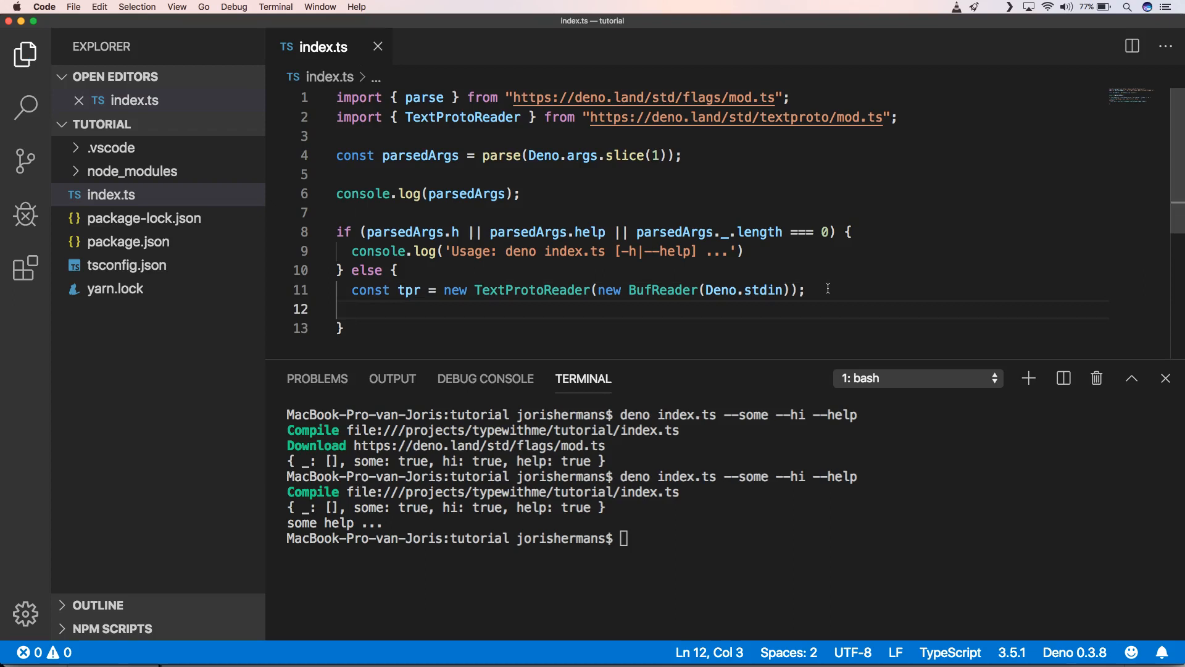
pyautogui.click(348, 213)
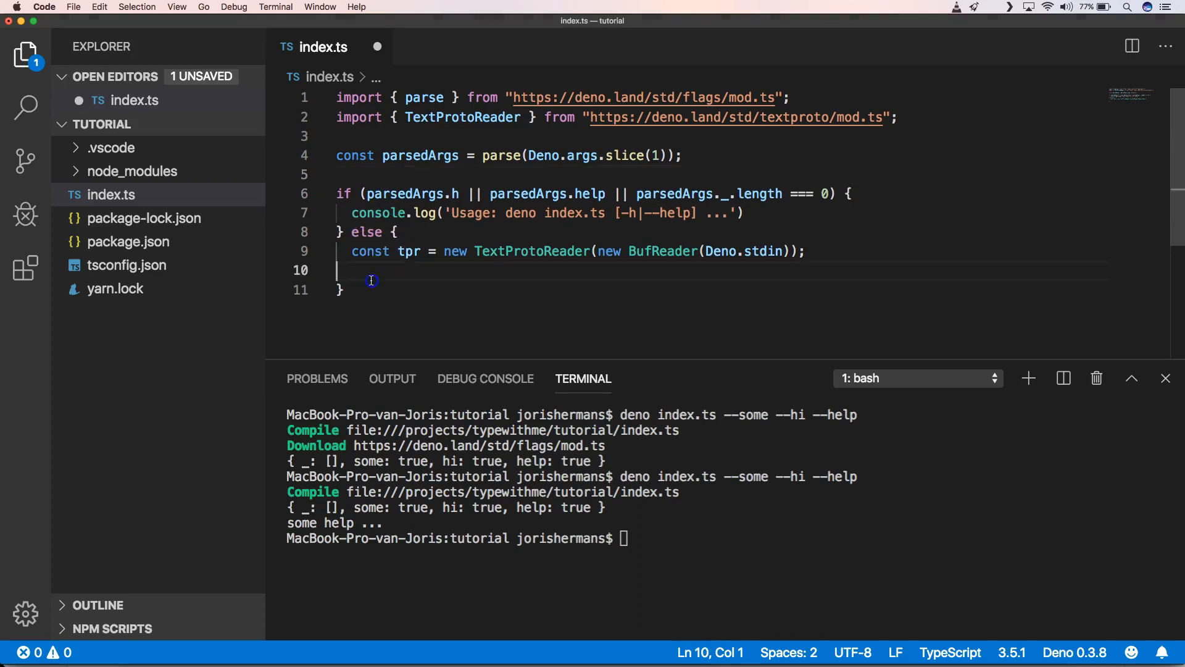
pyautogui.press('Tab')
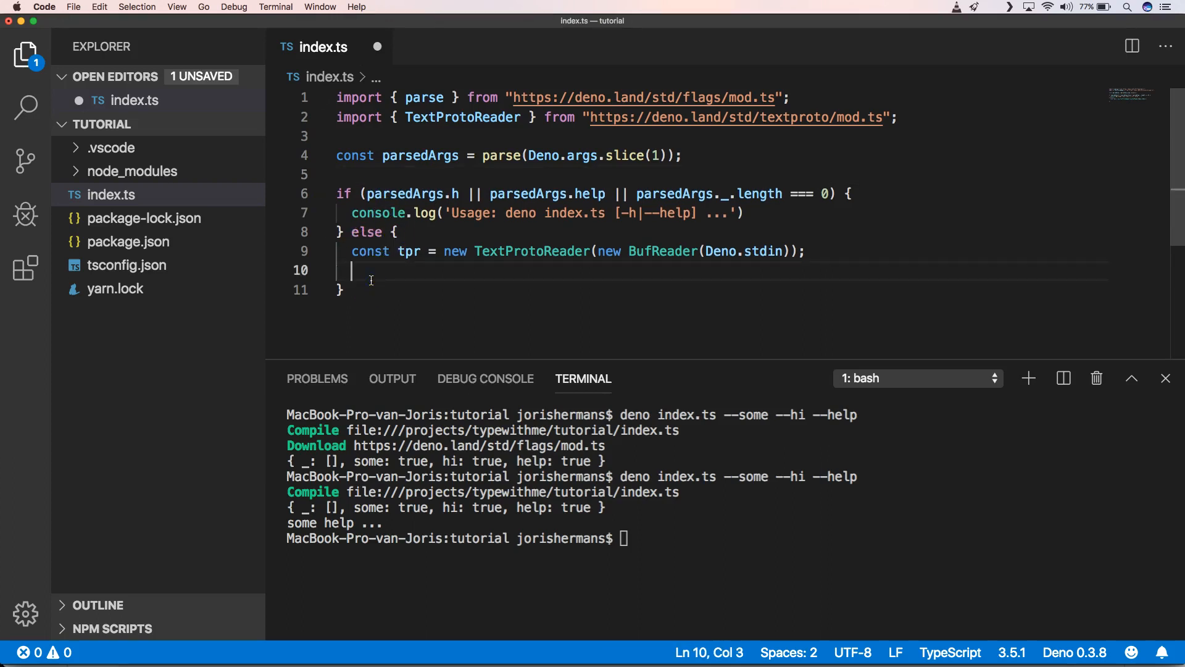
pyautogui.write('while (true) {')
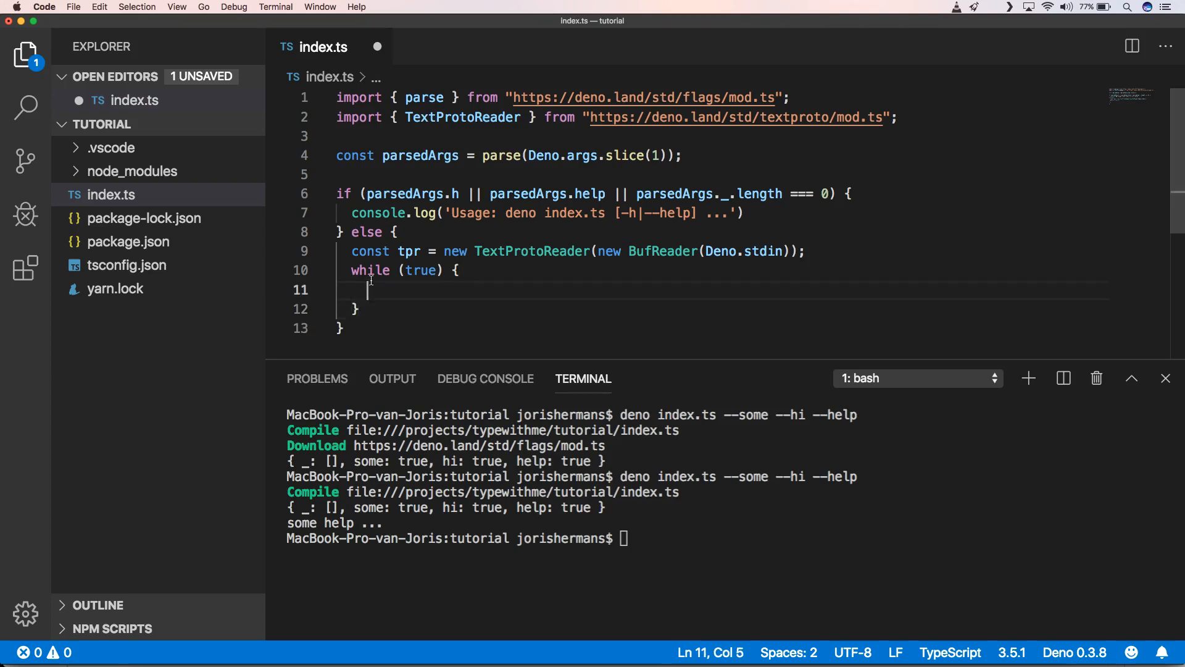
pyautogui.press('cmd+s')
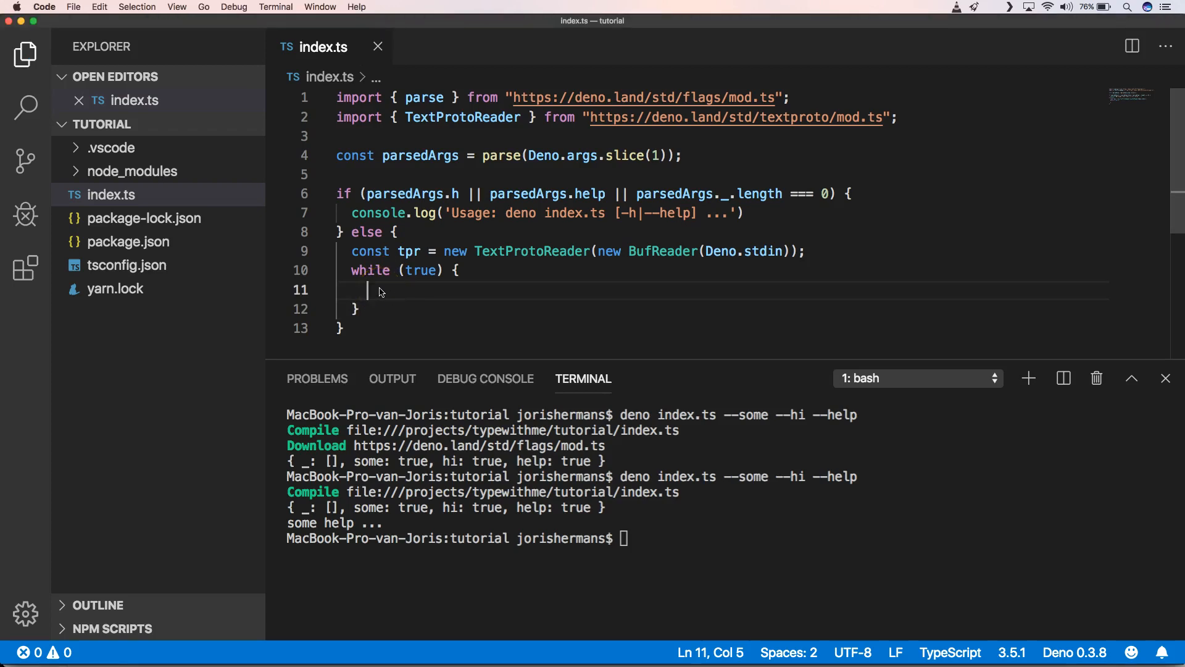
pyautogui.write('await Deno.stdout.write(encode("> "));')
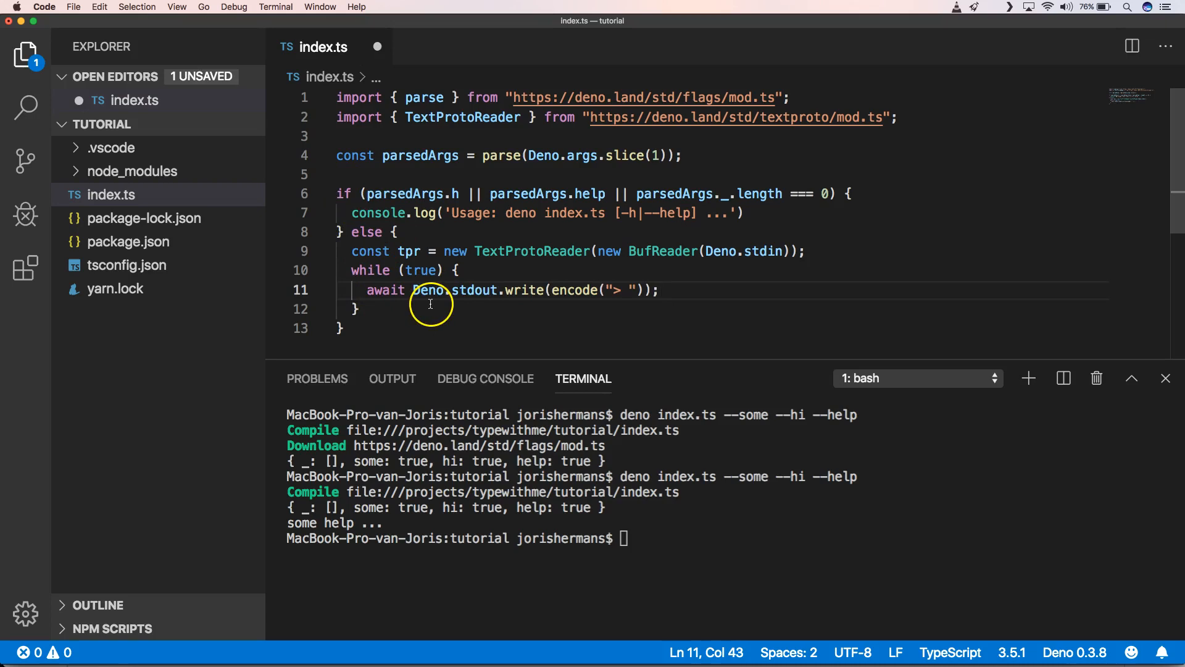
pyautogui.moveTo(458, 301)
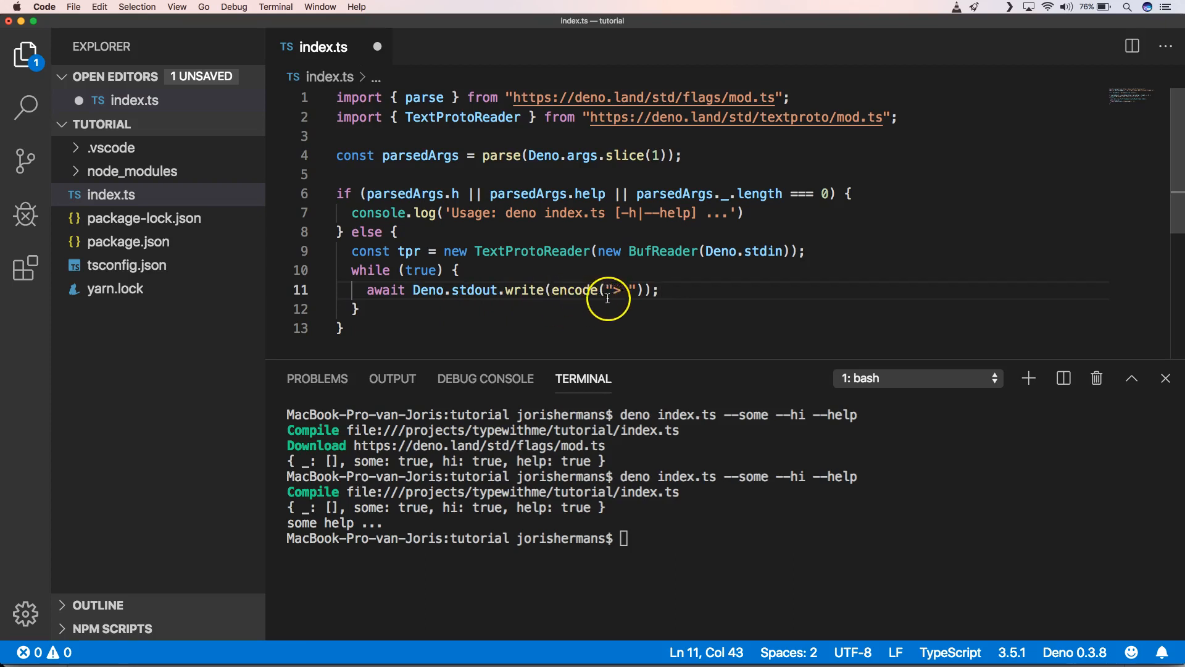
pyautogui.moveTo(594, 297)
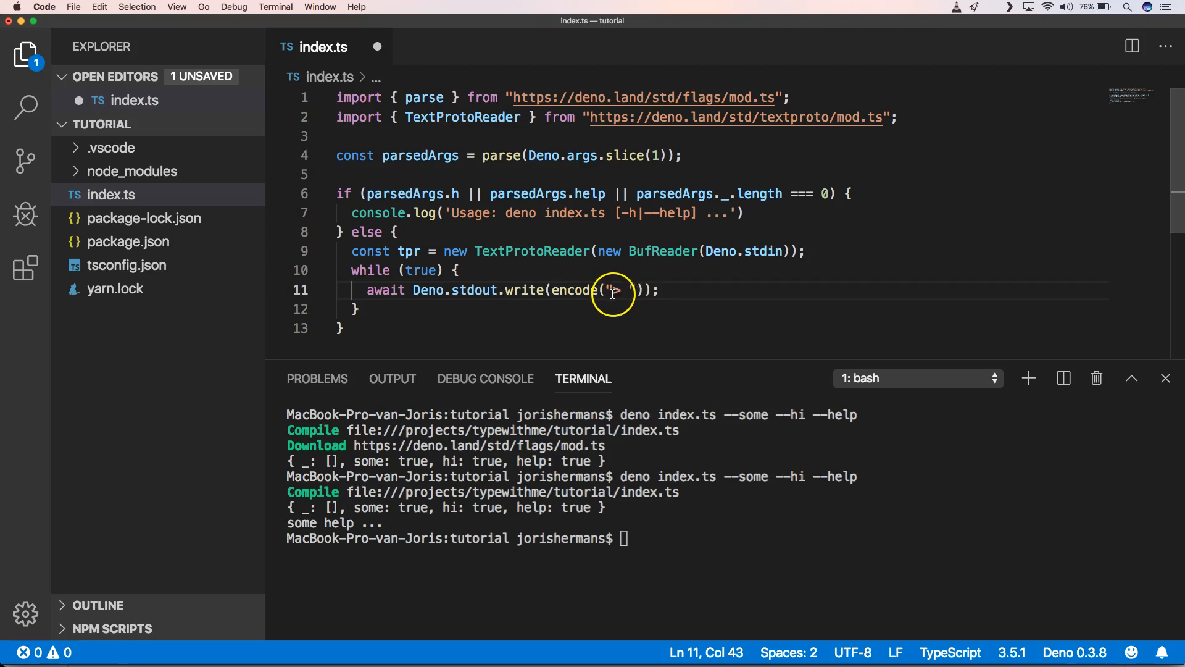
pyautogui.moveTo(499, 265)
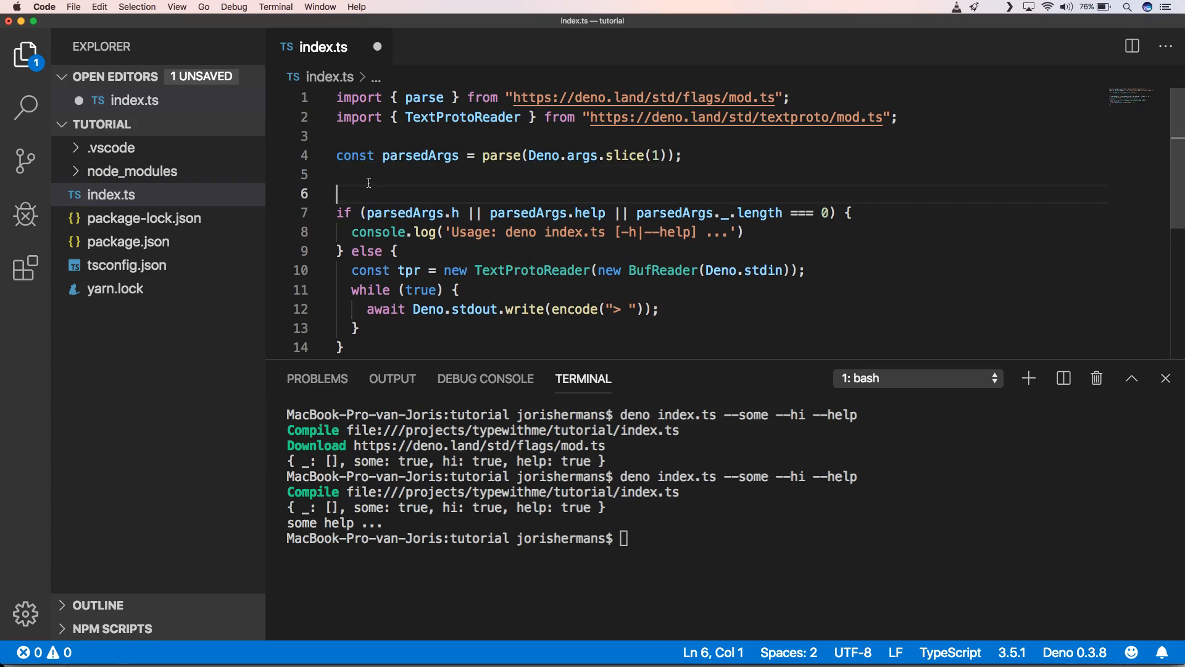
# - Move the usage check and stdin loop into a new async function main()
pyautogui.write('async function main')
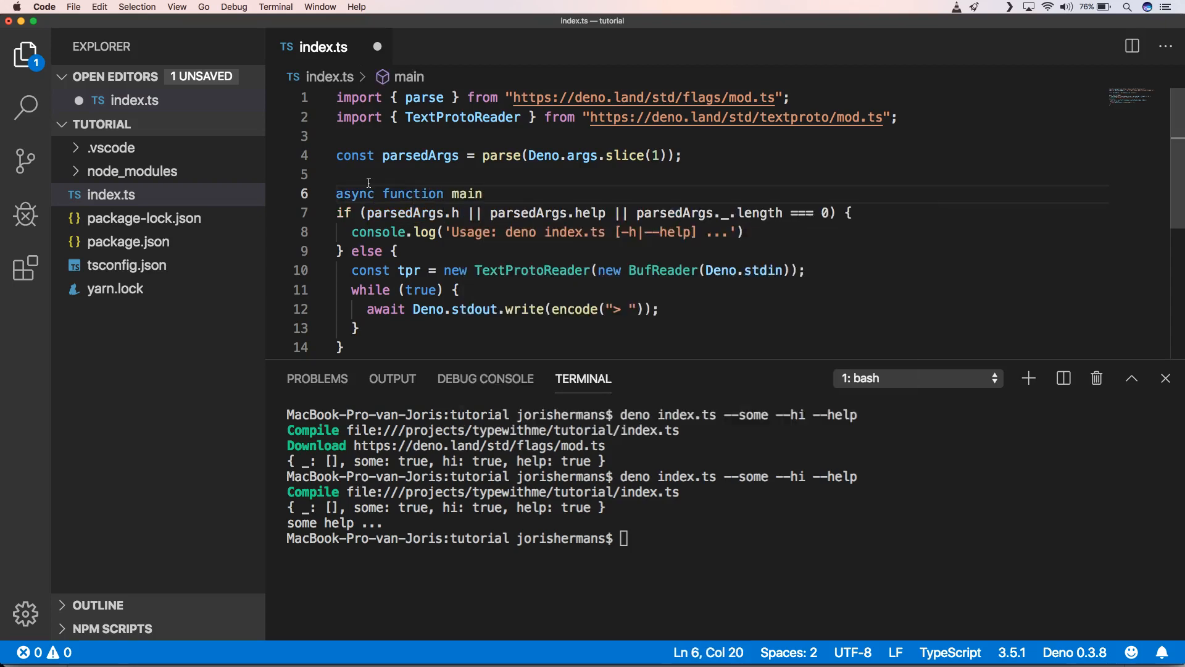
pyautogui.write('()')
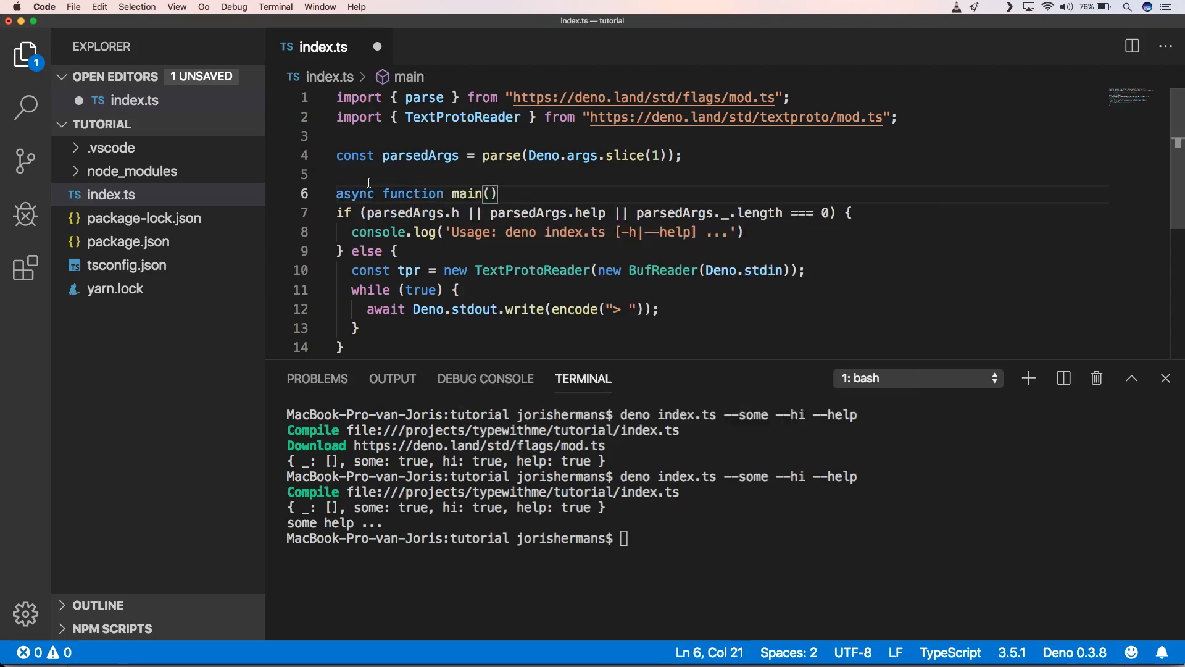
pyautogui.write('{}')
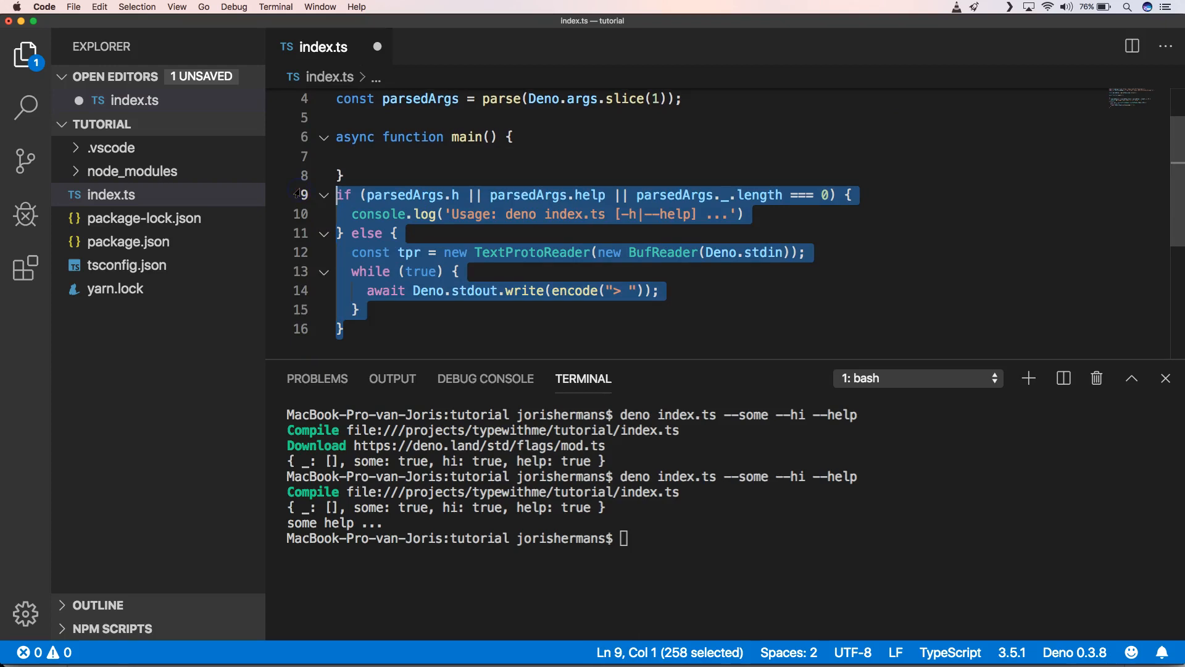
pyautogui.press('Delete')
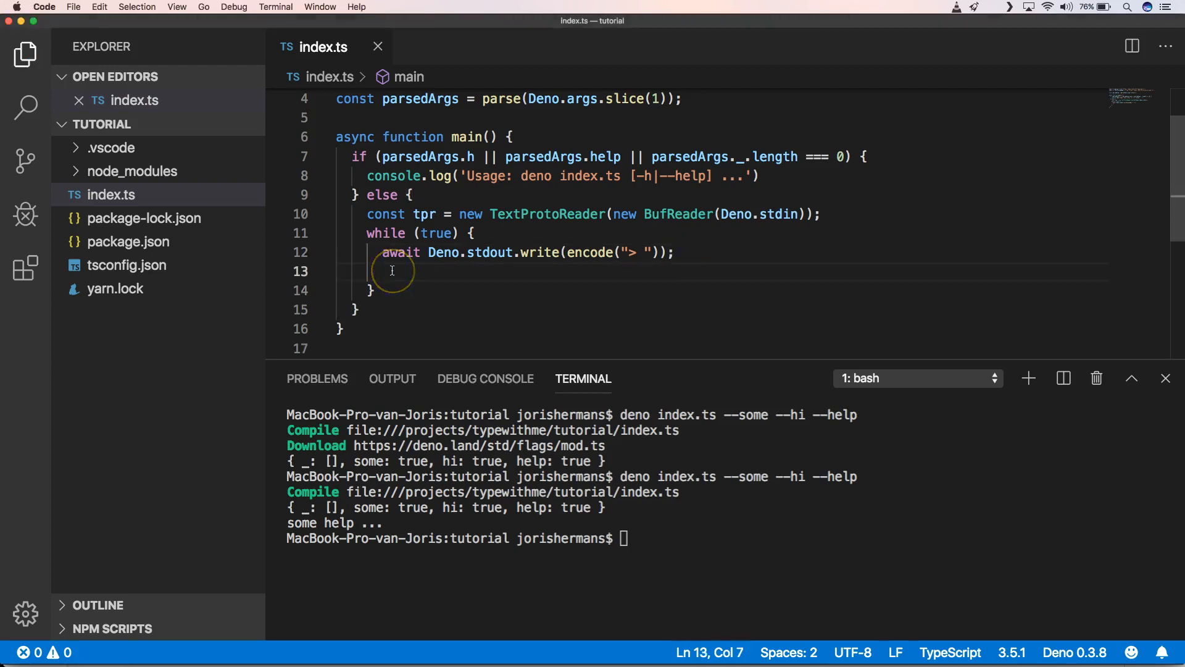
# - Read each line with tpr.readLine() and log 'hi' when the line is 'hi'
pyautogui.write('= await tpr.readLine();')
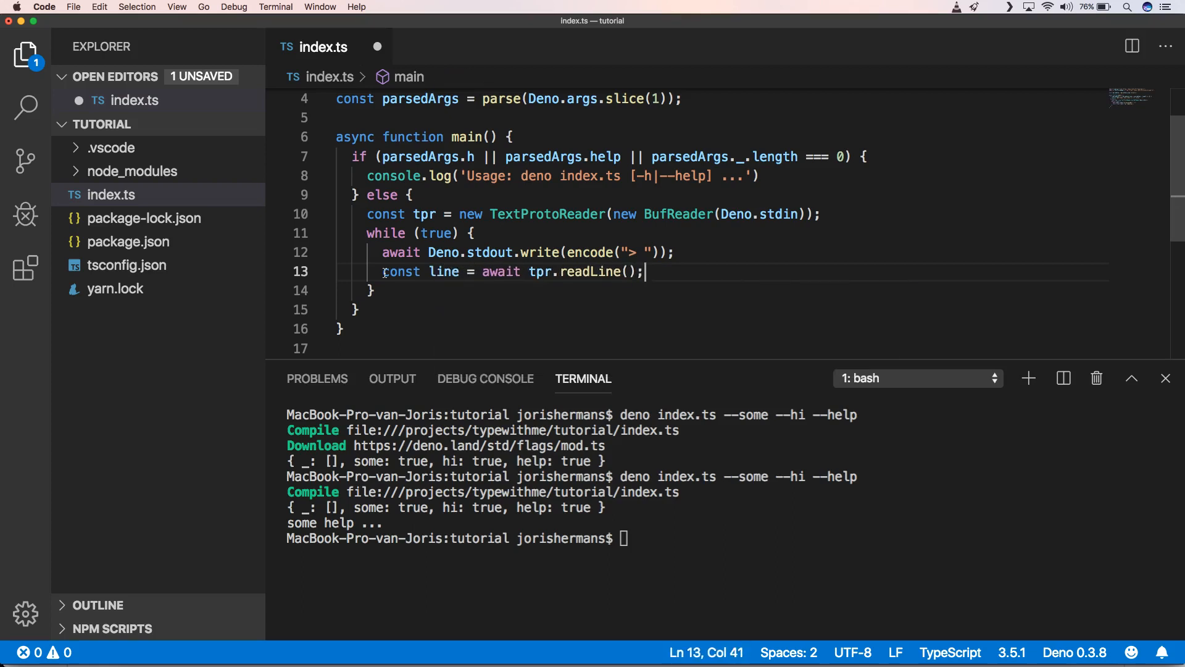
pyautogui.write("if (line === '")
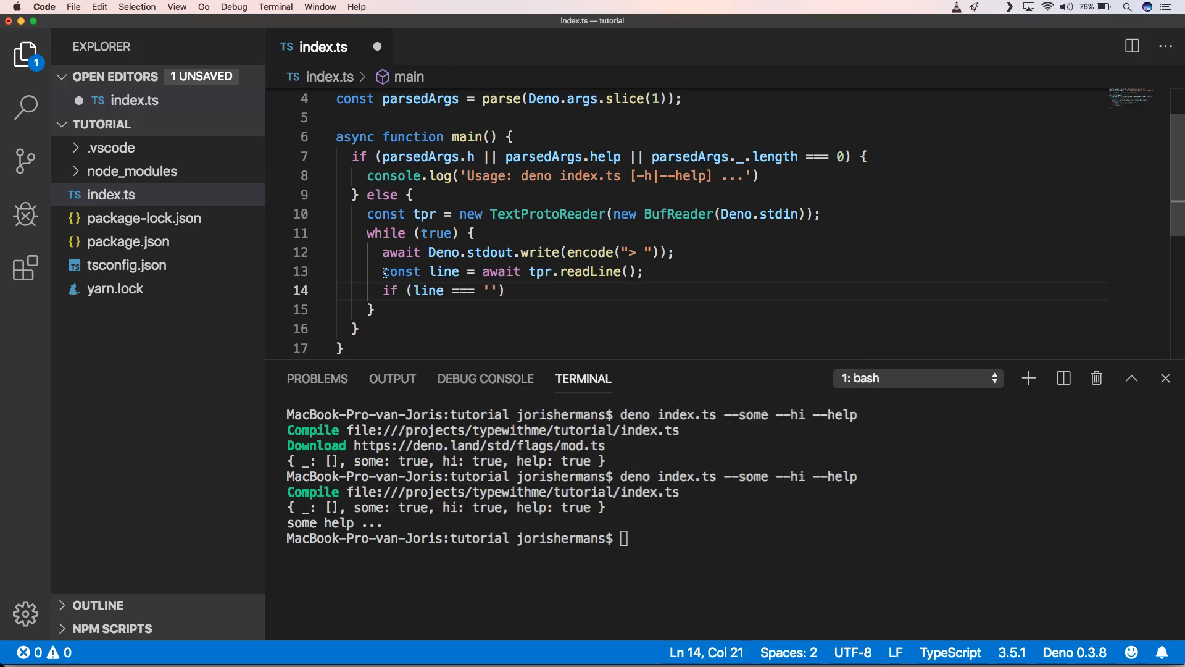
pyautogui.write('hi')
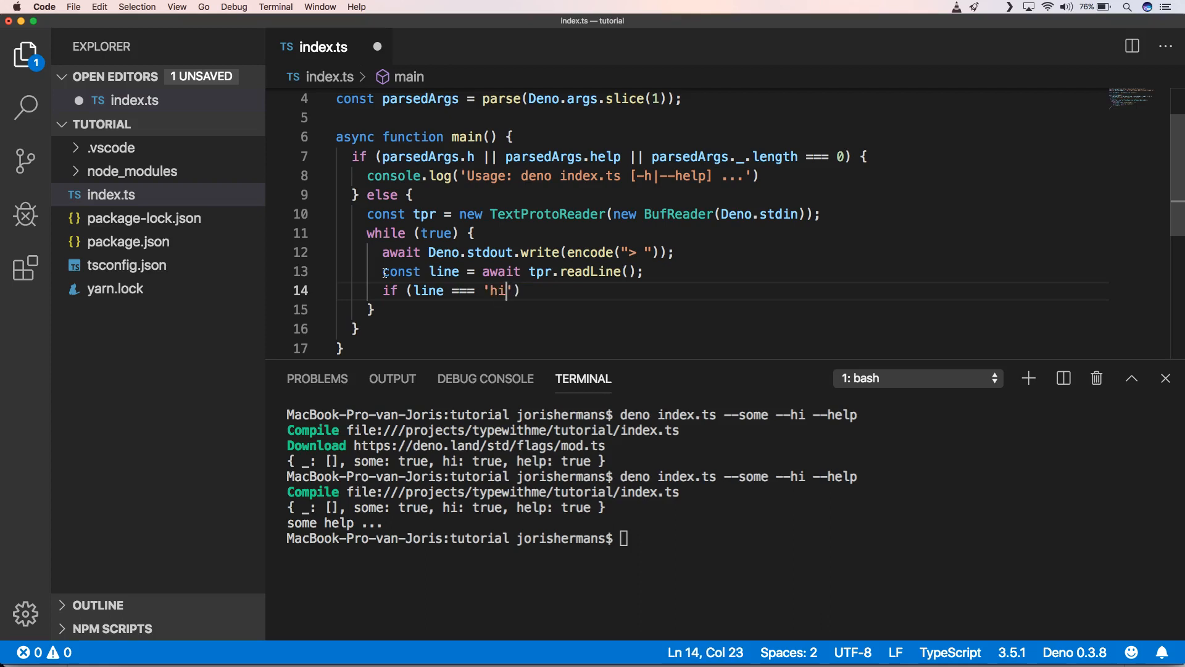
pyautogui.write('{}')
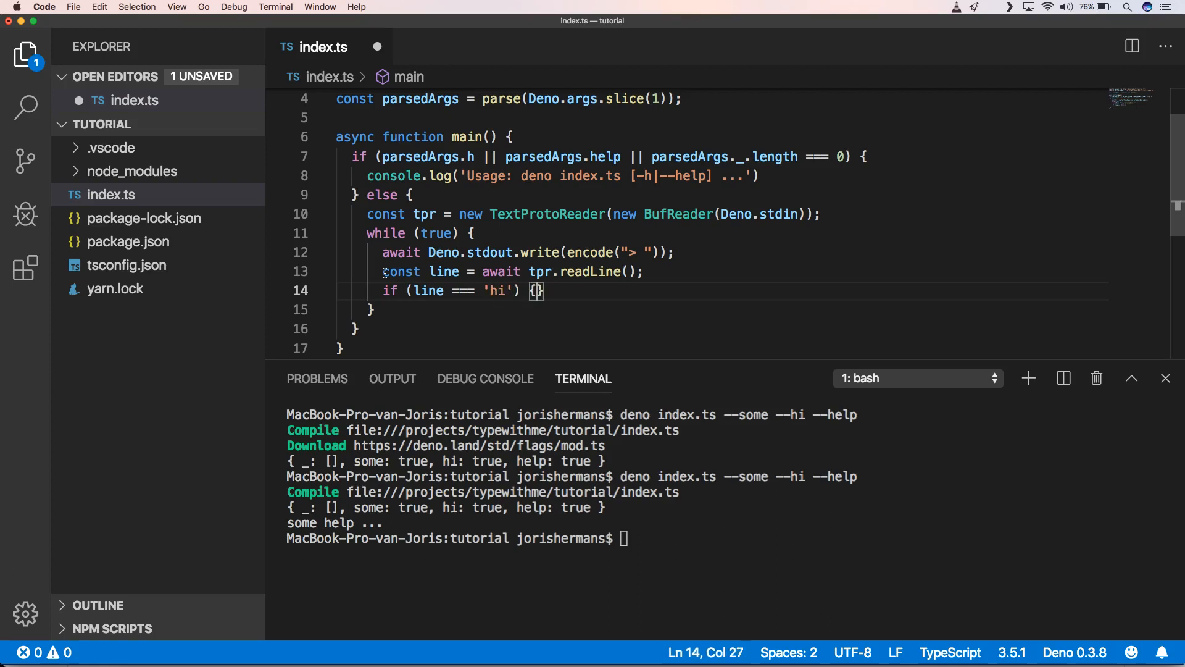
pyautogui.write('console.log')
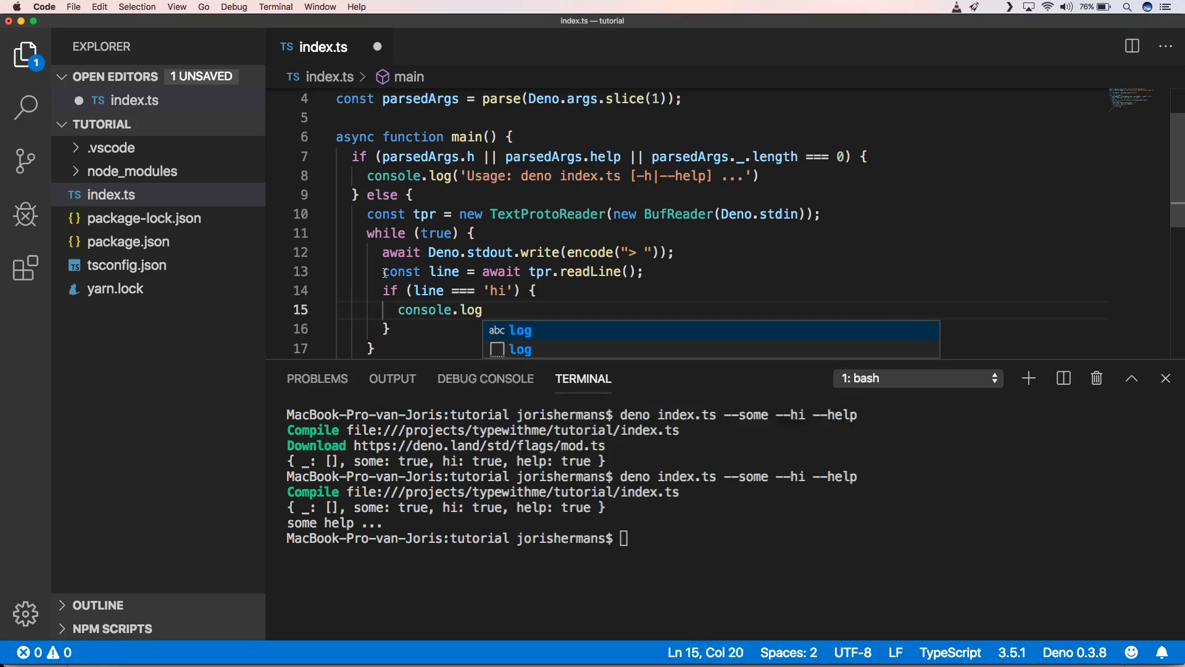
pyautogui.write("('hi')")
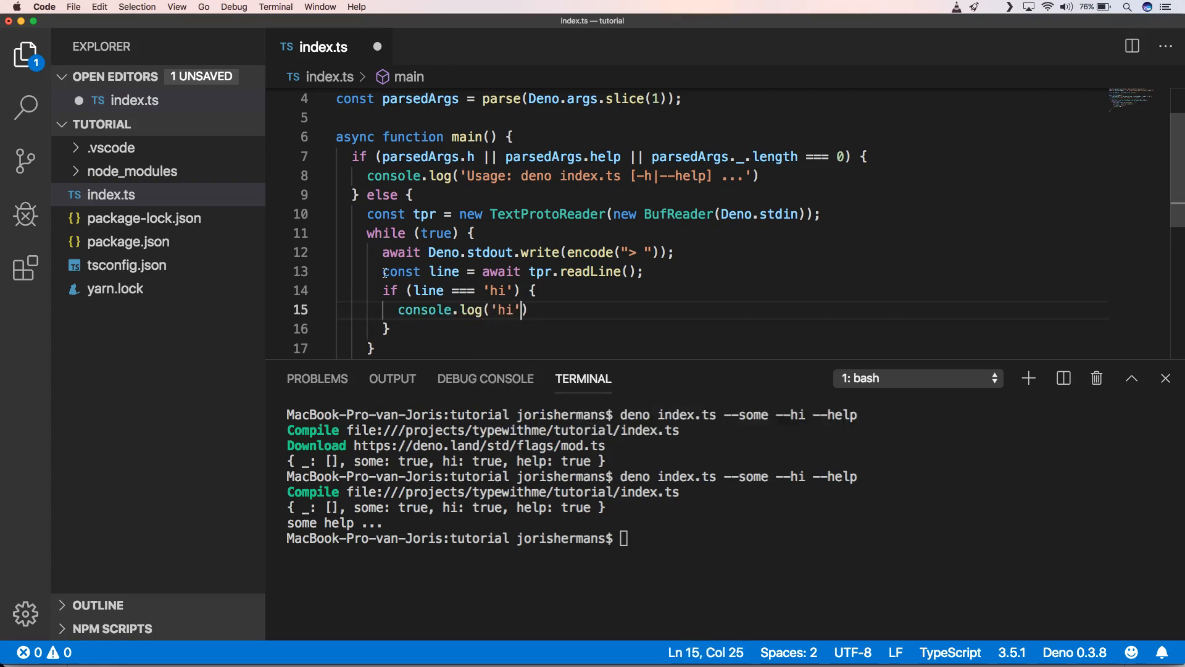
pyautogui.write(';')
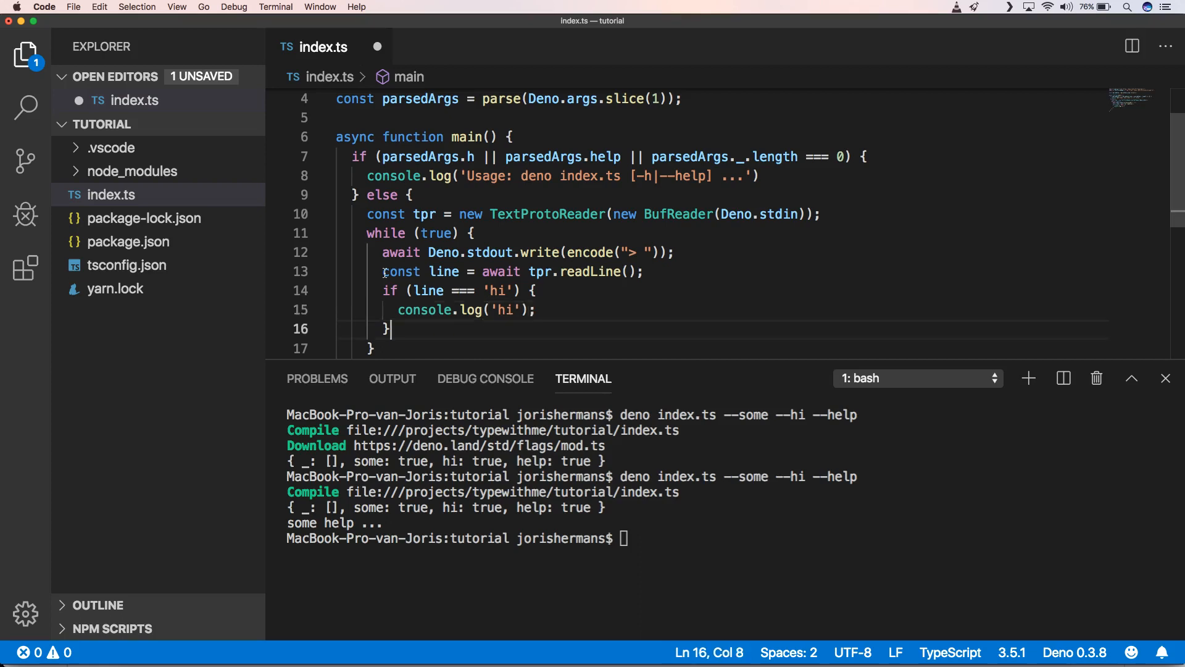
pyautogui.press('enter')
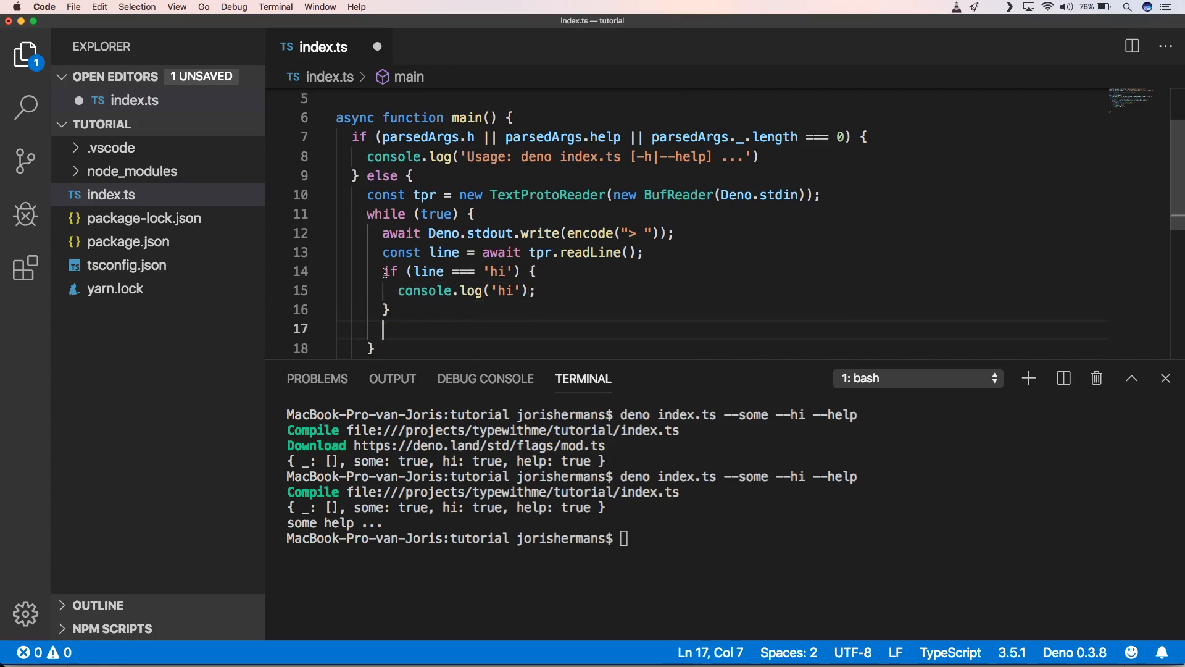
# - Add an else if branch breaking on 'close', followed by an awaited setTimeout promise
pyautogui.press('Backspace')
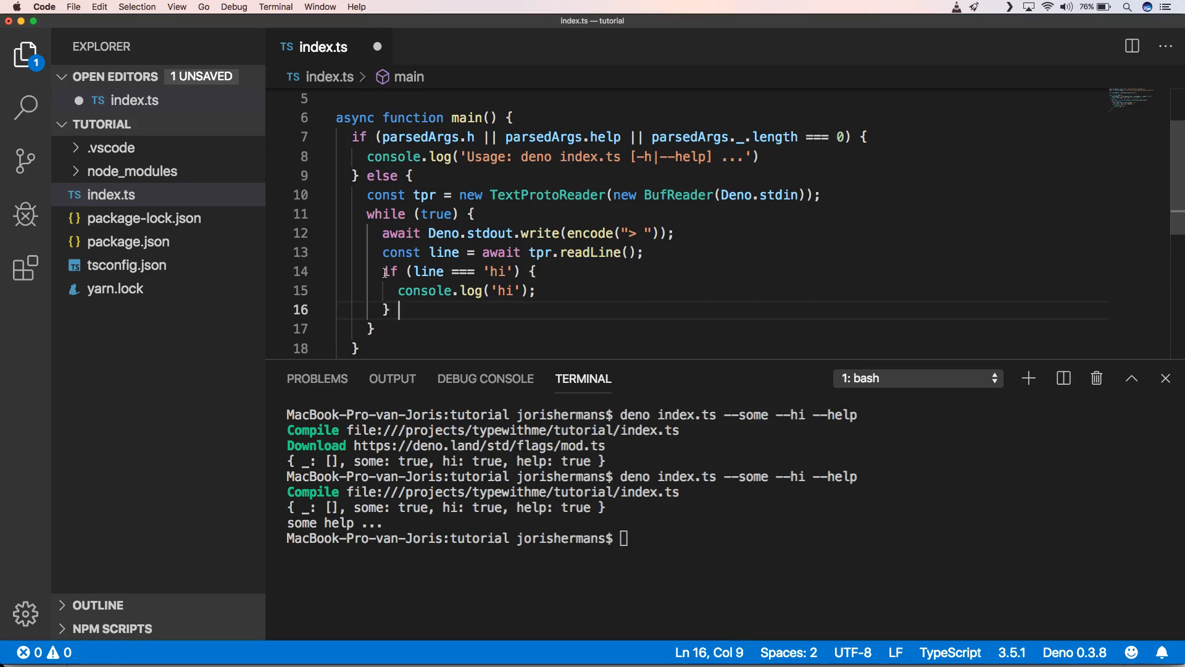
pyautogui.write('e')
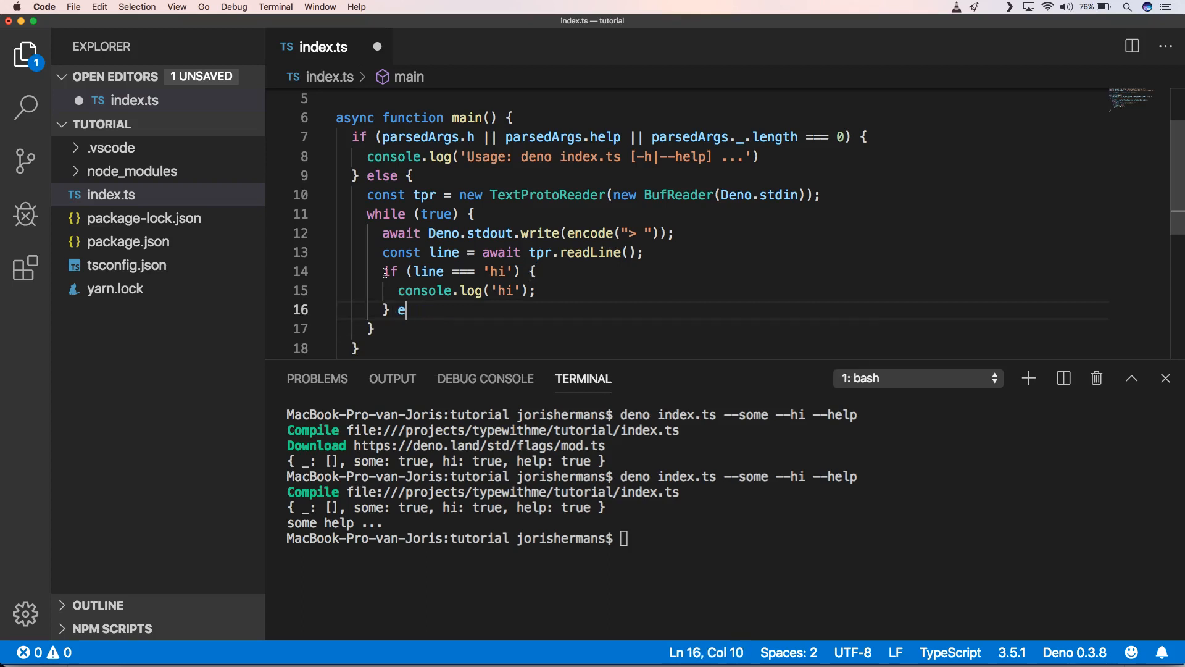
pyautogui.write('lse')
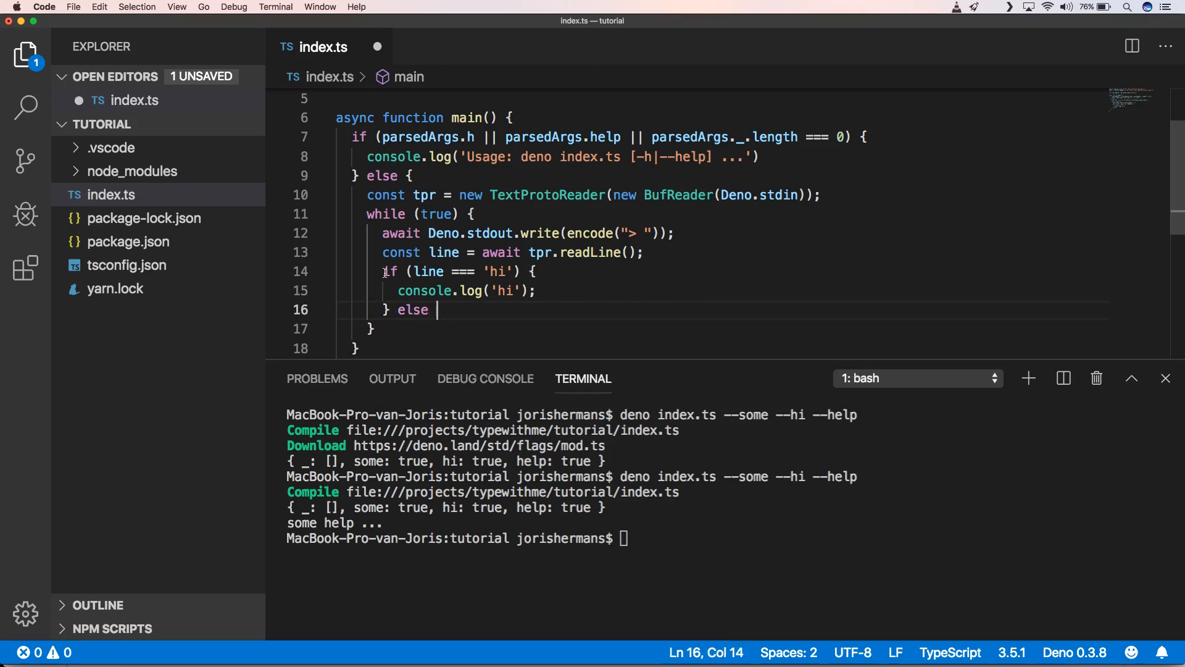
pyautogui.write('if (li')
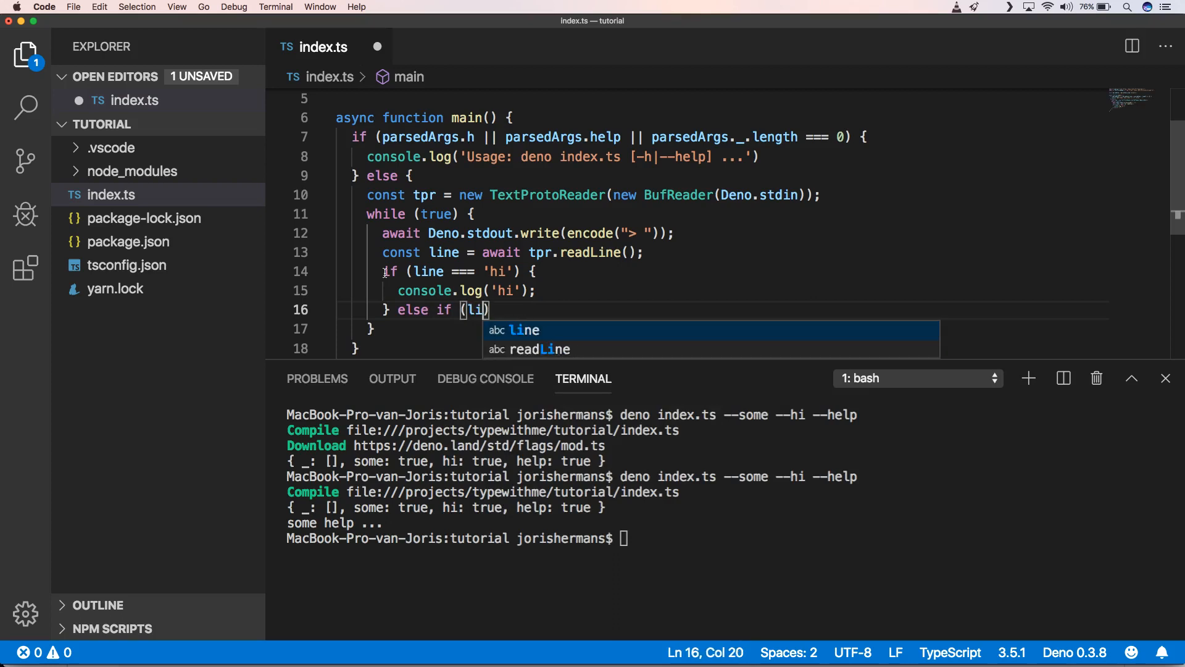
pyautogui.write('ne =')
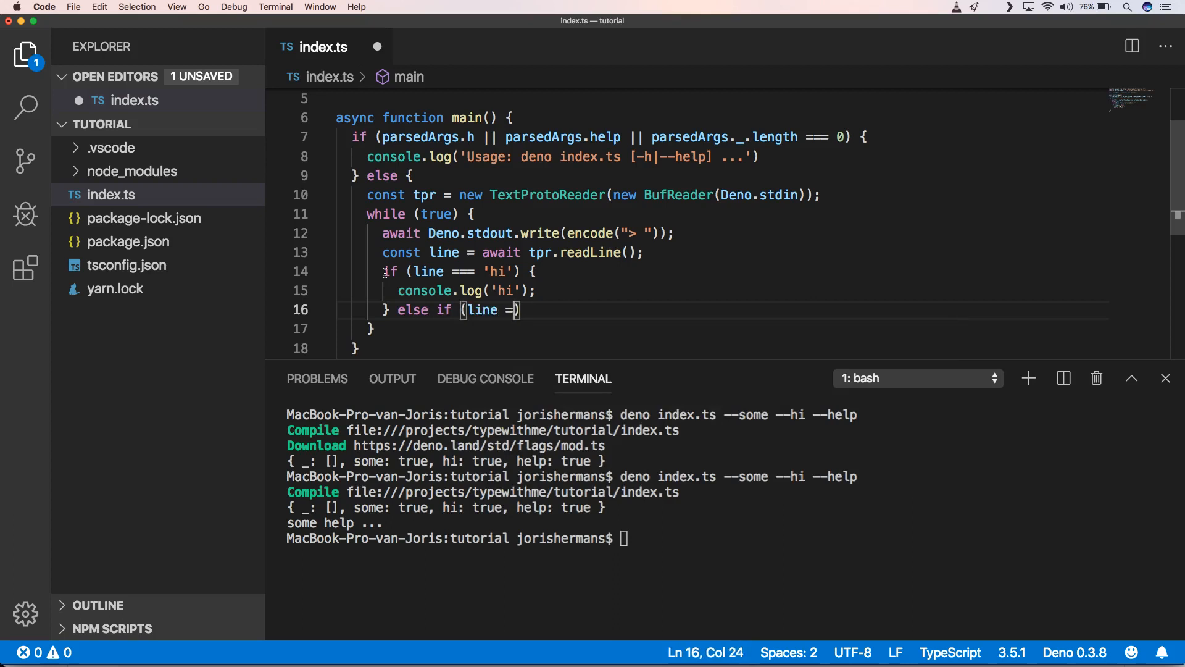
pyautogui.write('==')
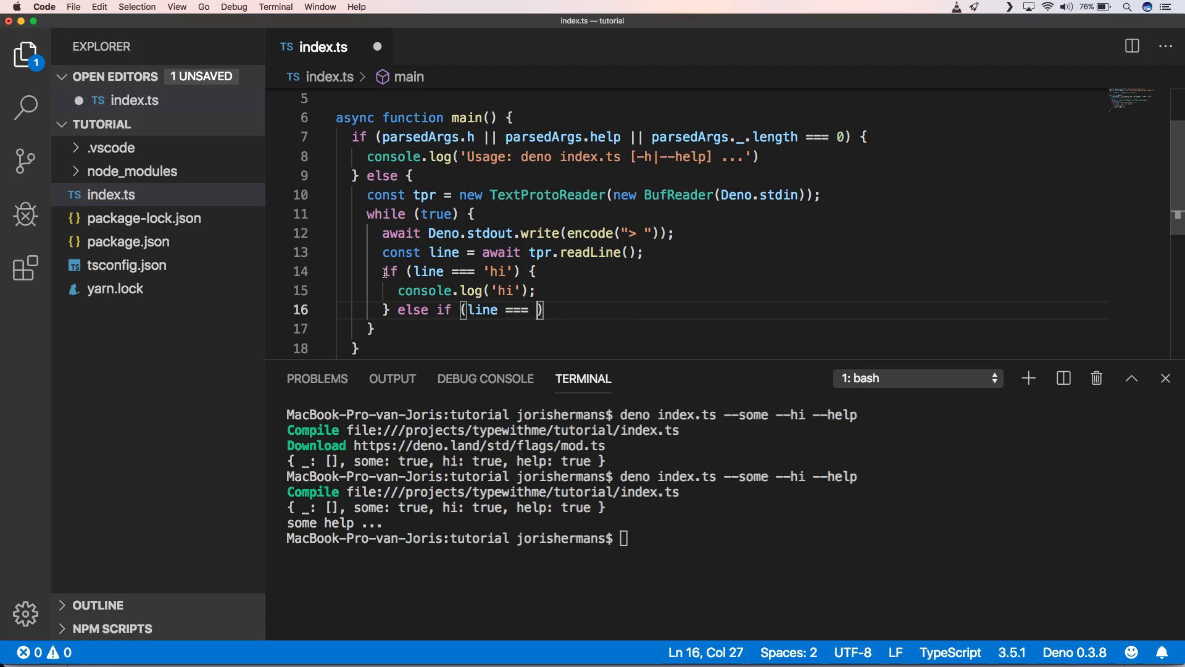
pyautogui.write("'clo")
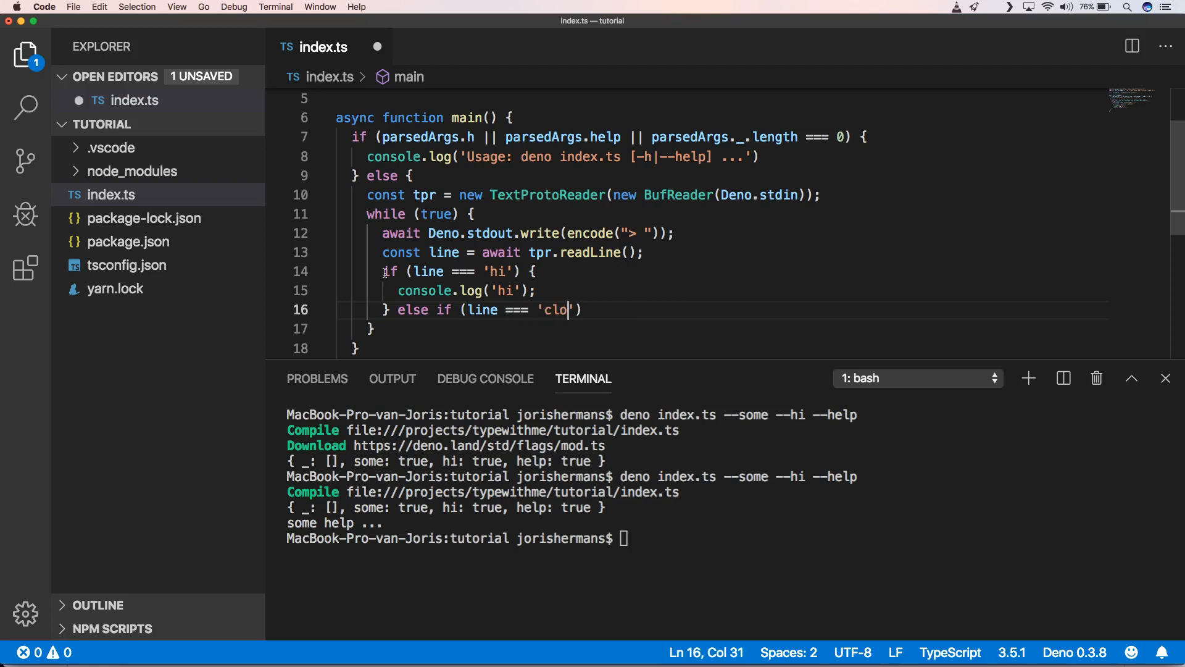
pyautogui.write('se)')
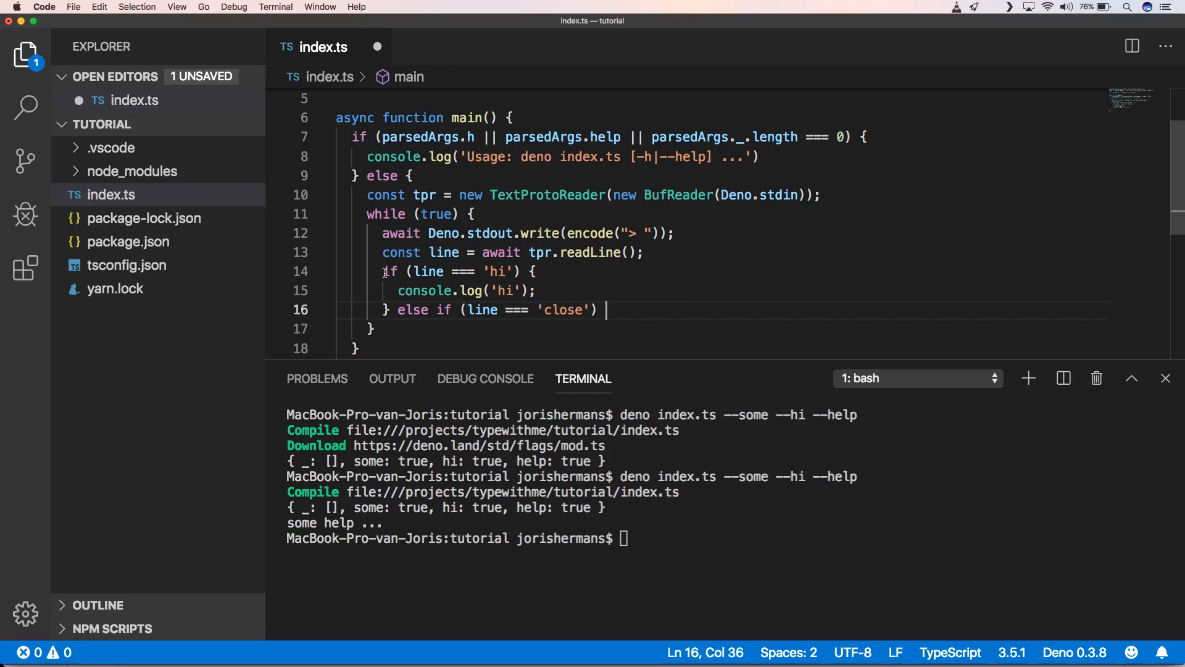
pyautogui.write('{')
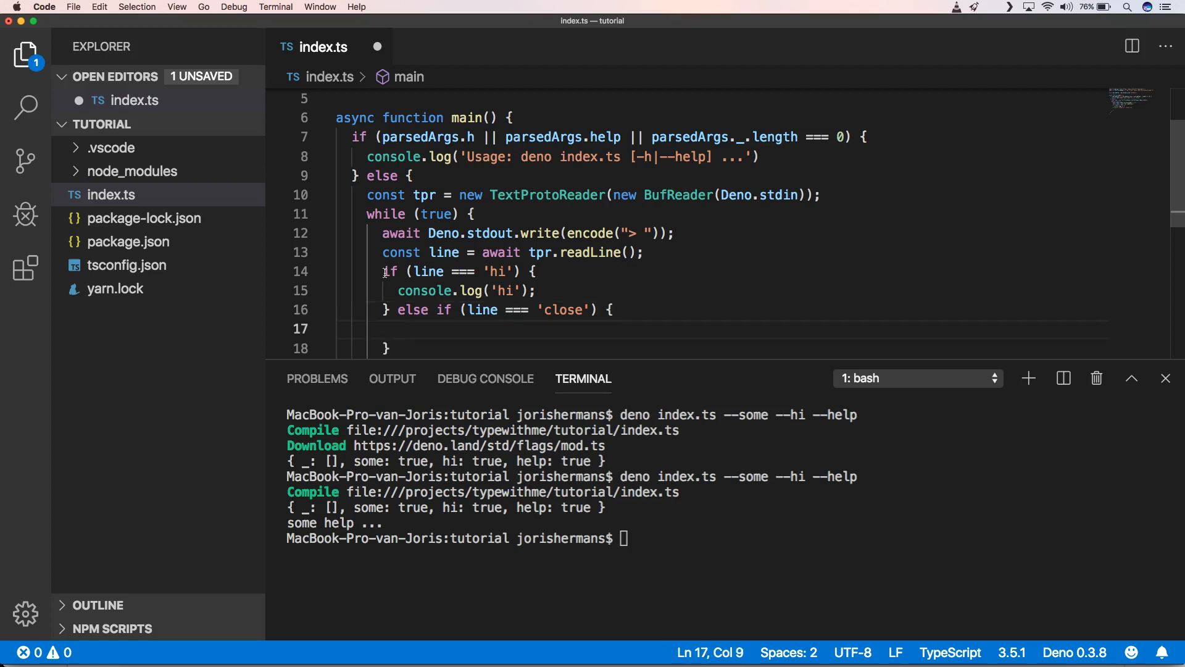
pyautogui.write('break')
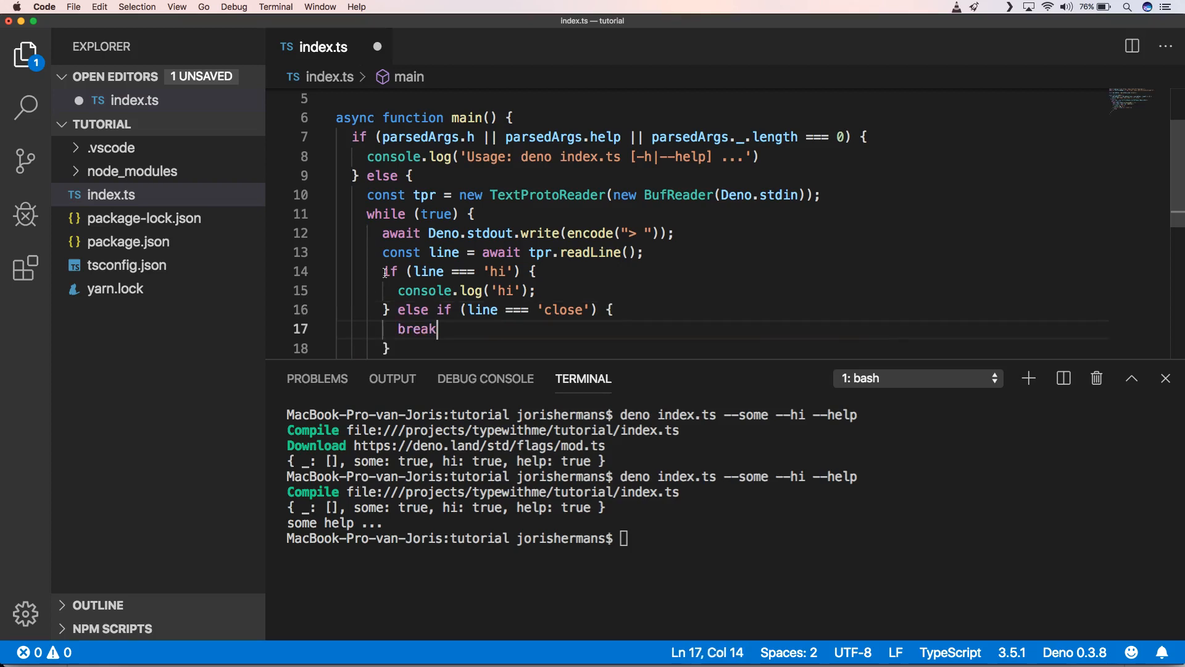
pyautogui.write(';')
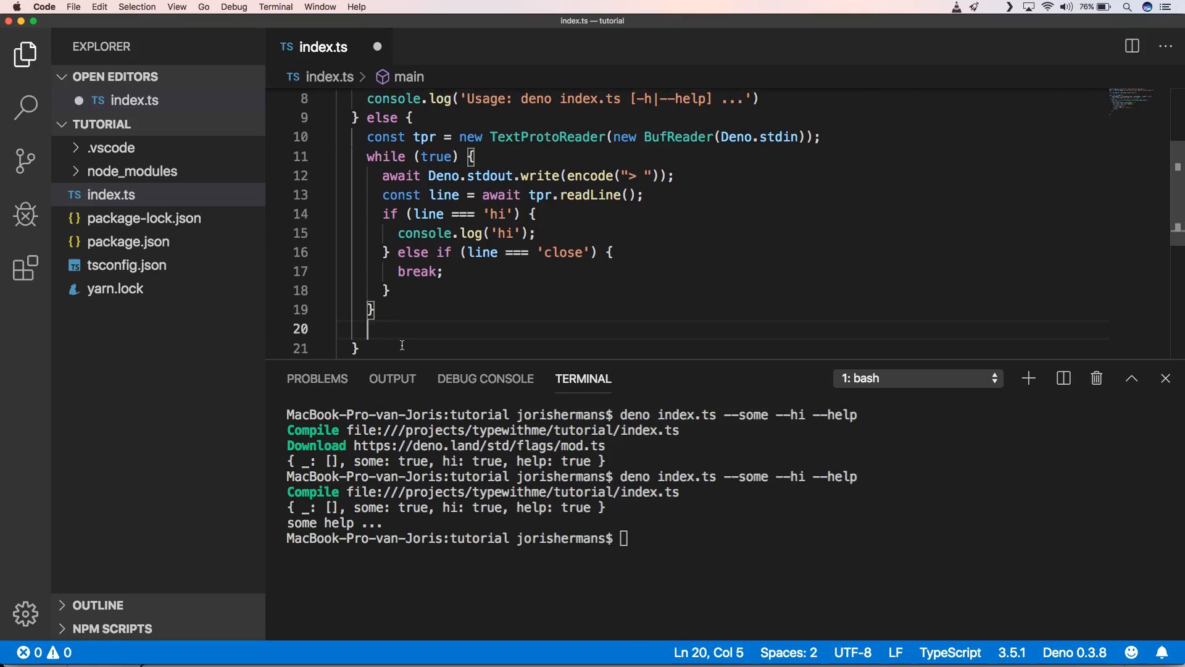
pyautogui.write('await new Promise((resolve): number => setTimeout(resolve, 0));')
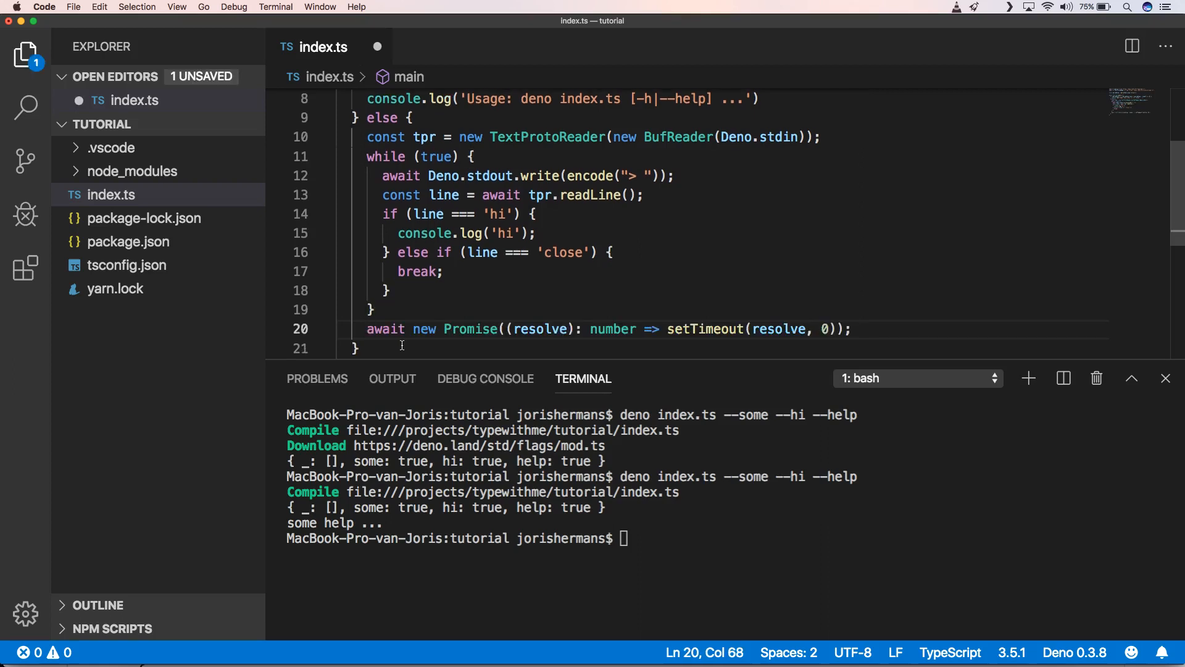
# - Add a final else branch logging 'I dont know what you are saying'
pyautogui.click(388, 290)
pyautogui.write(' else')
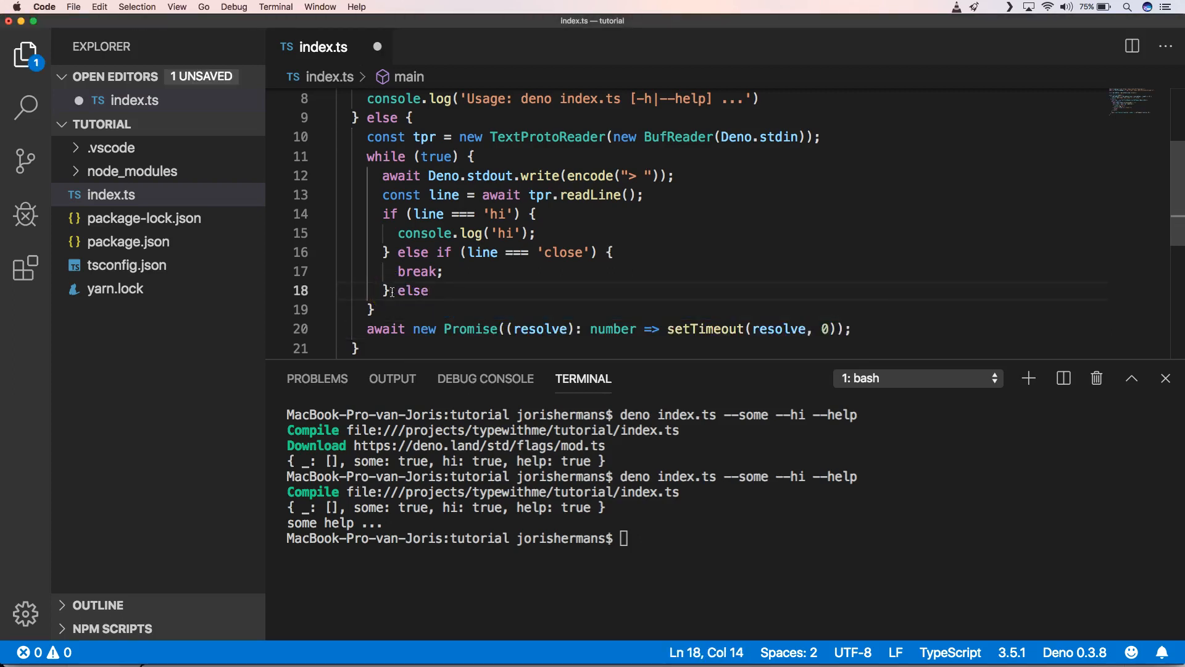
pyautogui.write('{')
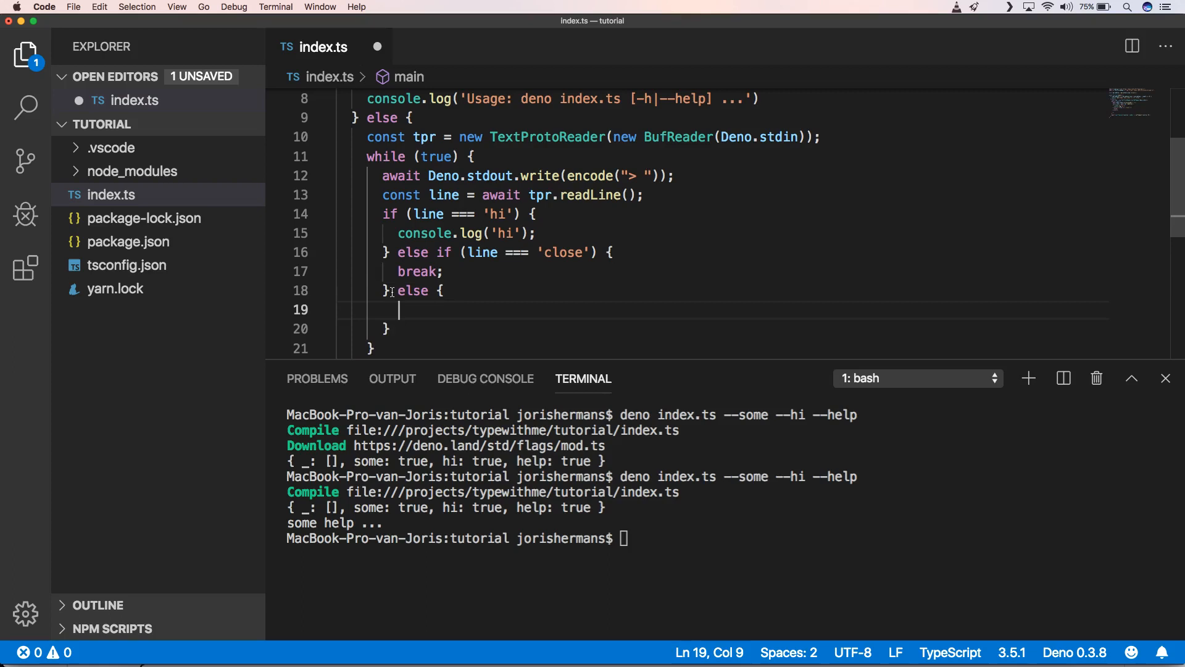
pyautogui.write('console.')
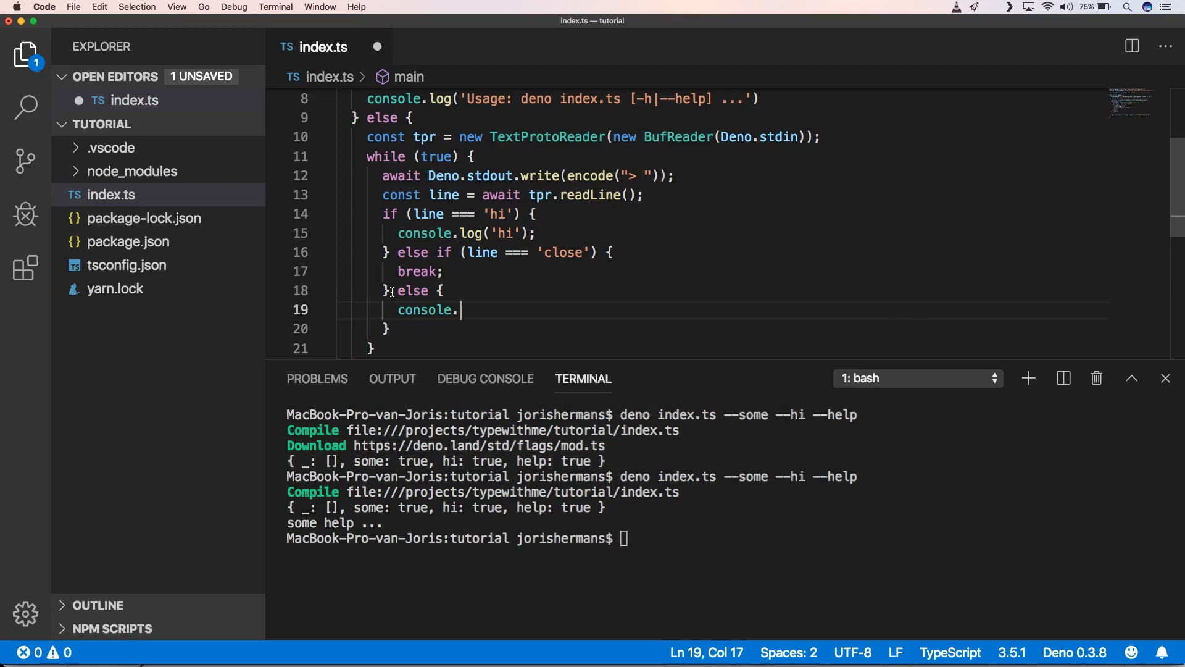
pyautogui.write("log('')")
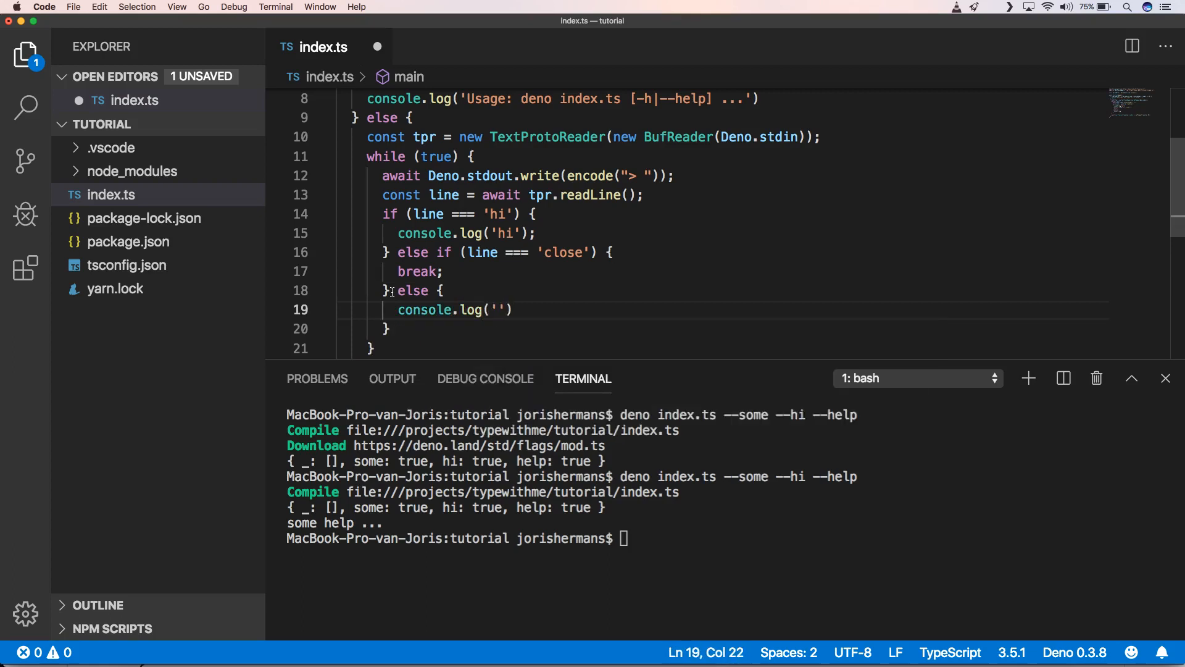
pyautogui.write("I don't")
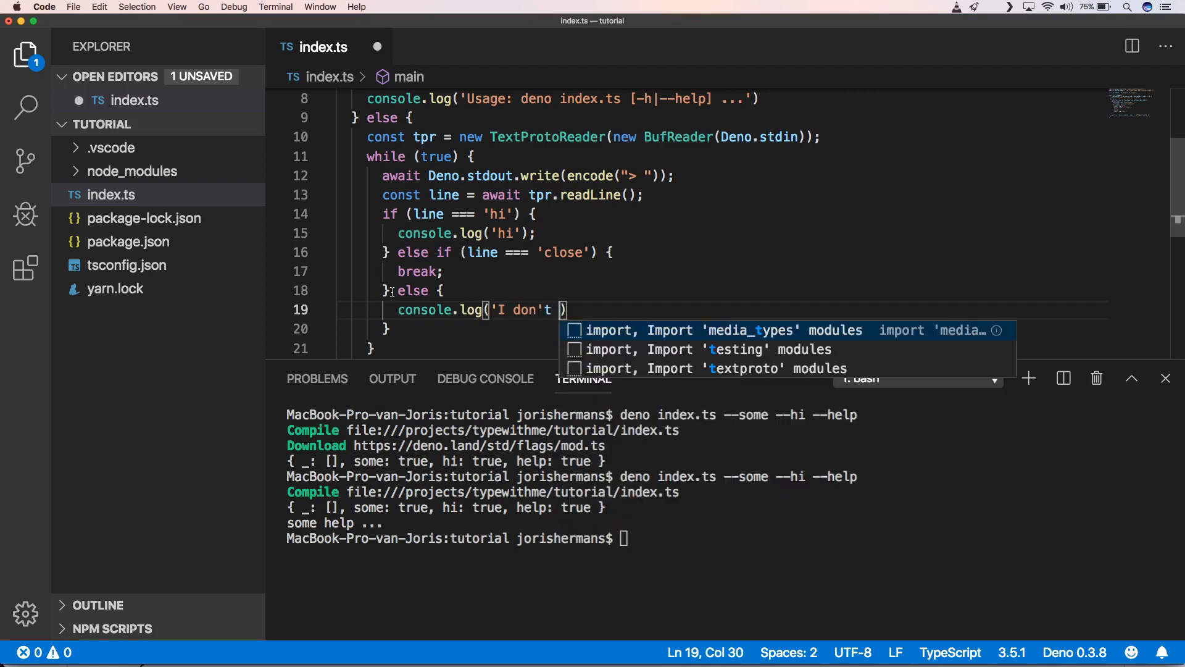
pyautogui.press('Backspace')
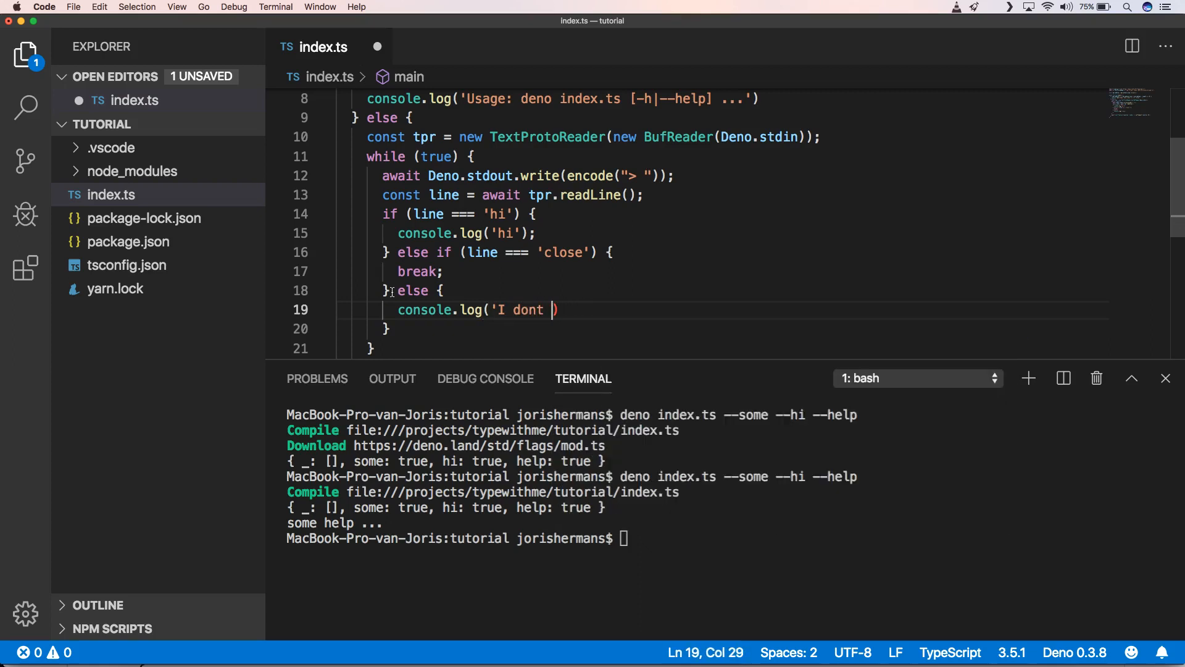
pyautogui.write('know what you are sa')
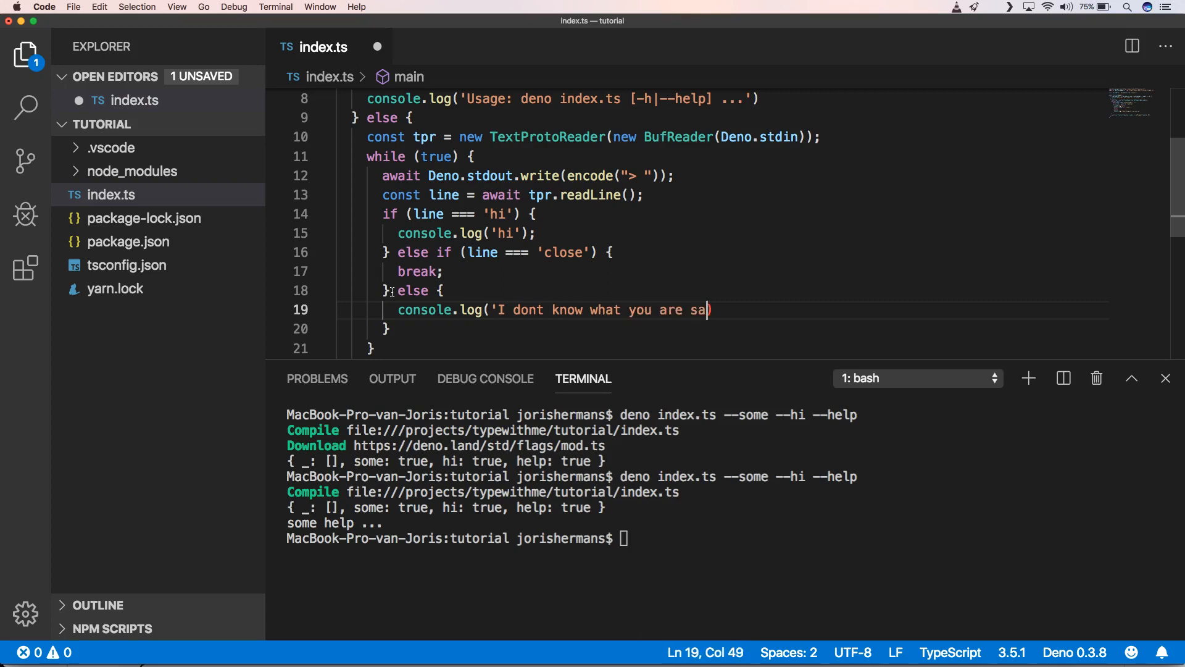
pyautogui.write("ying')")
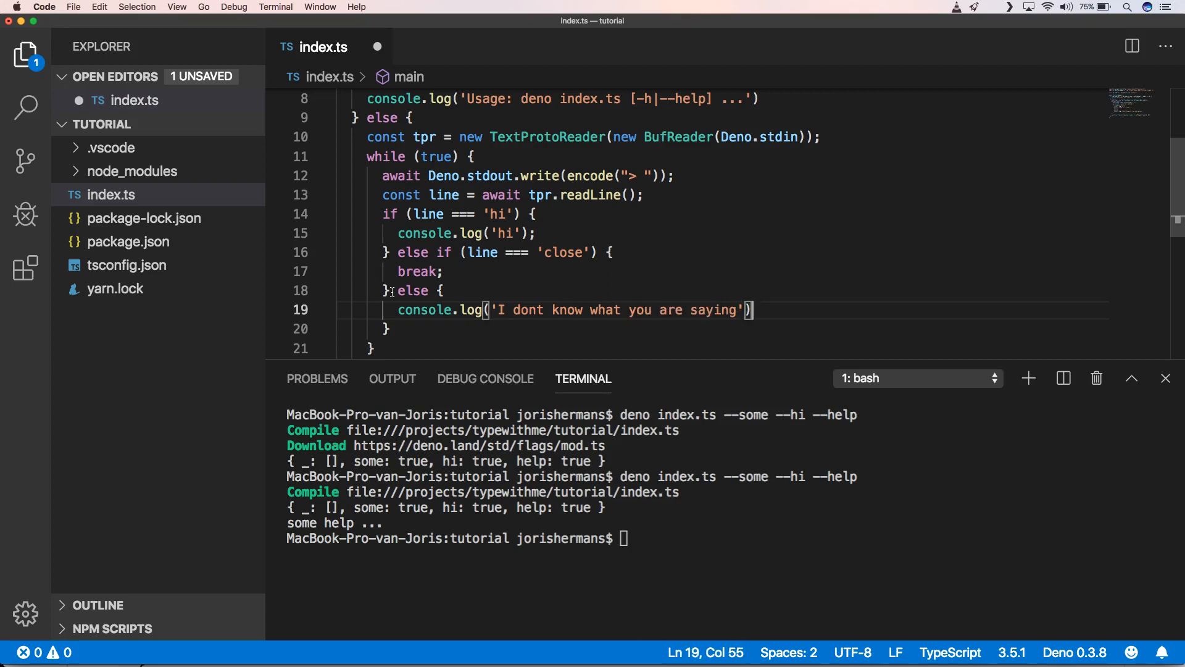
pyautogui.write(';')
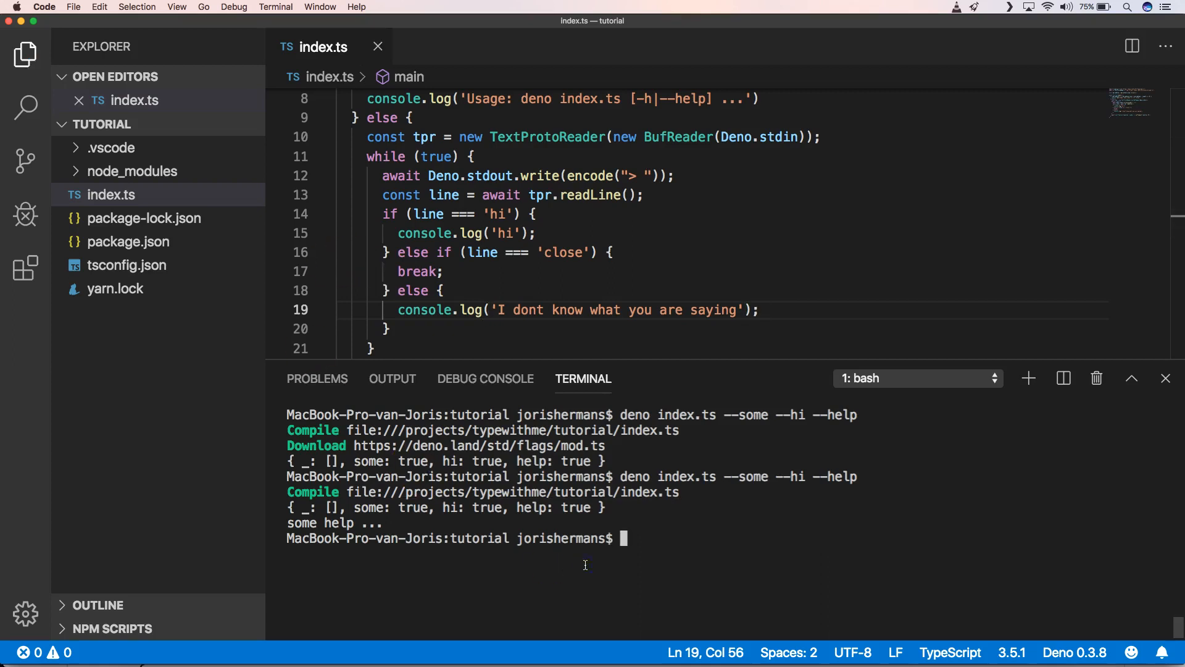
# - Run deno index.ts --help and scroll to read the TS2304 'cannot find name BufReader' error
pyautogui.write('deno ind')
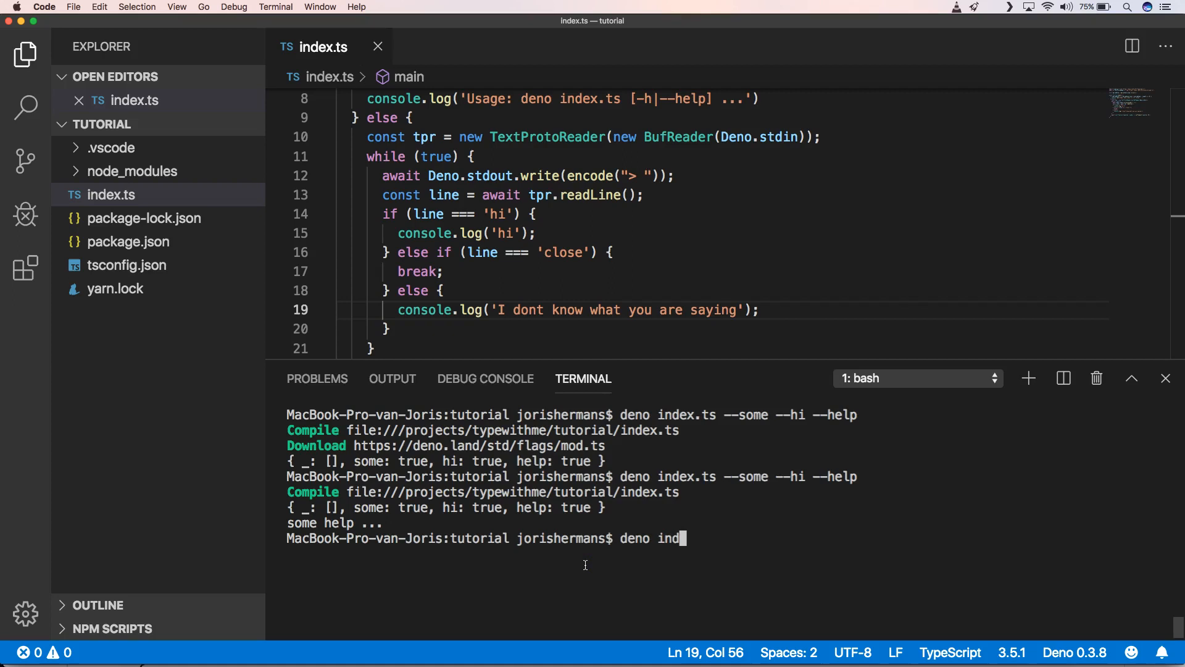
pyautogui.write('ex.ts')
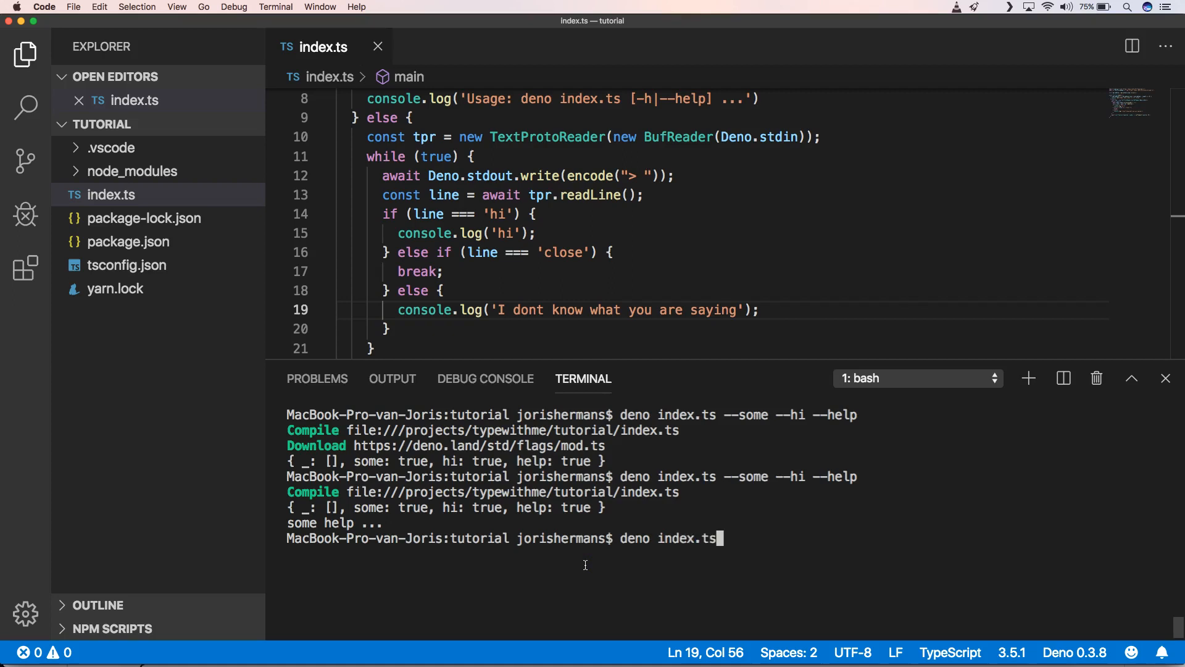
pyautogui.write('--help')
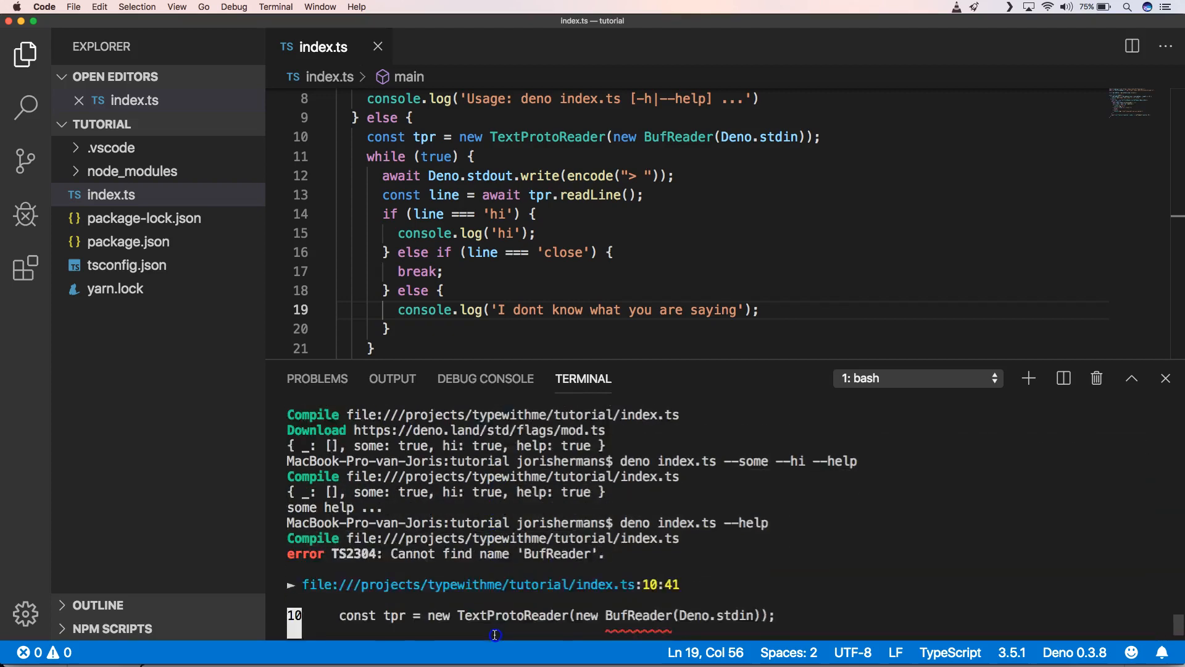
pyautogui.scroll(-3)
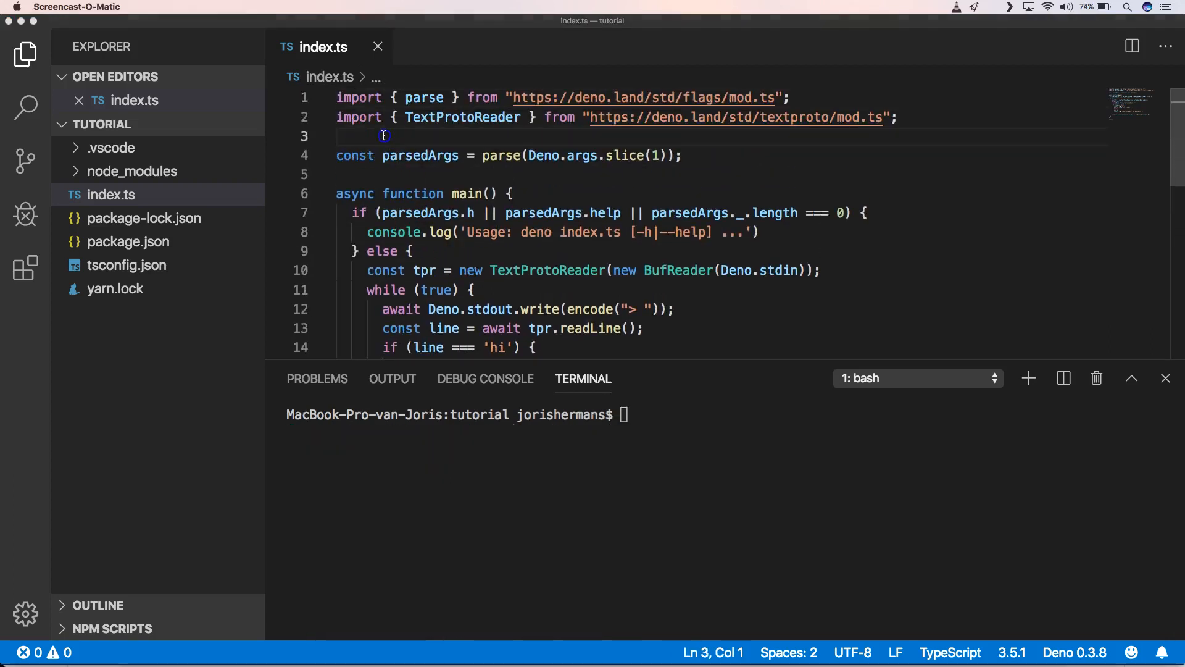
# - Import encode from std/strings/mod.ts and BufReader from std/io/bufio.ts, then focus the terminal
pyautogui.write('import { encode } from "https://deno.land/std/strings/mod.ts";')
pyautogui.write('import { BufReader } from "https://deno.land/std/io/bufio.ts";')
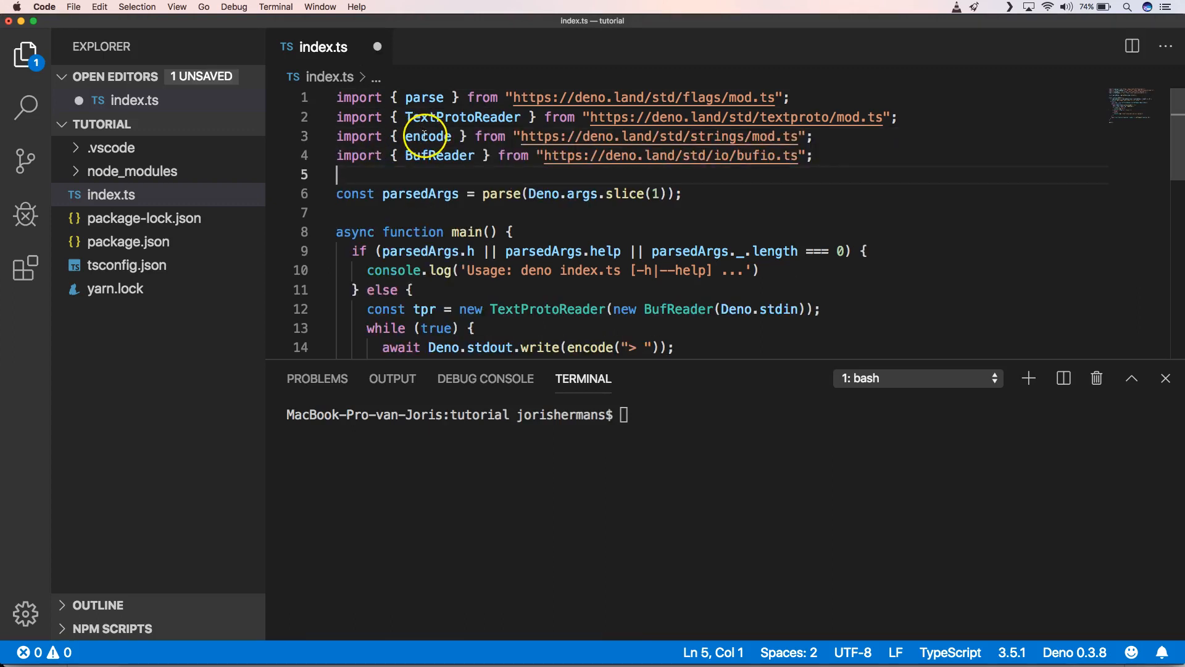
pyautogui.moveTo(733, 135)
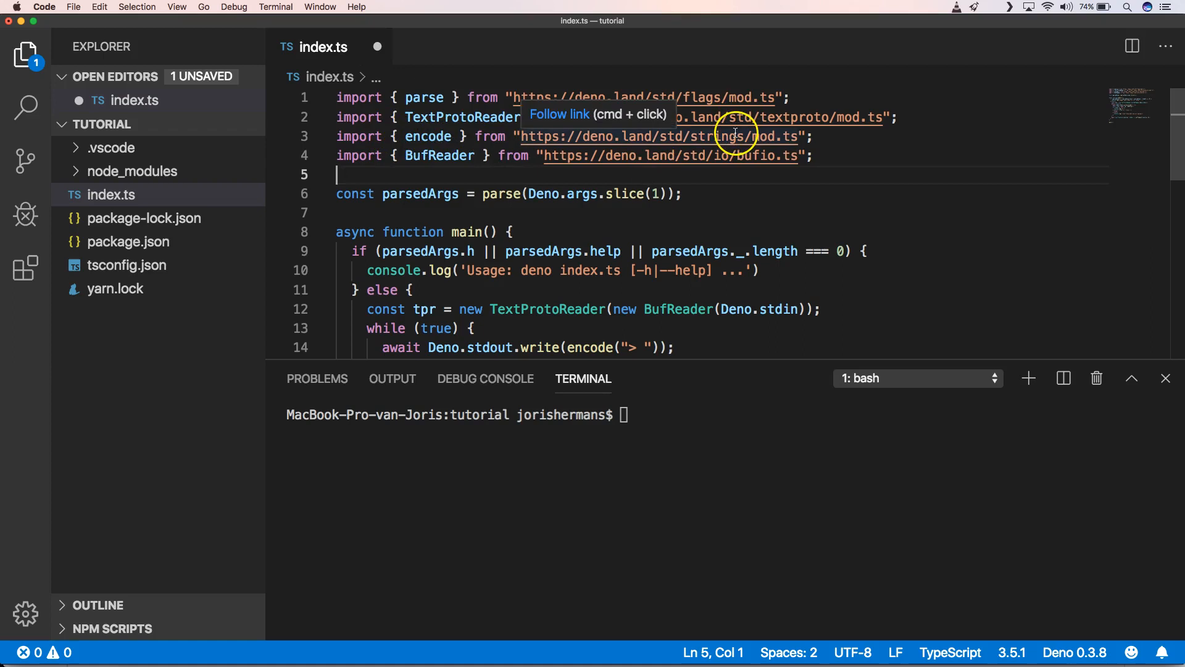
pyautogui.moveTo(445, 156)
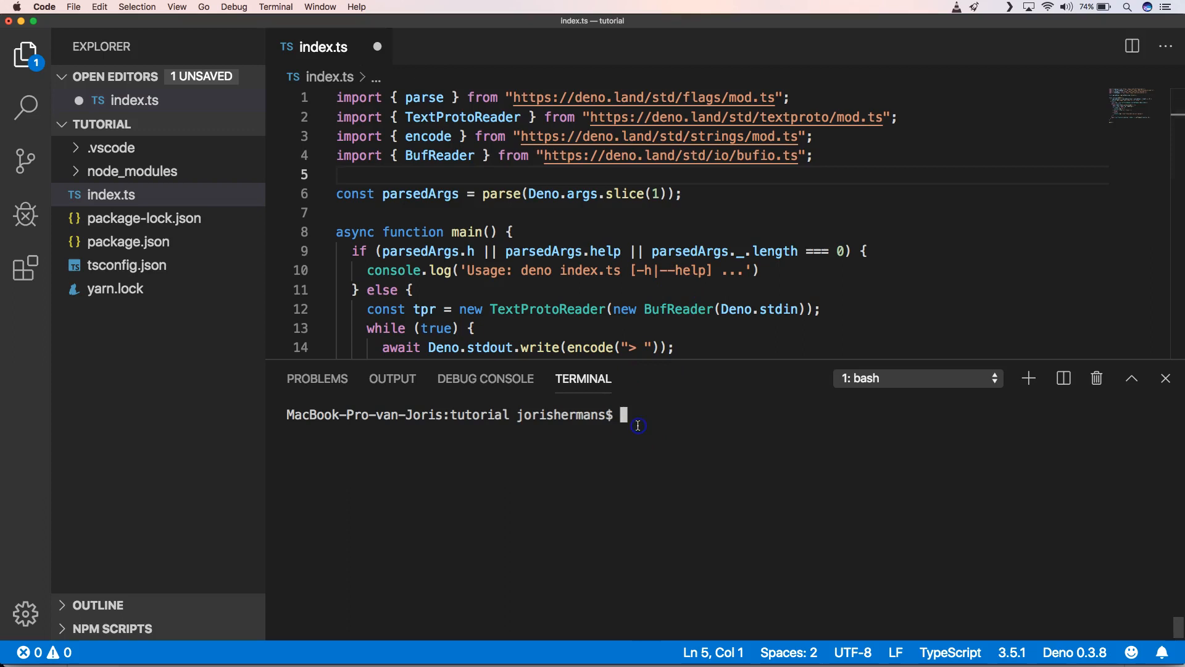
pyautogui.click(514, 232)
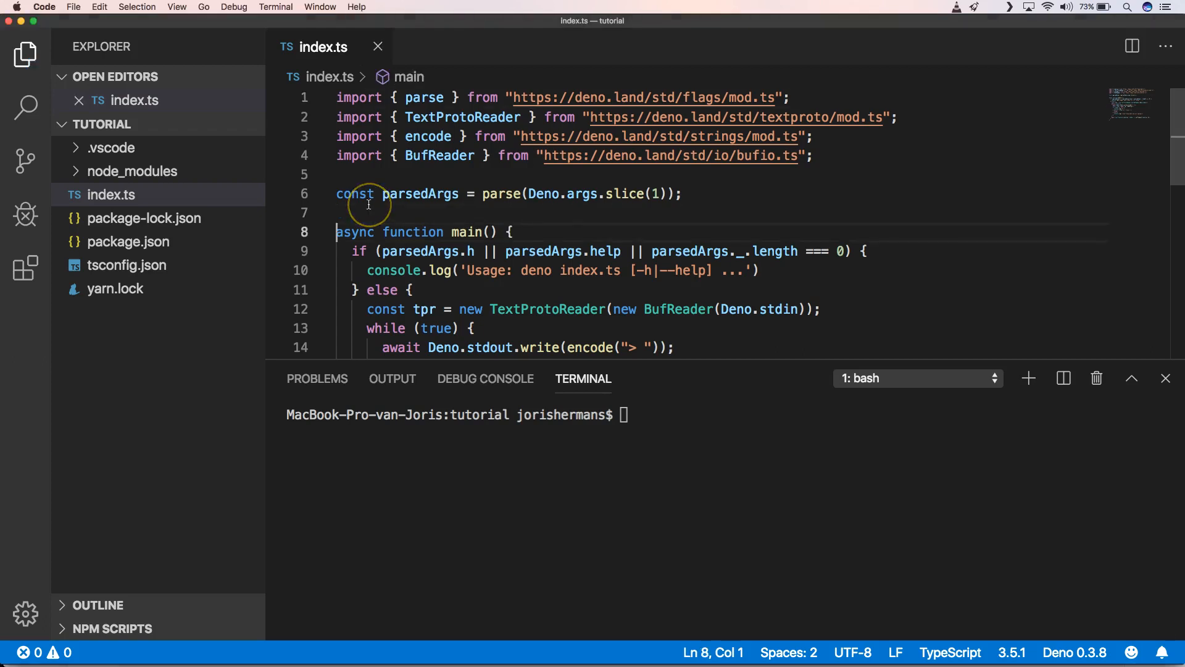
# - Append a main() call at the end of index.ts and rerun deno index.ts
pyautogui.scroll(-3)
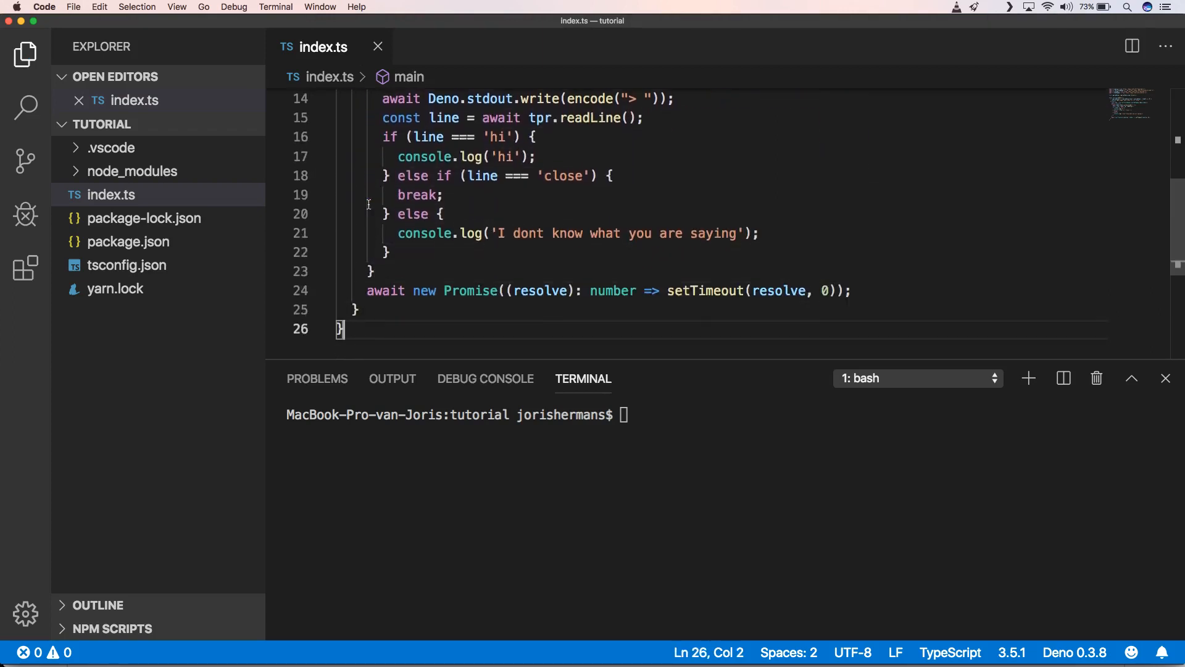
pyautogui.write('ma')
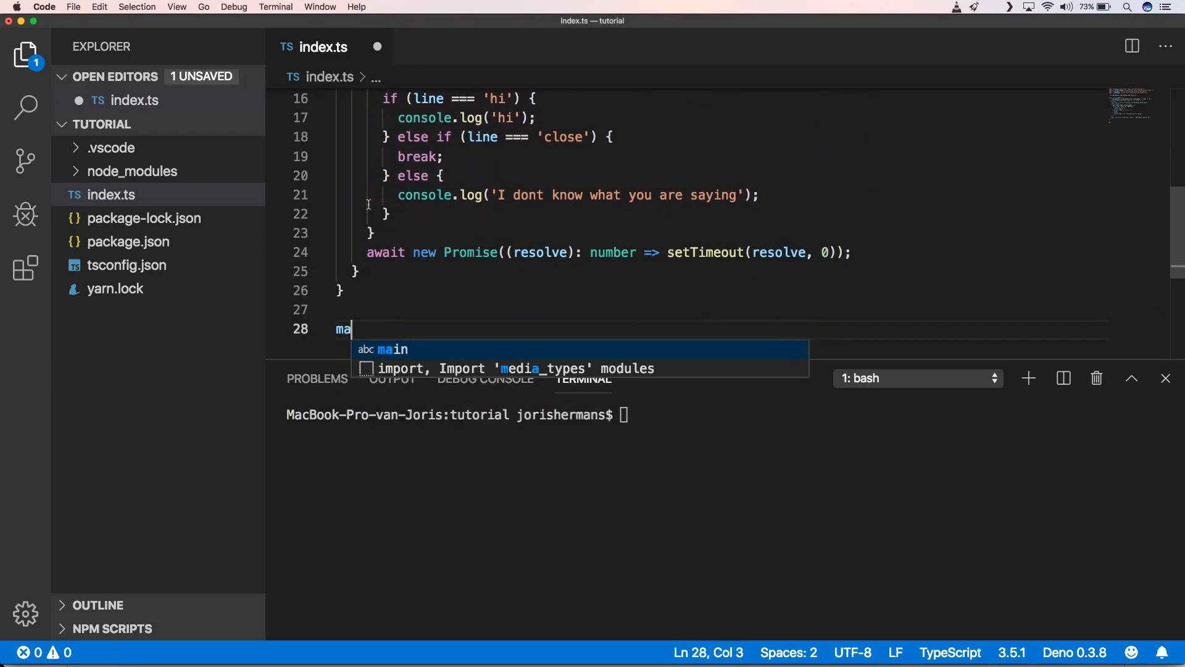
pyautogui.write('in();')
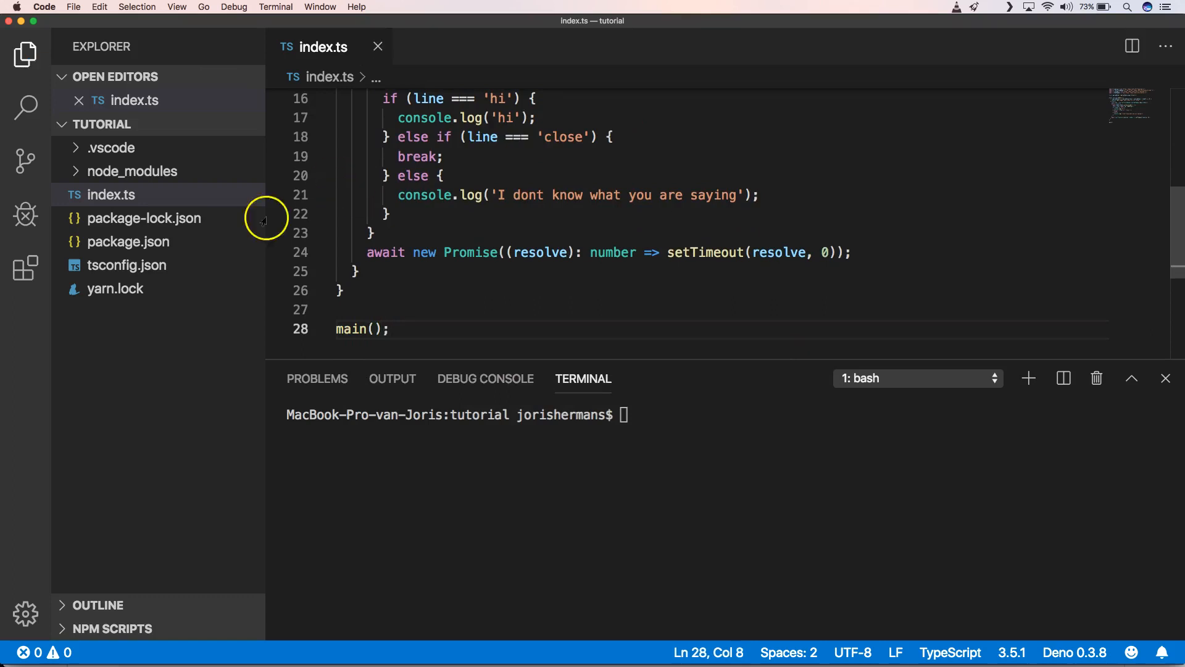
pyautogui.moveTo(289, 401)
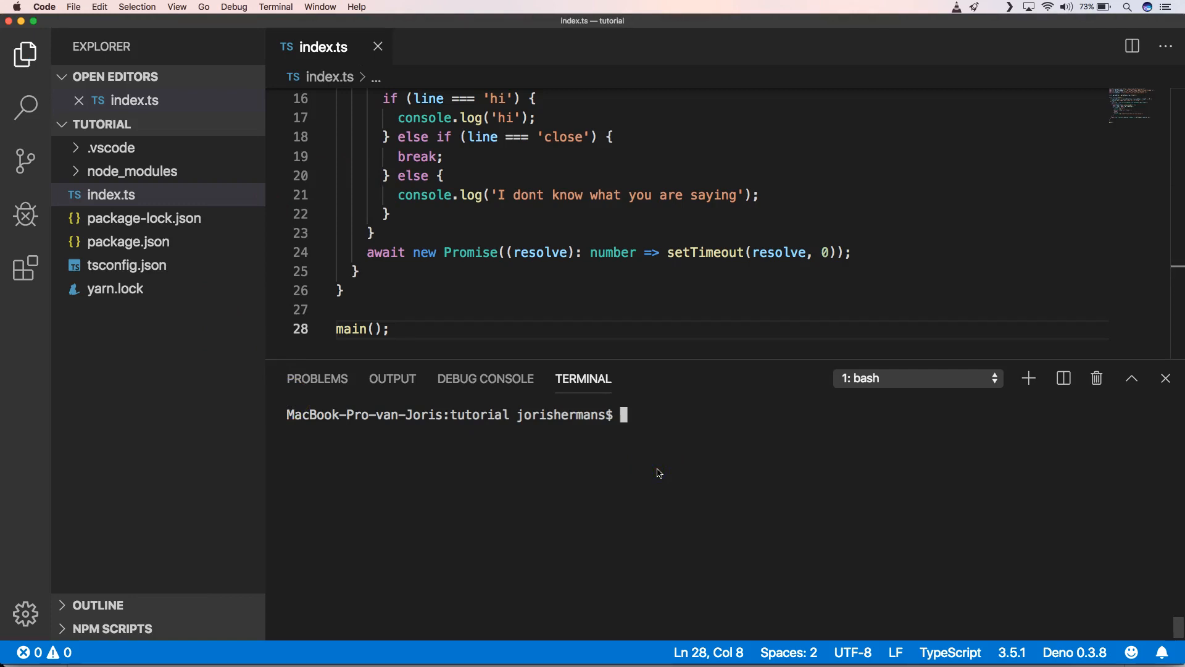
pyautogui.write('deno index.ts')
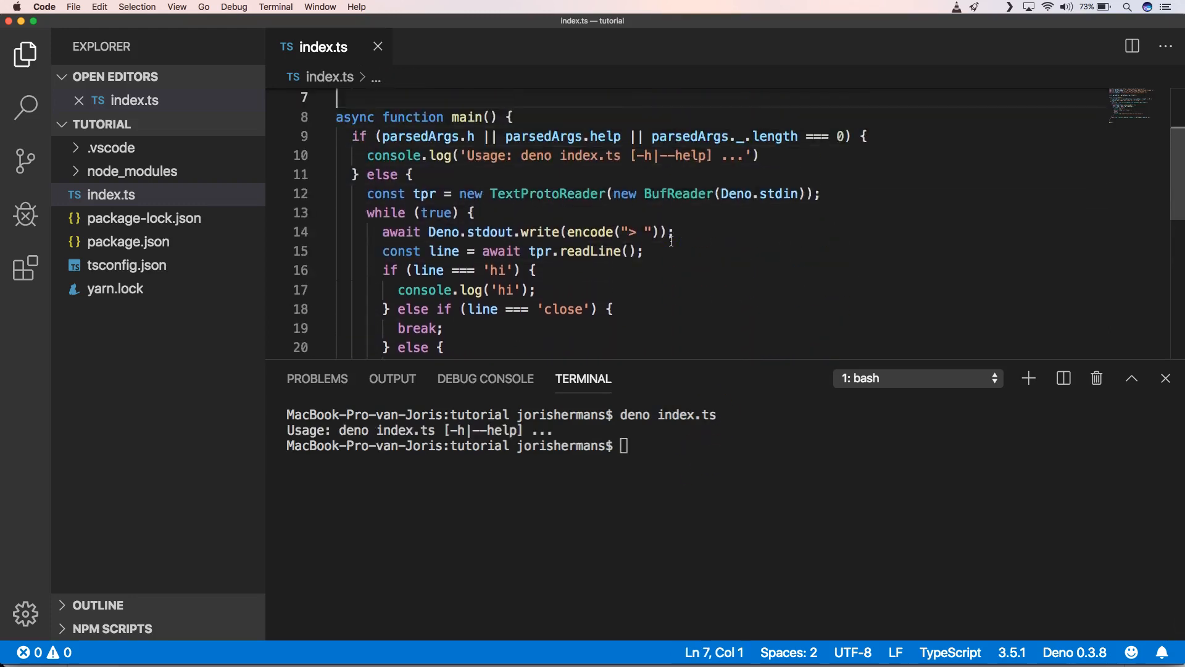
pyautogui.moveTo(703, 320)
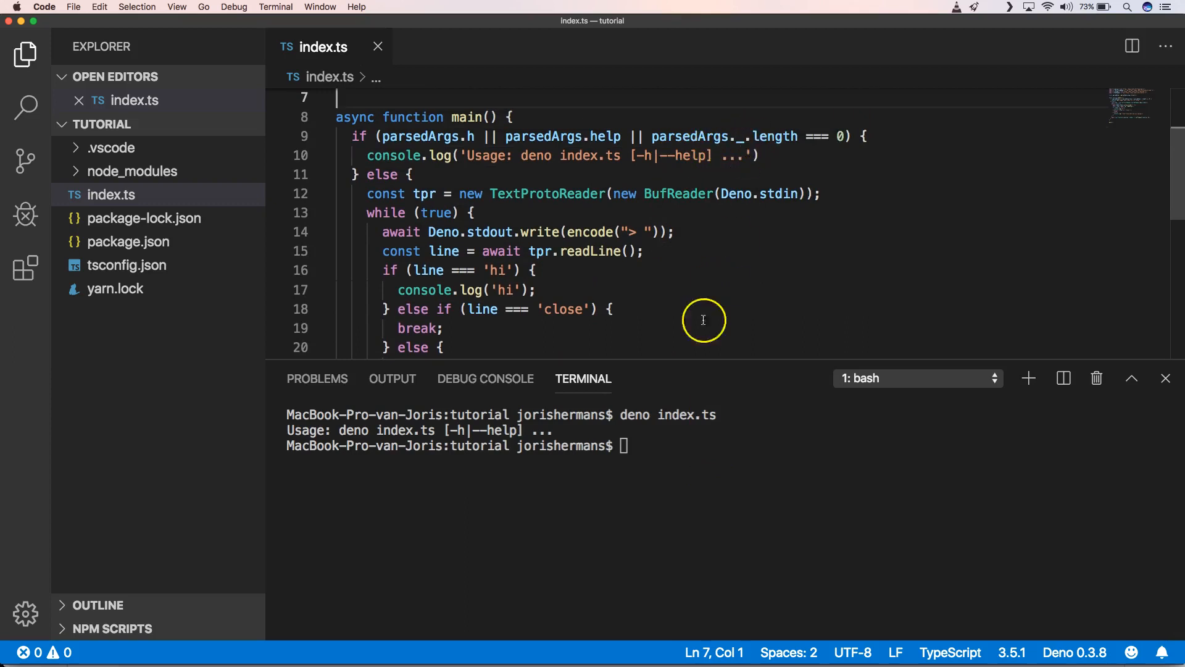
# - Run deno index.ts and answer the prompt with what?, hi, then close to exit
pyautogui.write('deno index.ts _bla')
pyautogui.write('say')
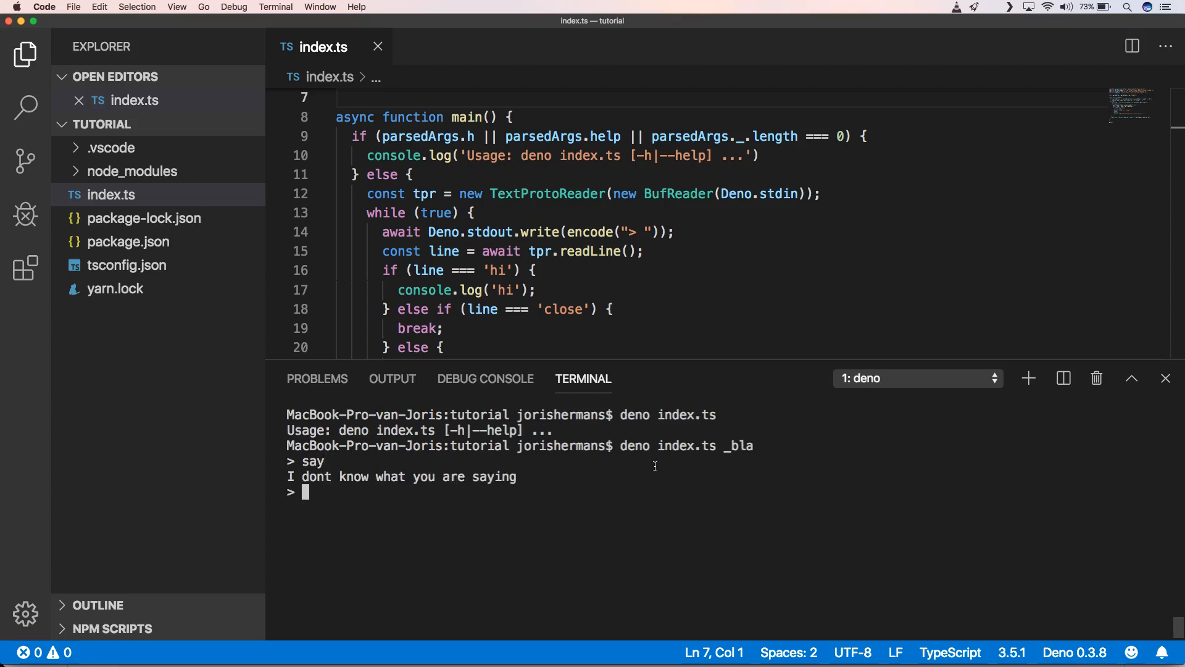
pyautogui.write('what?')
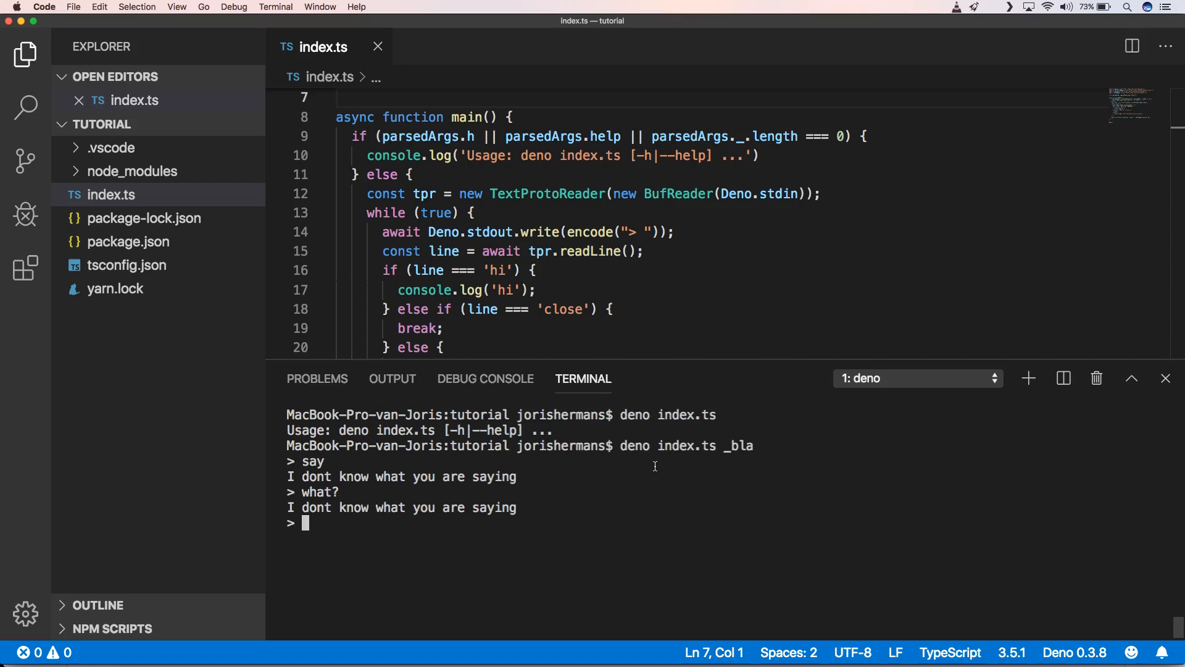
pyautogui.write('hi')
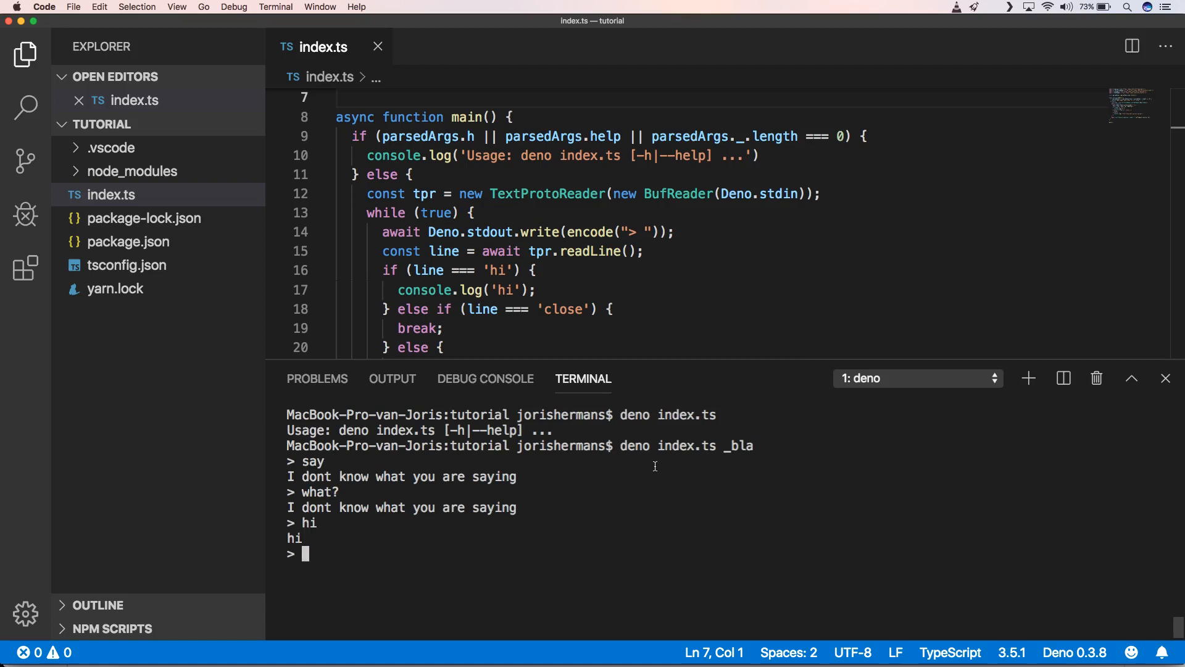
pyautogui.write('close')
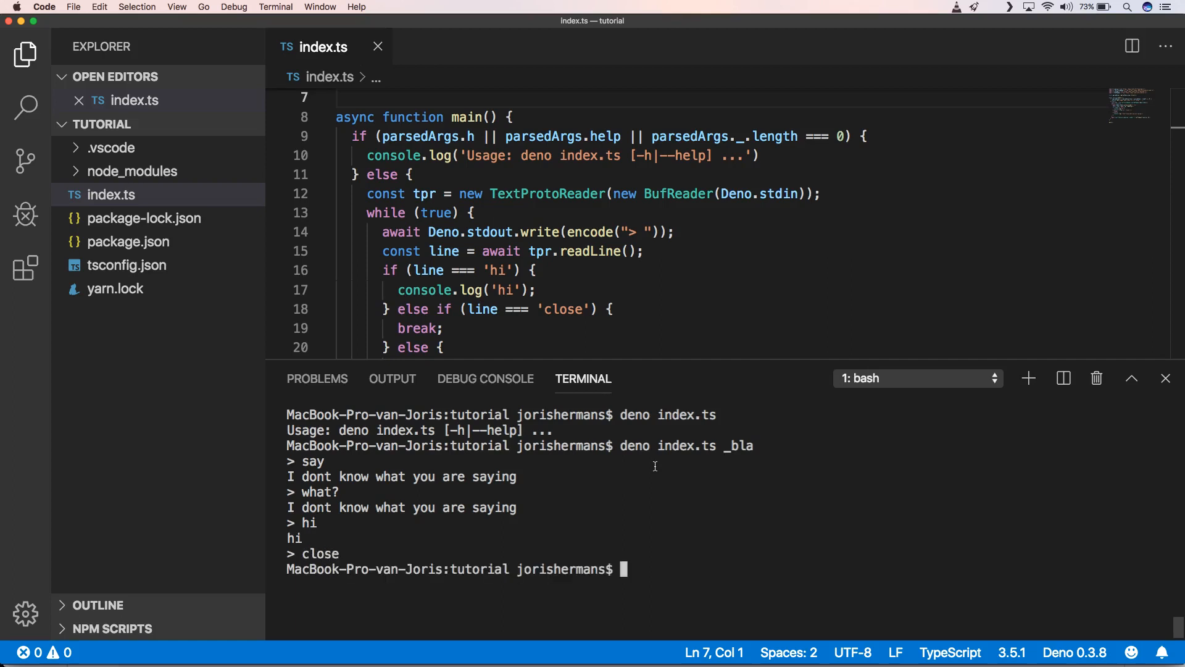